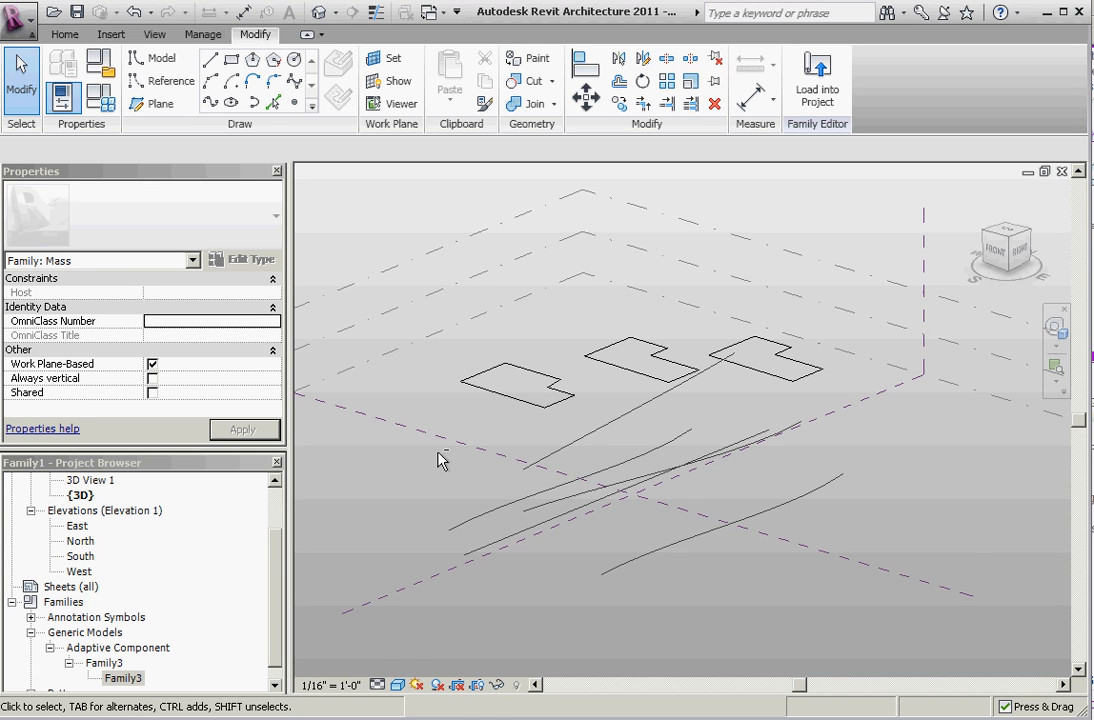
# - Select the leftmost L-shaped frame and check its family under Generic Models
pyautogui.click(520, 364)
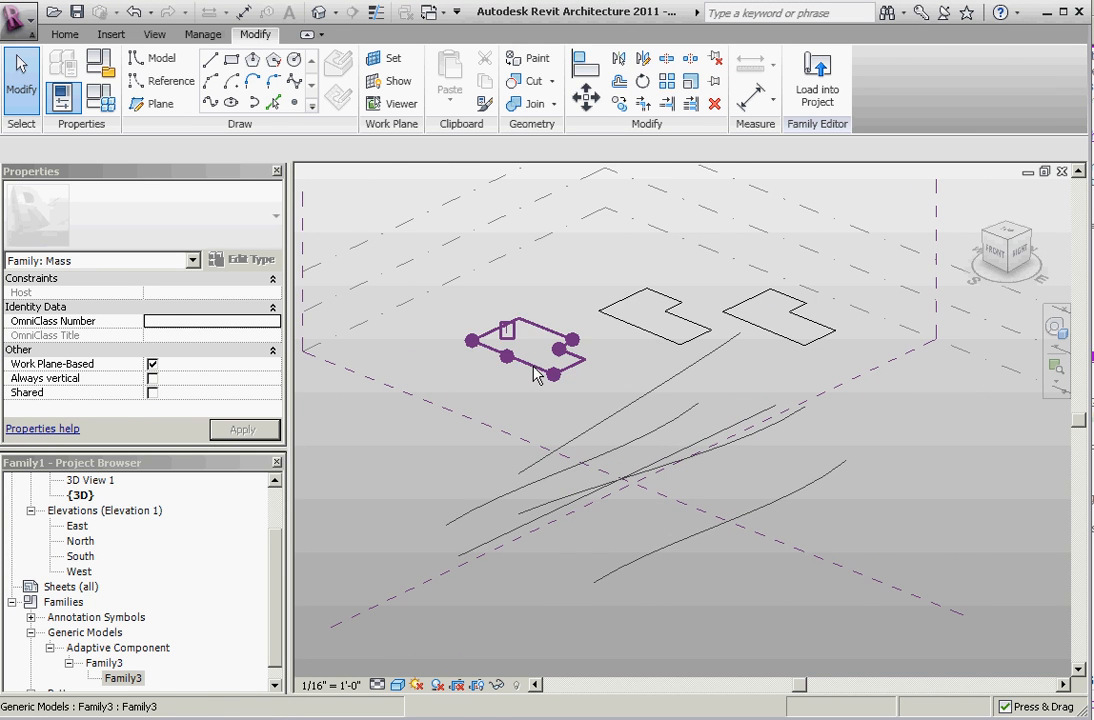
pyautogui.click(524, 344)
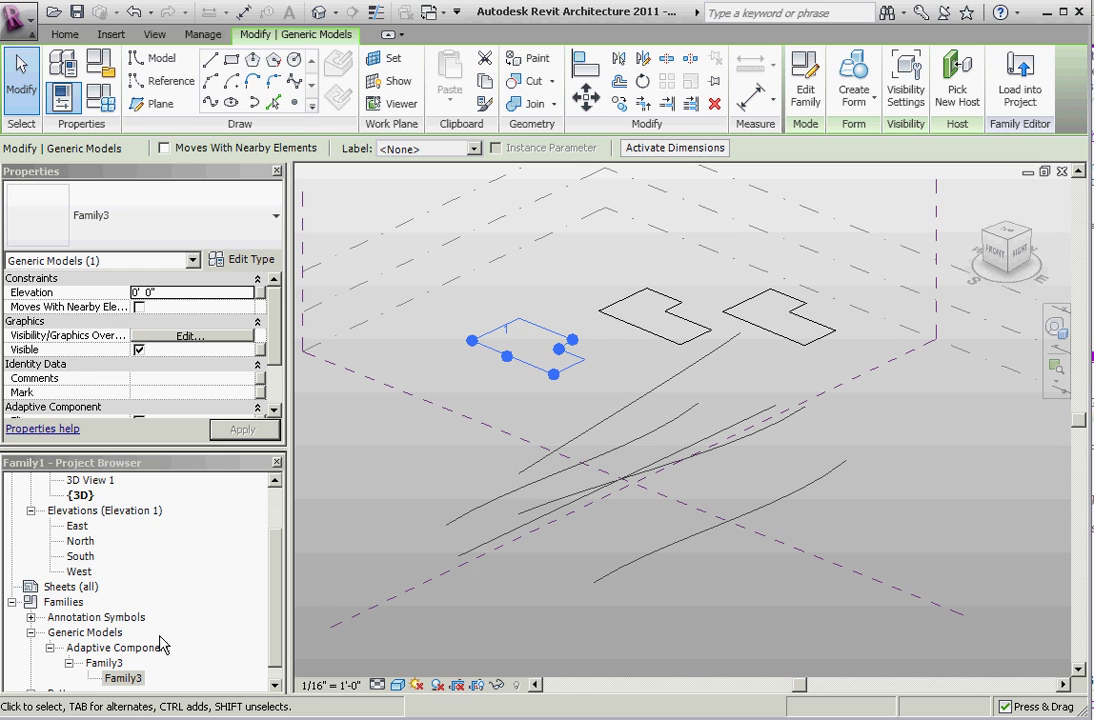
pyautogui.moveTo(108, 672)
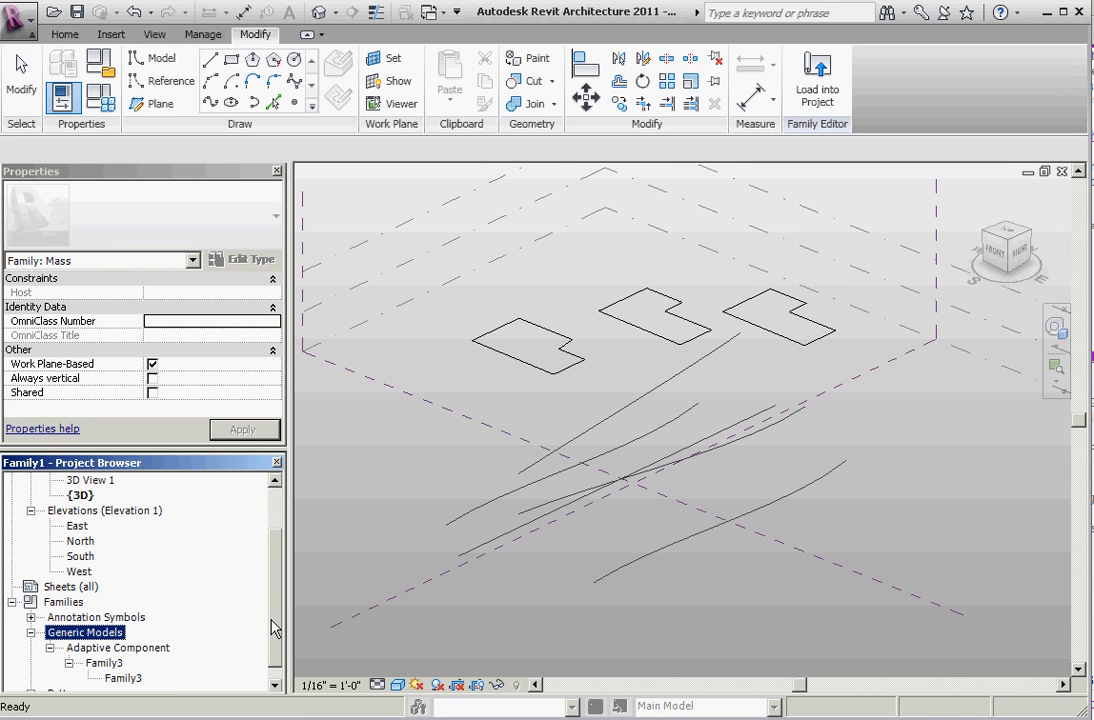
pyautogui.moveTo(152, 648)
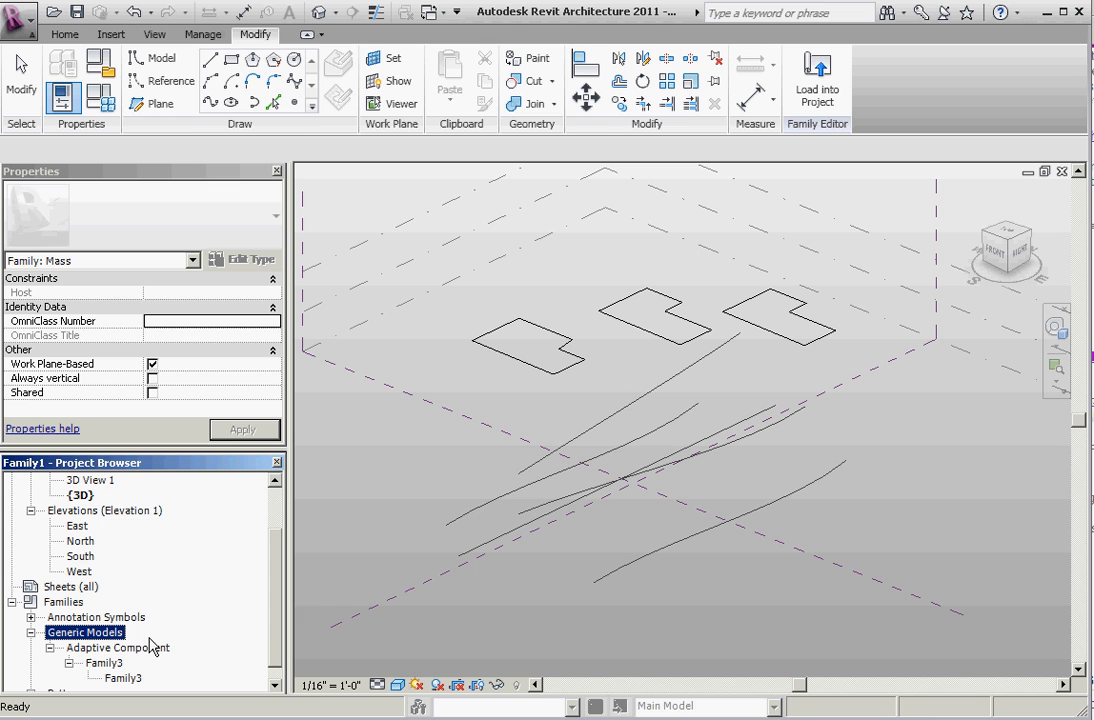
pyautogui.moveTo(88, 652)
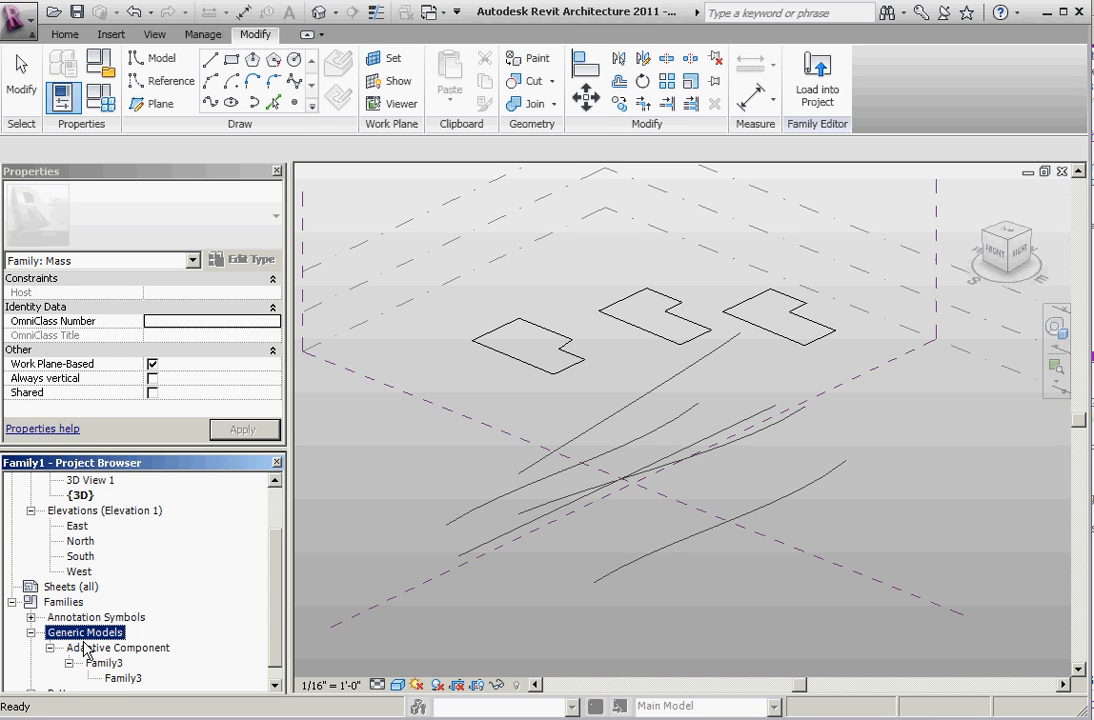
pyautogui.moveTo(136, 656)
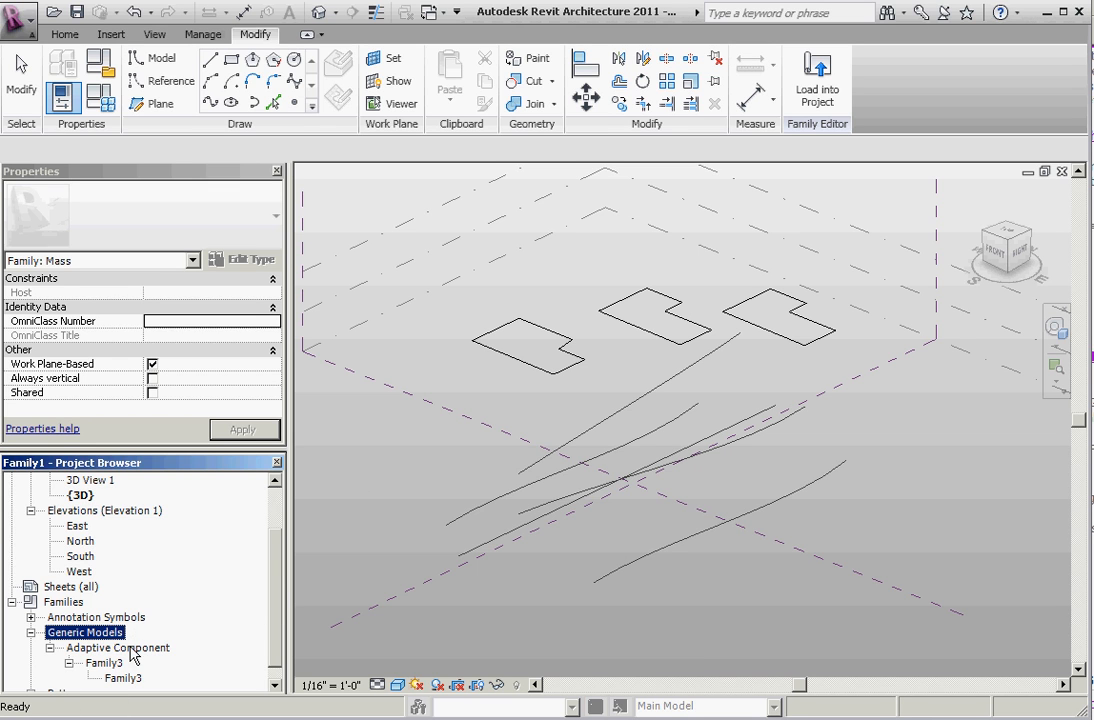
pyautogui.click(536, 344)
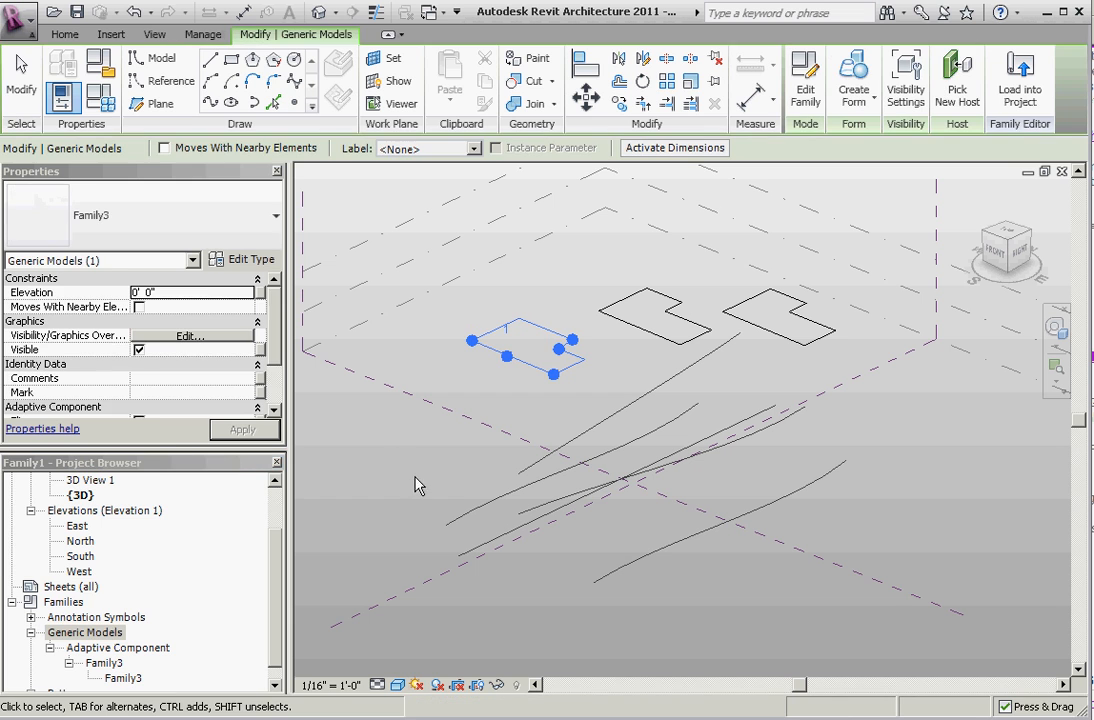
pyautogui.click(498, 380)
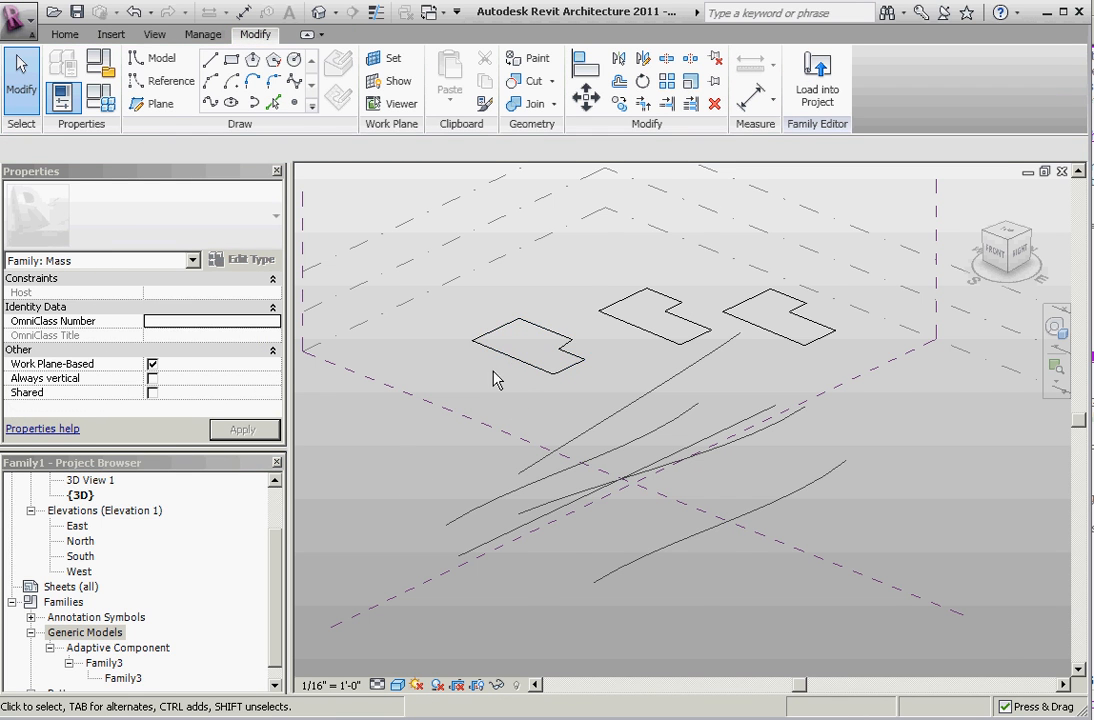
pyautogui.click(530, 344)
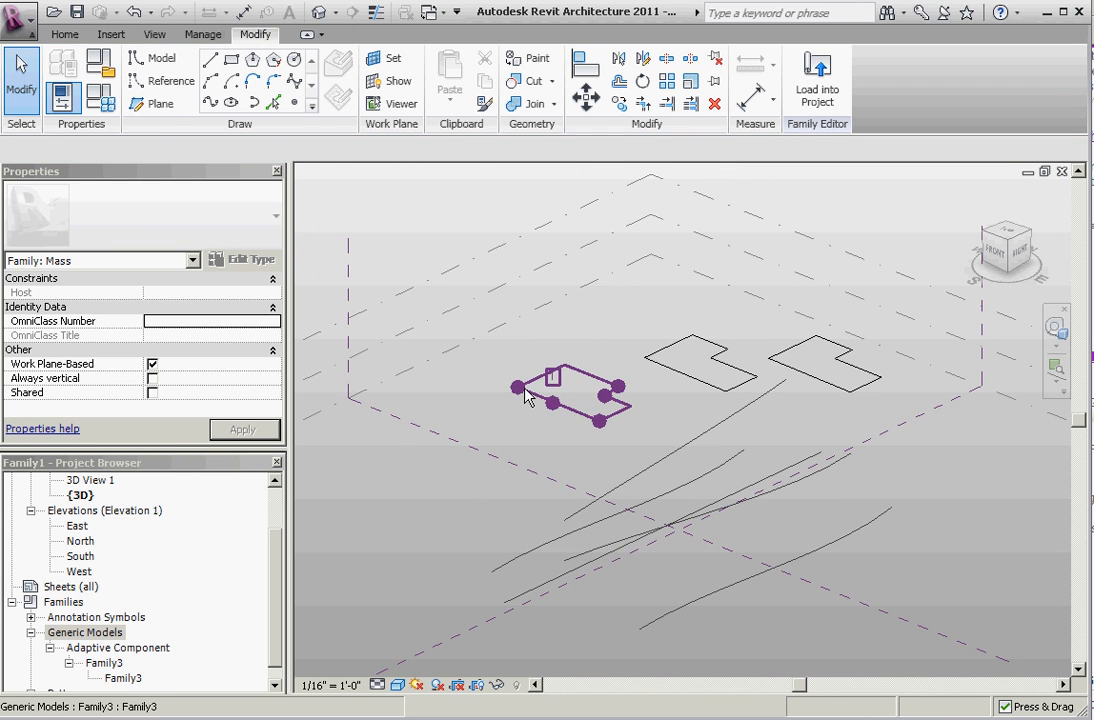
# - Drag one of the frame's adaptive points to a new position, pulling the frame out of shape
pyautogui.click(600, 396)
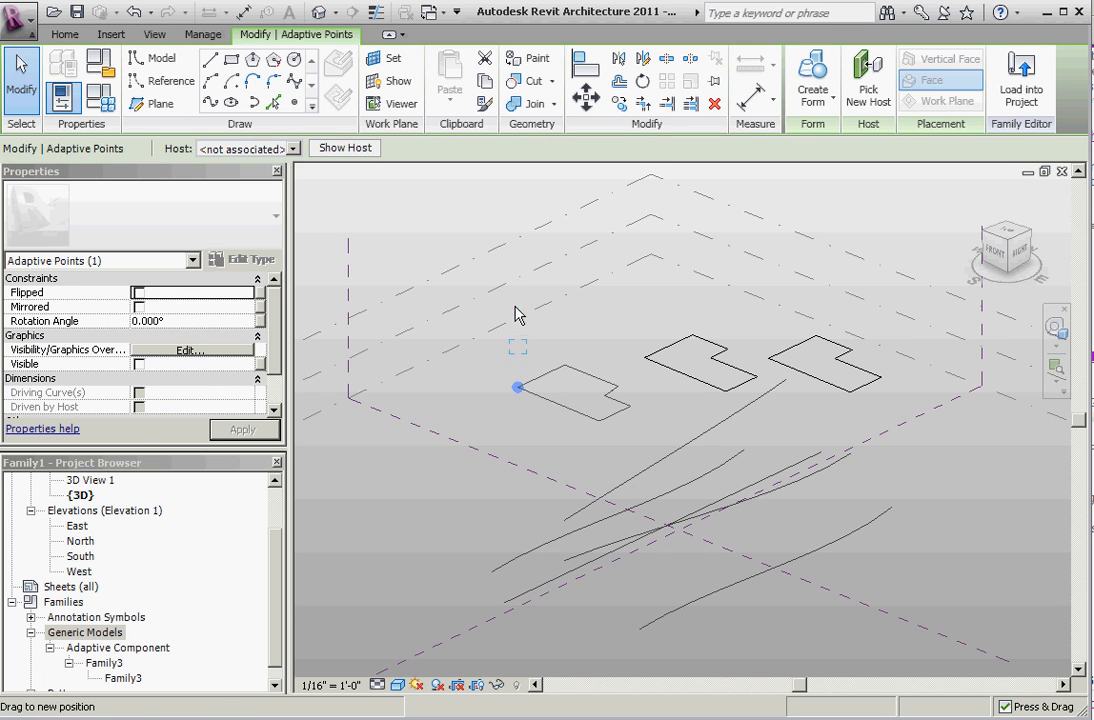
pyautogui.click(570, 388)
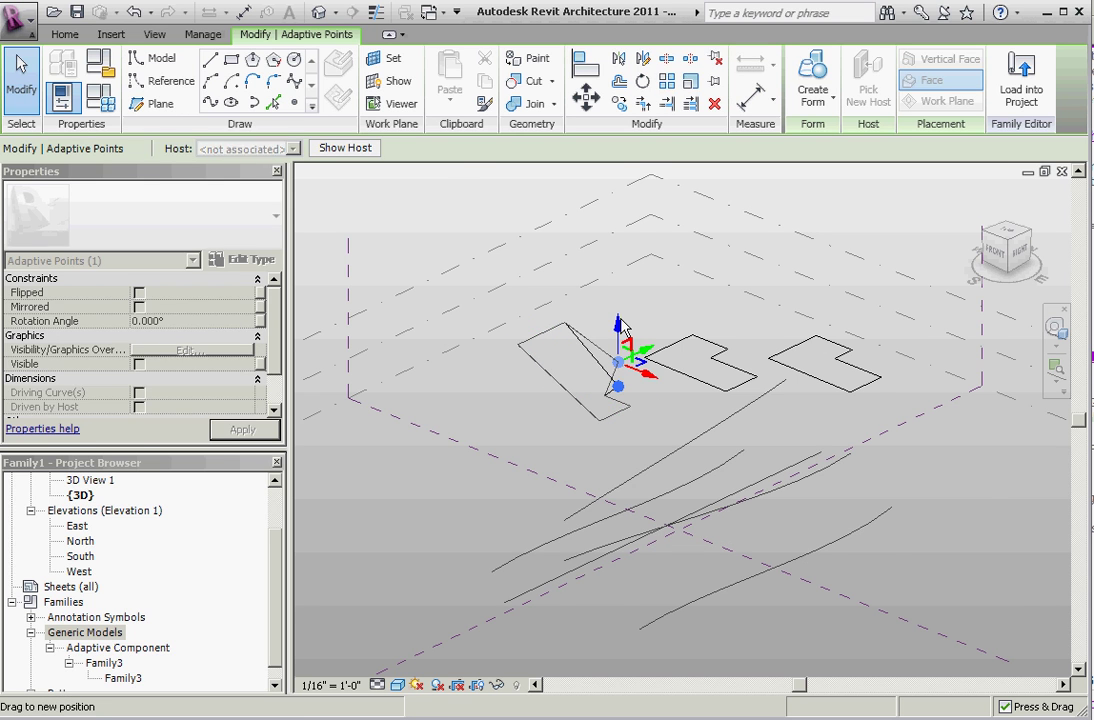
pyautogui.click(570, 360)
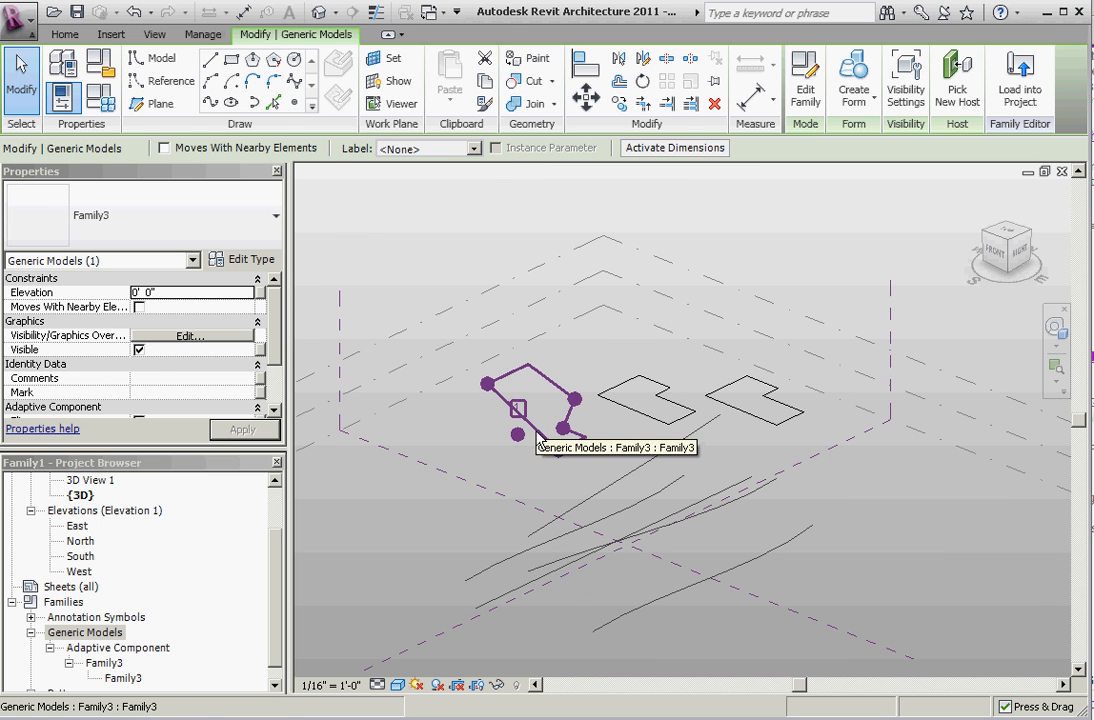
pyautogui.click(752, 400)
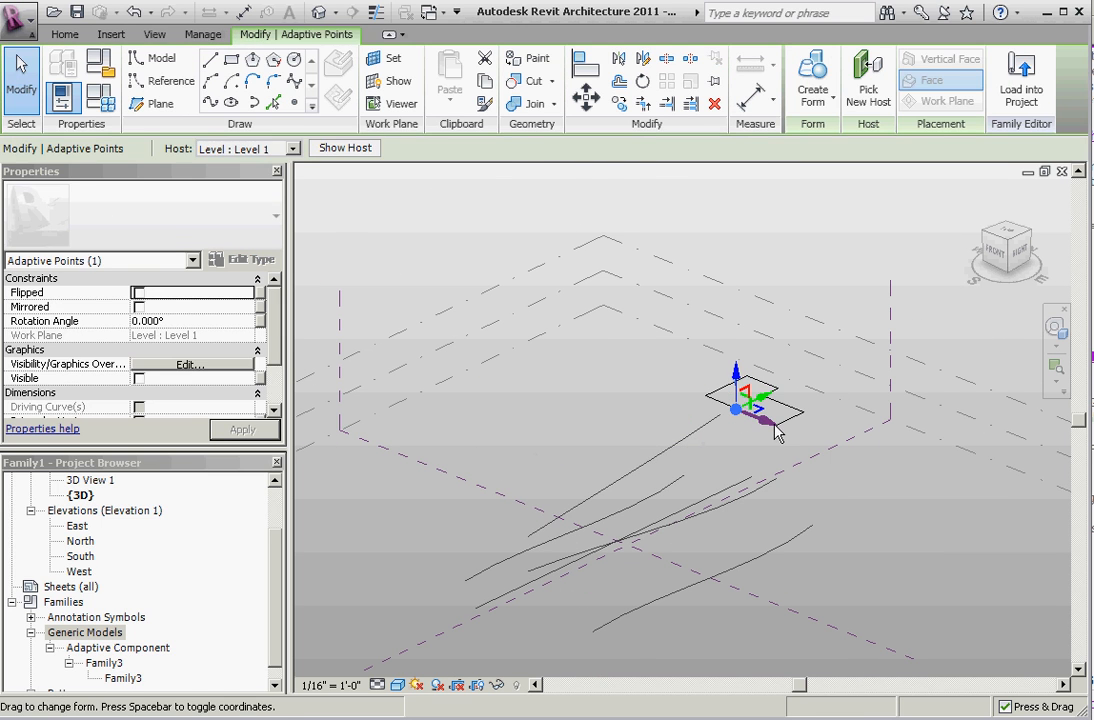
# - Open the frame's adaptive component family and select its adaptive points
pyautogui.click(516, 430)
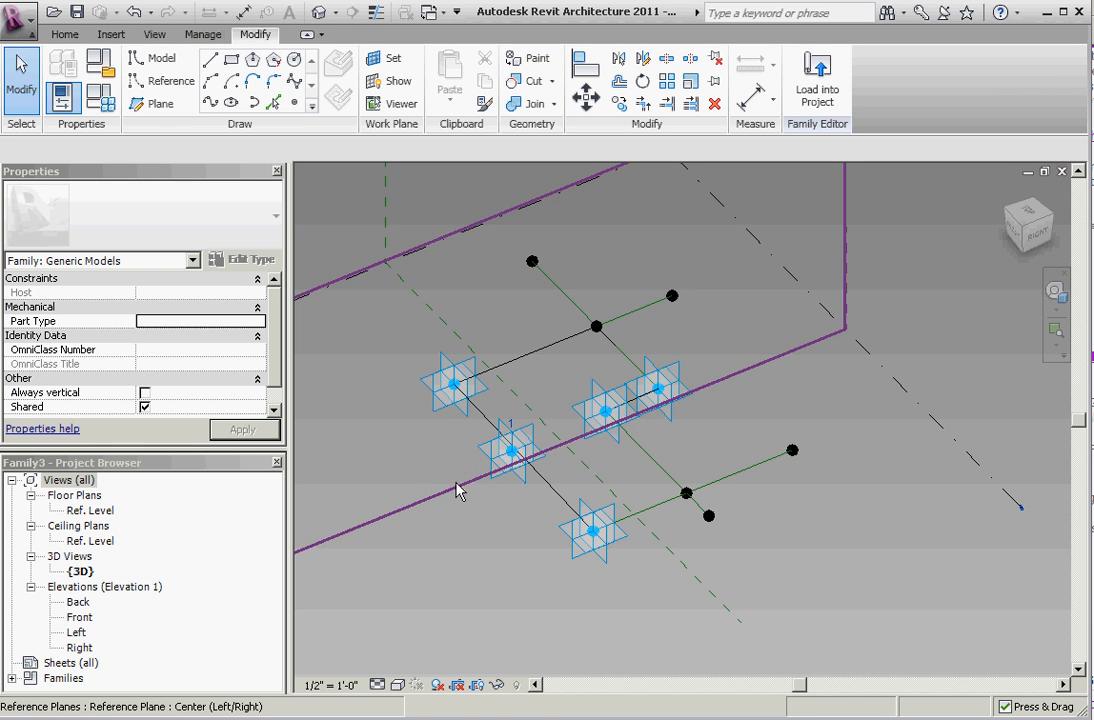
pyautogui.click(456, 380)
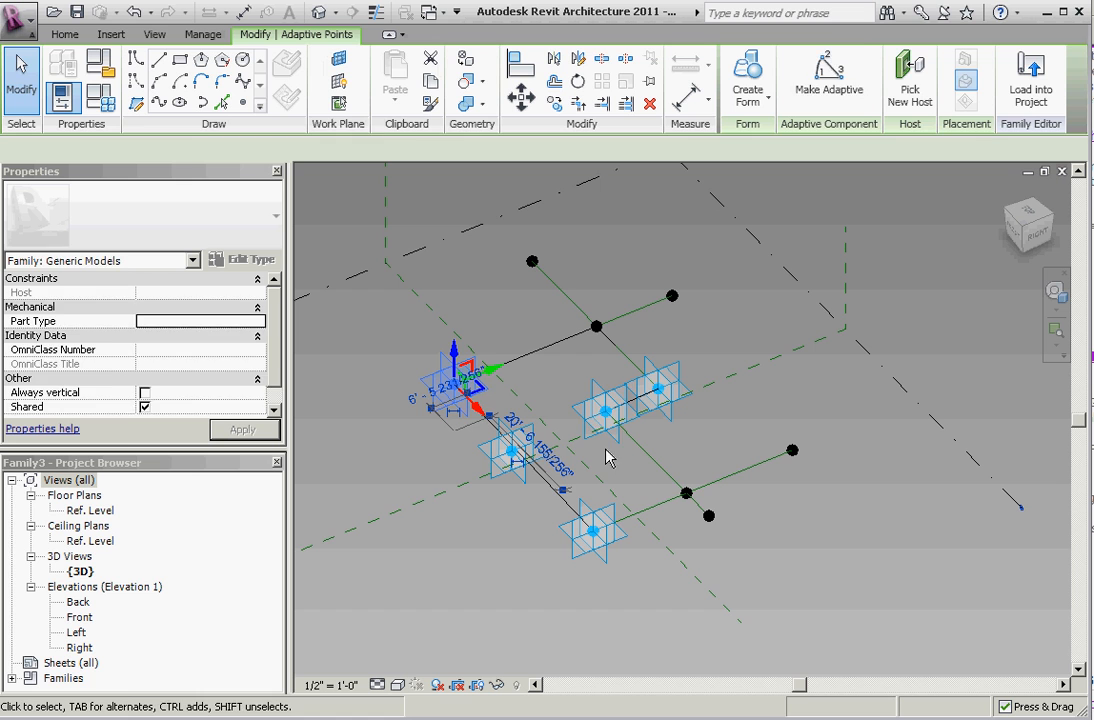
pyautogui.click(828, 80)
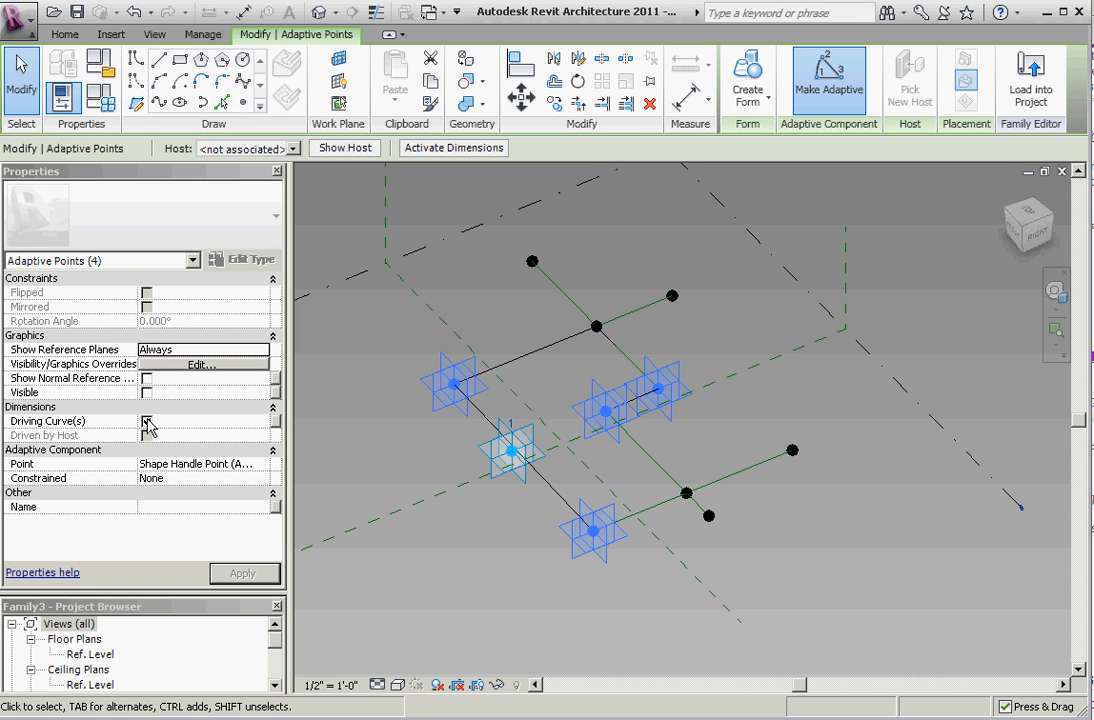
# - Review the selected points' properties, confirming they are shape handle points
pyautogui.click(148, 420)
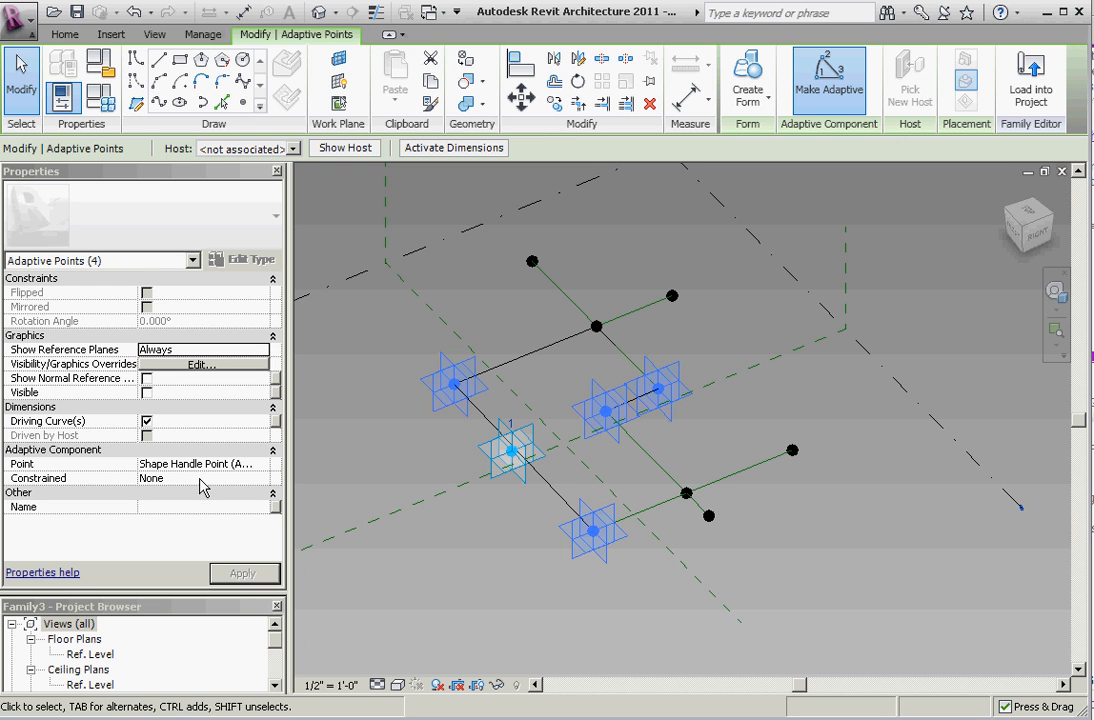
pyautogui.click(608, 410)
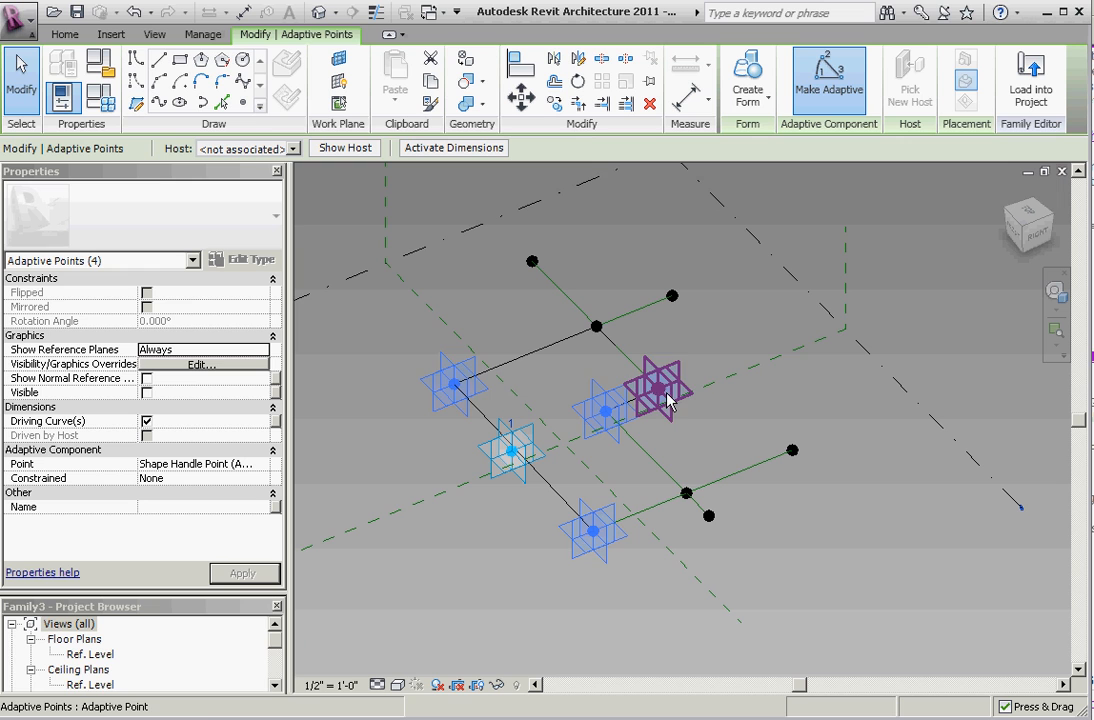
pyautogui.click(420, 650)
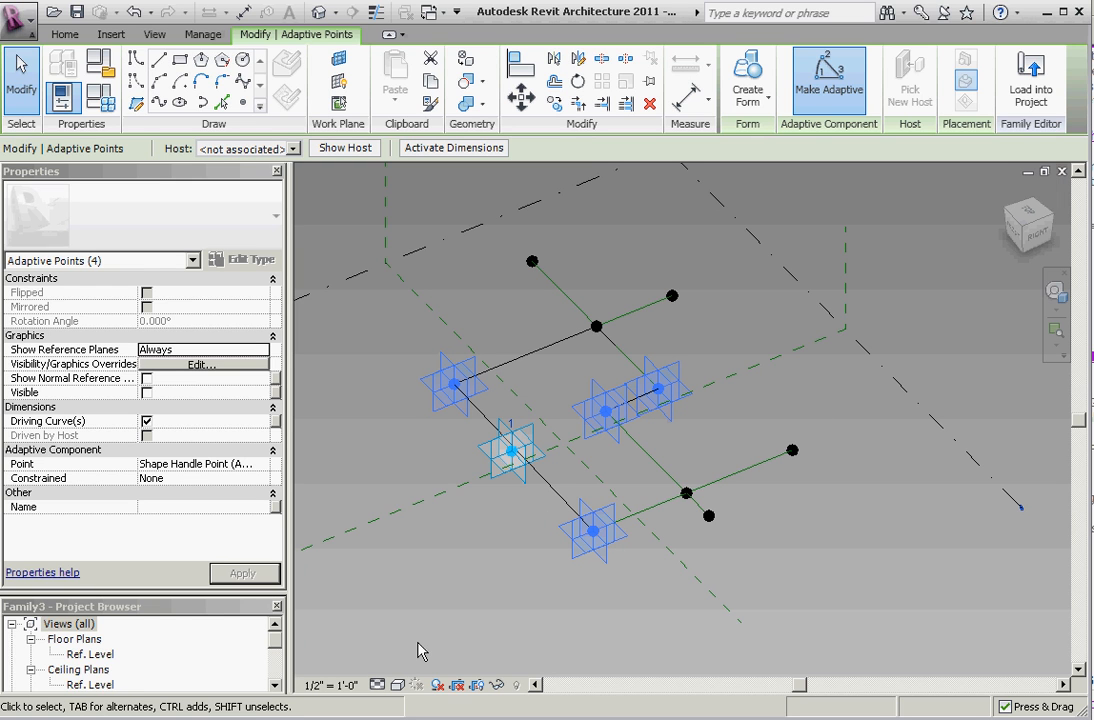
pyautogui.moveTo(178, 510)
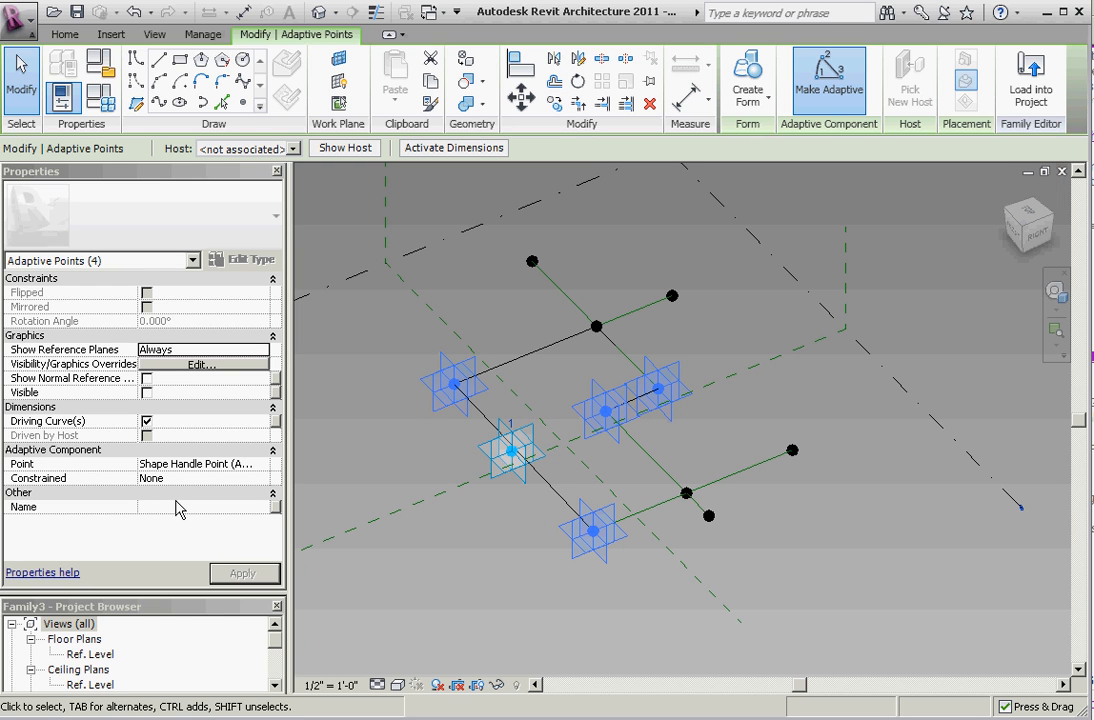
pyautogui.moveTo(224, 536)
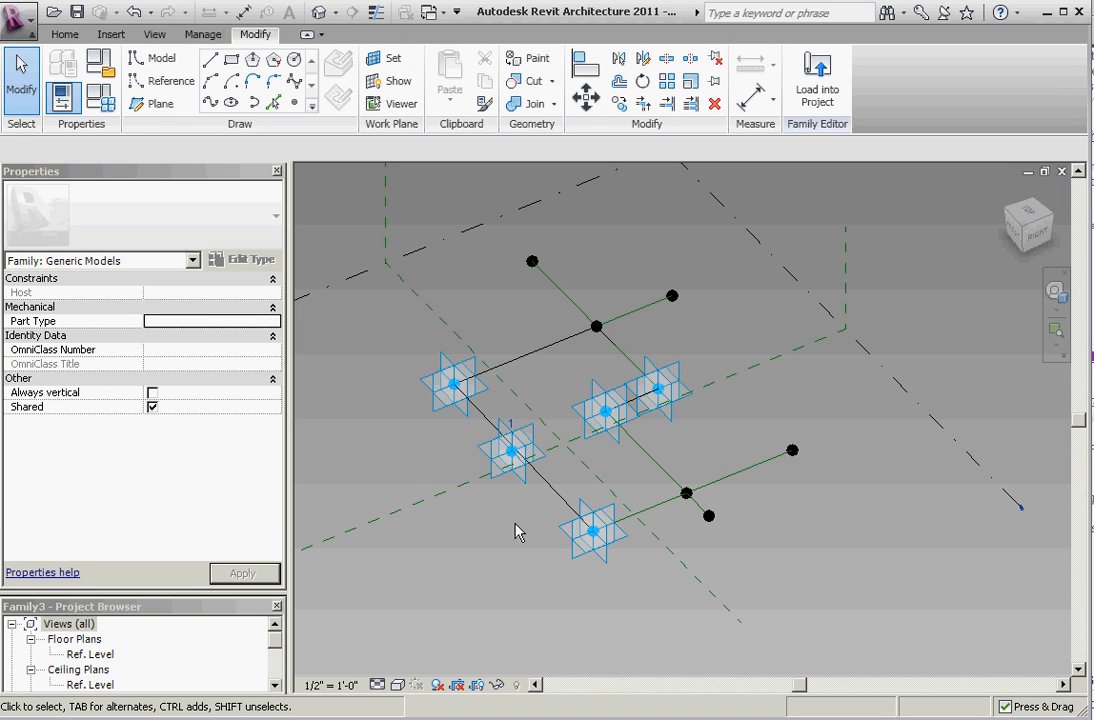
# - Load the edited frame family back into the host mass family
pyautogui.click(512, 452)
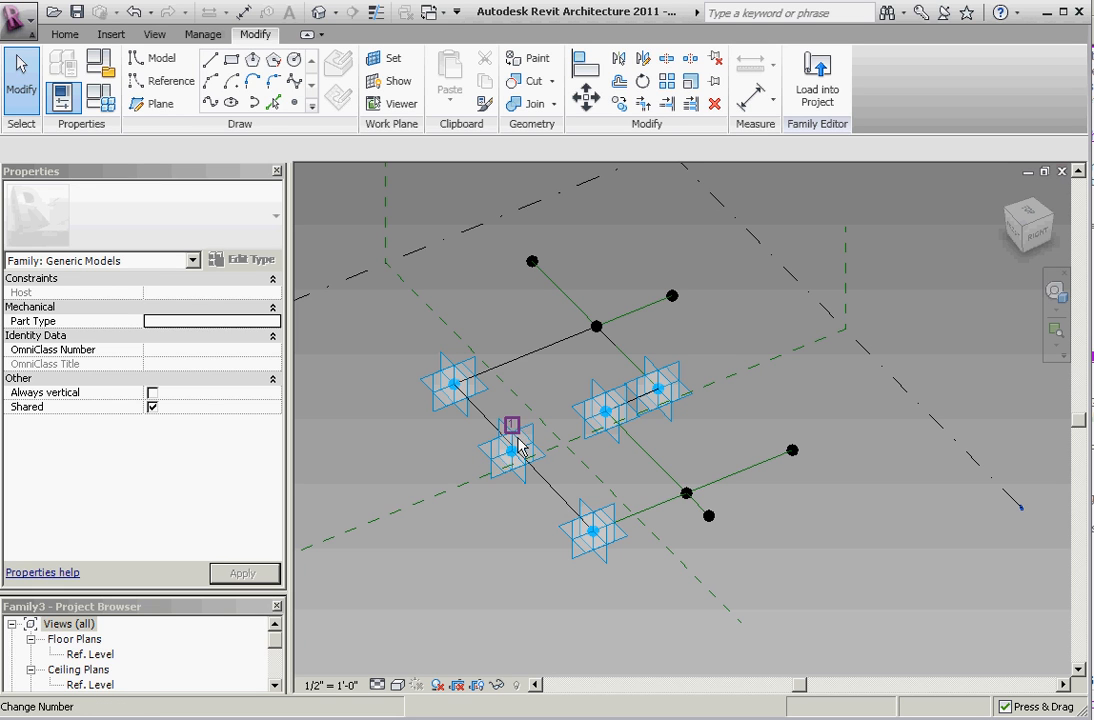
pyautogui.click(512, 452)
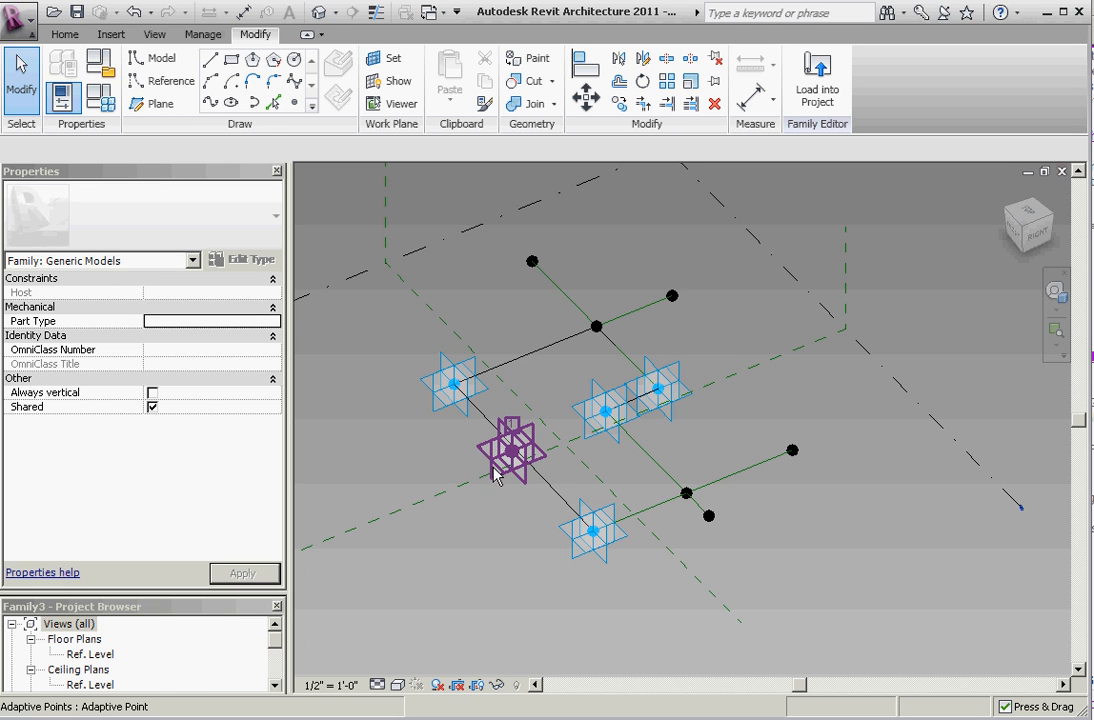
pyautogui.click(470, 556)
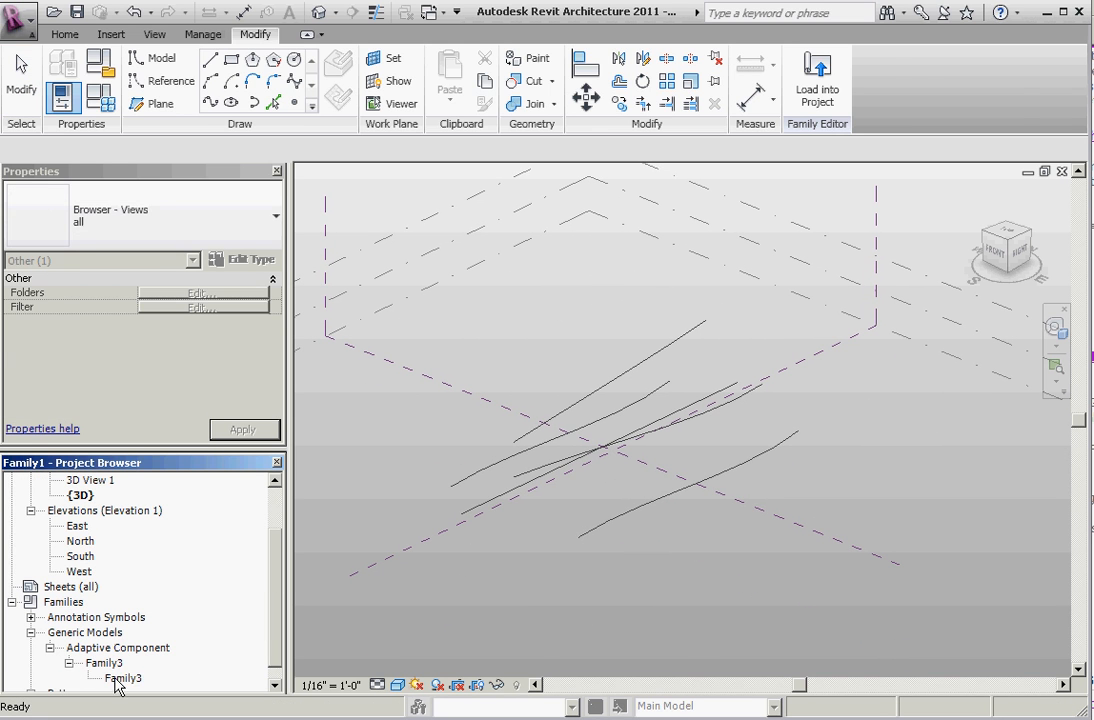
# - Place a new Family3 frame by picking its adaptive points above the curved lines
pyautogui.doubleClick(122, 678)
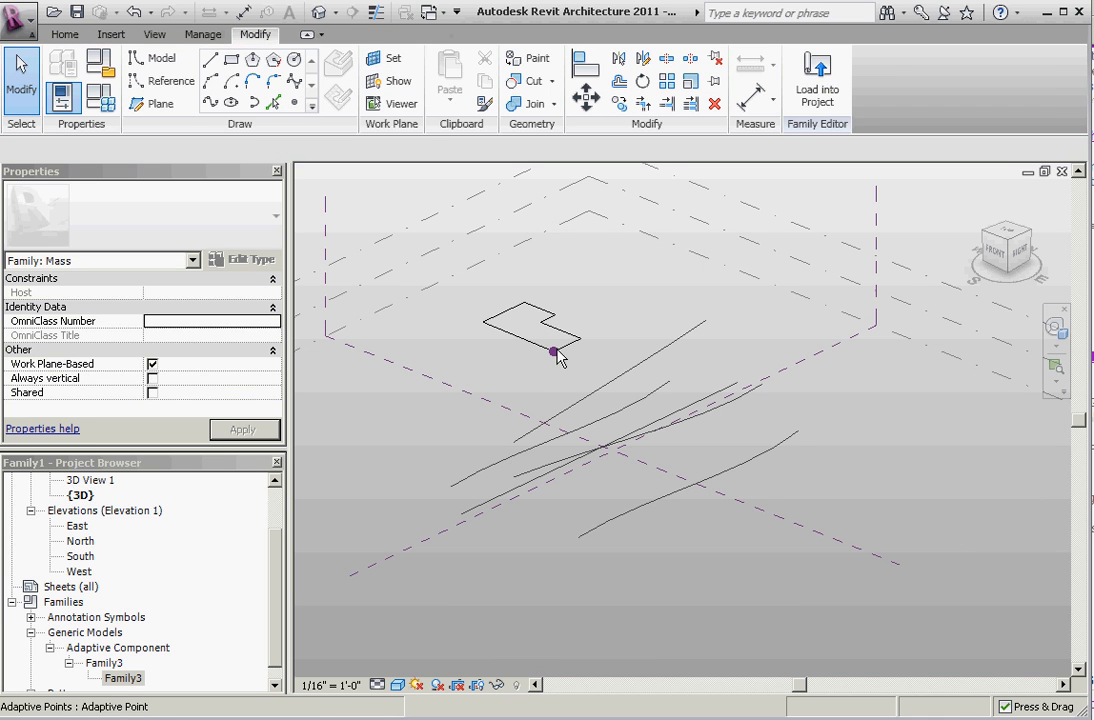
pyautogui.click(552, 352)
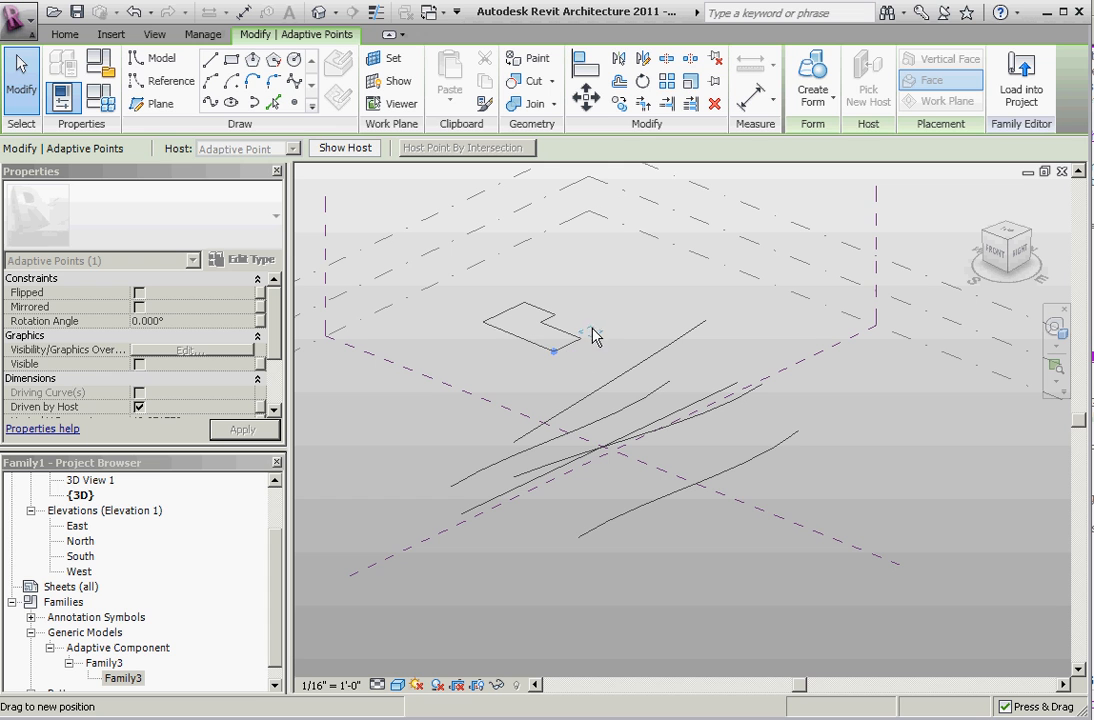
pyautogui.click(540, 330)
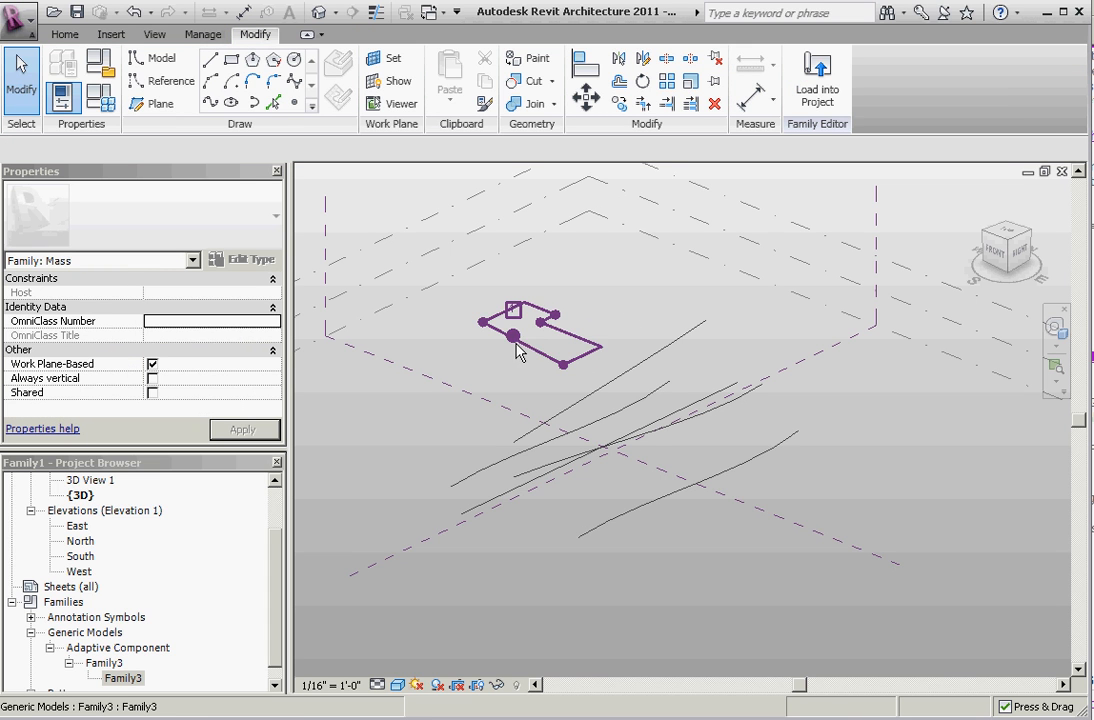
pyautogui.click(530, 336)
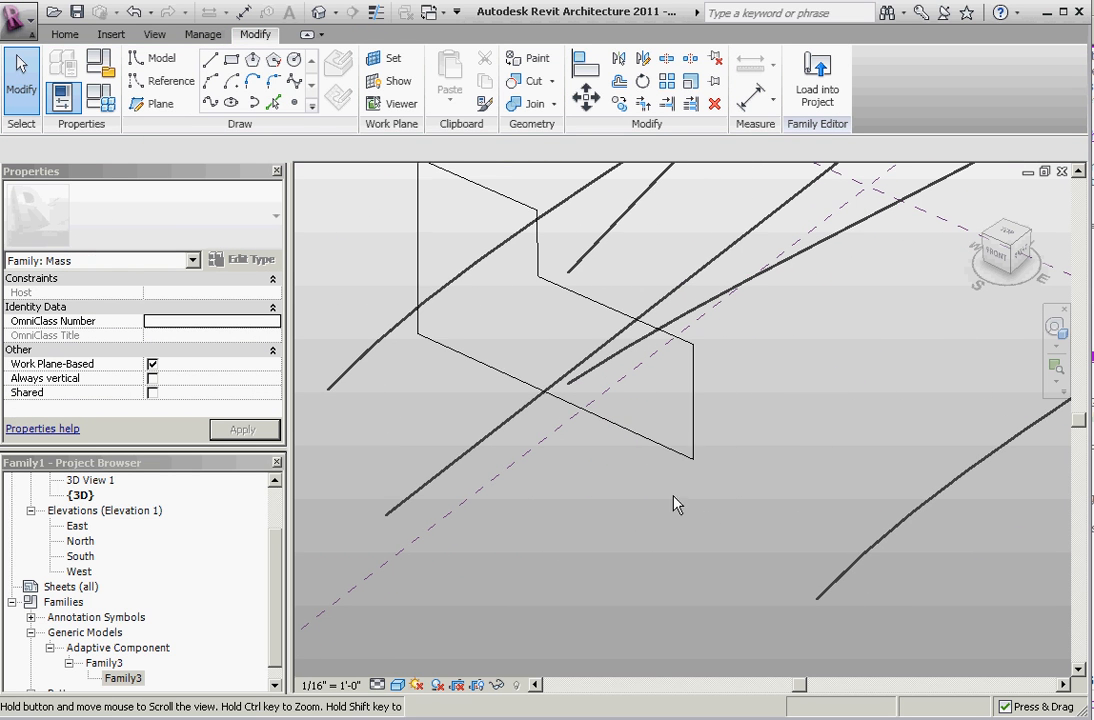
# - Rehost one adaptive point of the frame onto a curved model line with Pick New Host
pyautogui.click(692, 456)
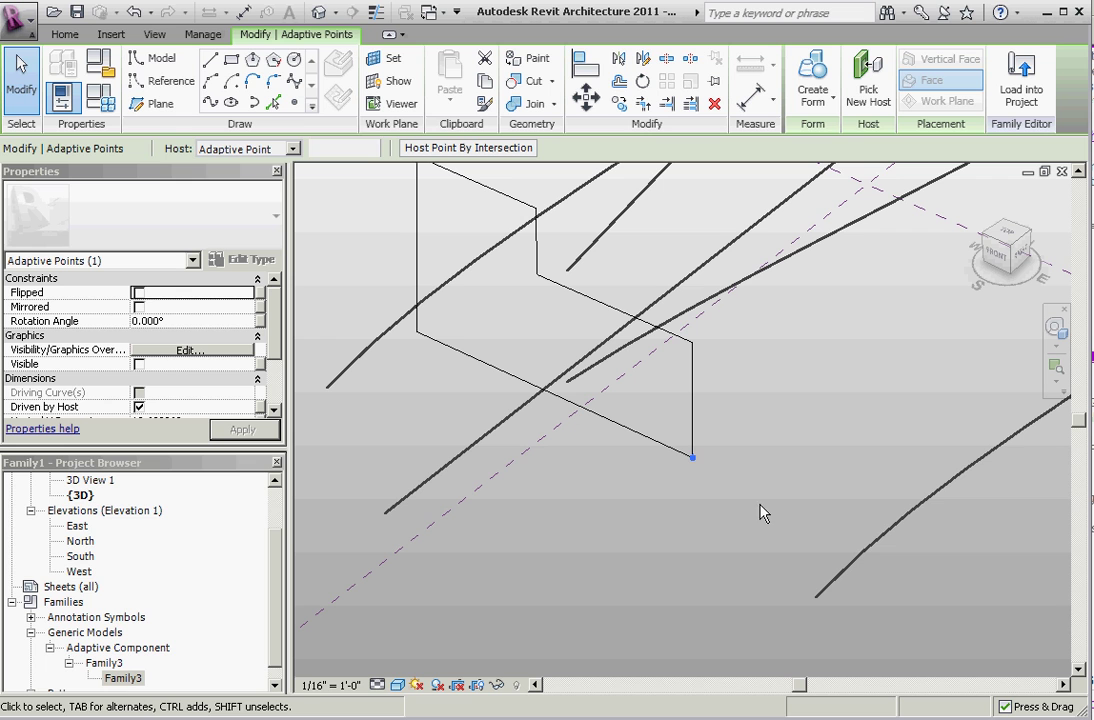
pyautogui.click(868, 78)
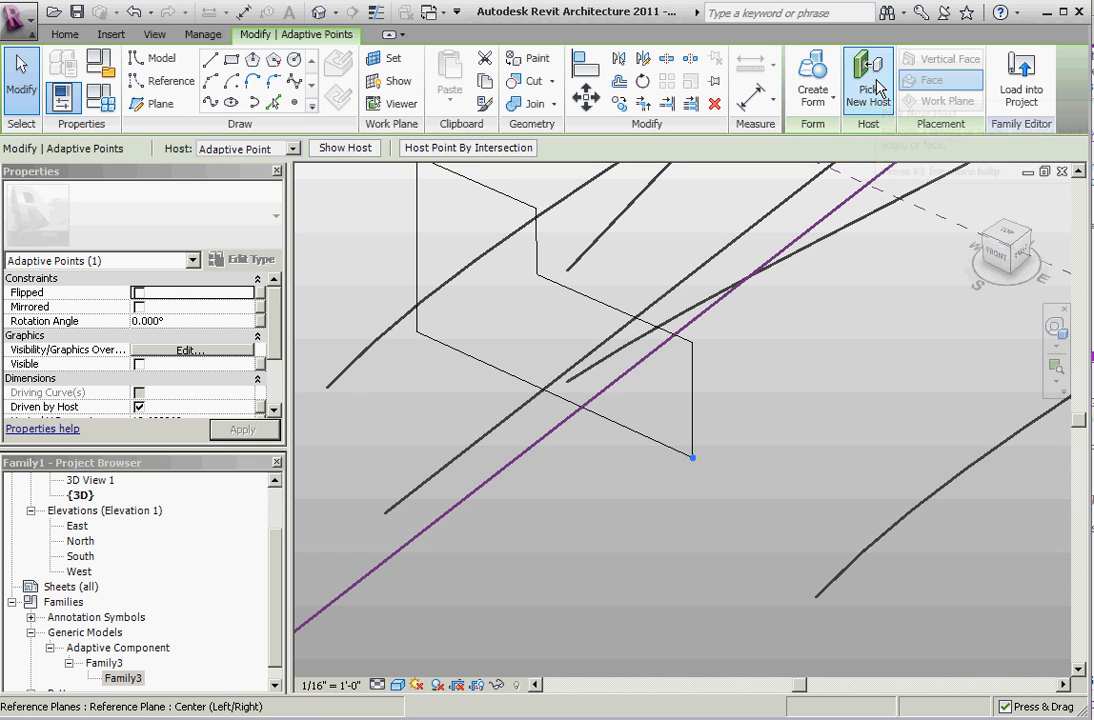
pyautogui.click(868, 80)
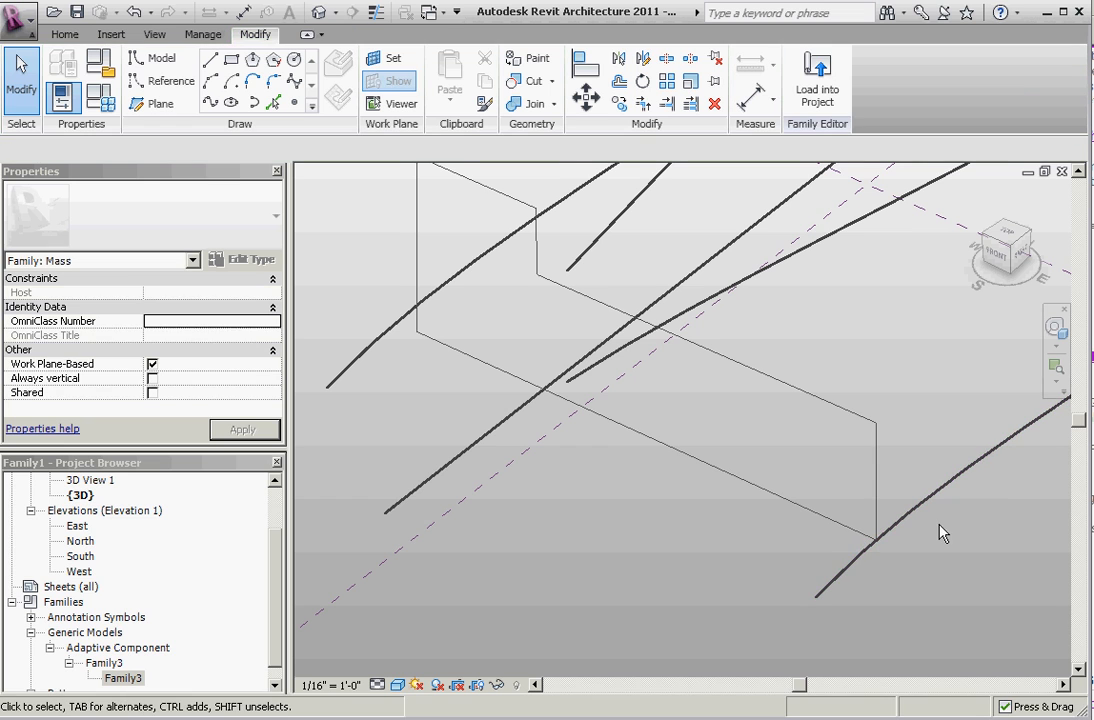
pyautogui.click(540, 392)
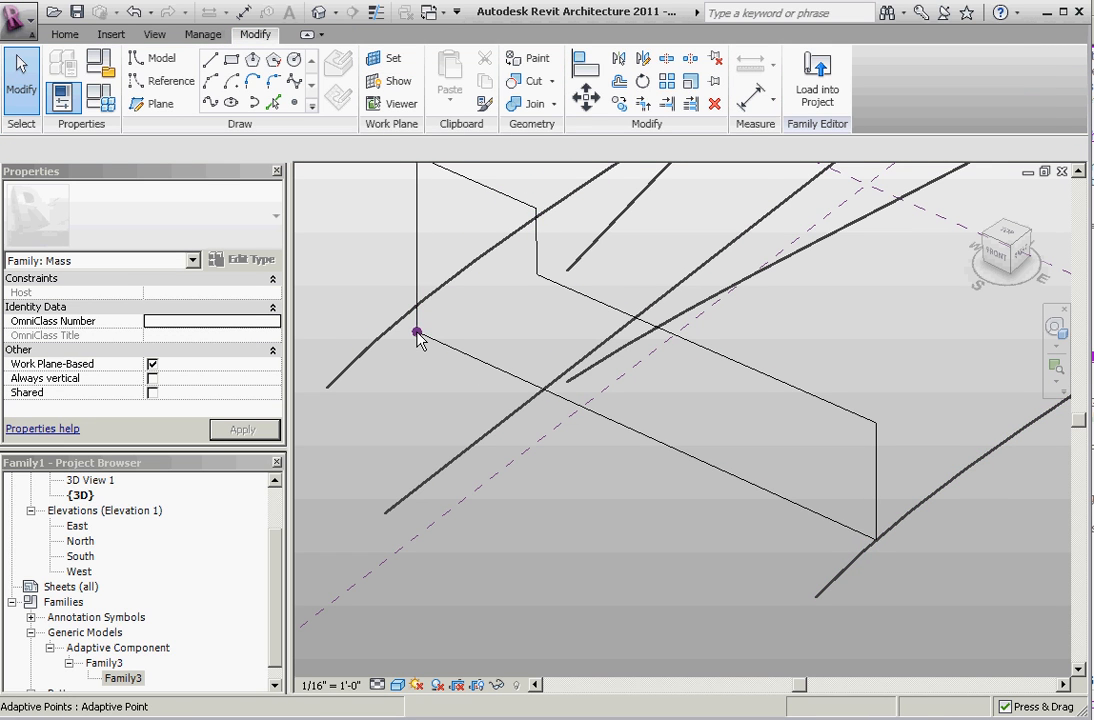
# - Attach a corner point of the frame to a curved line so the frame stretches onto it
pyautogui.click(416, 332)
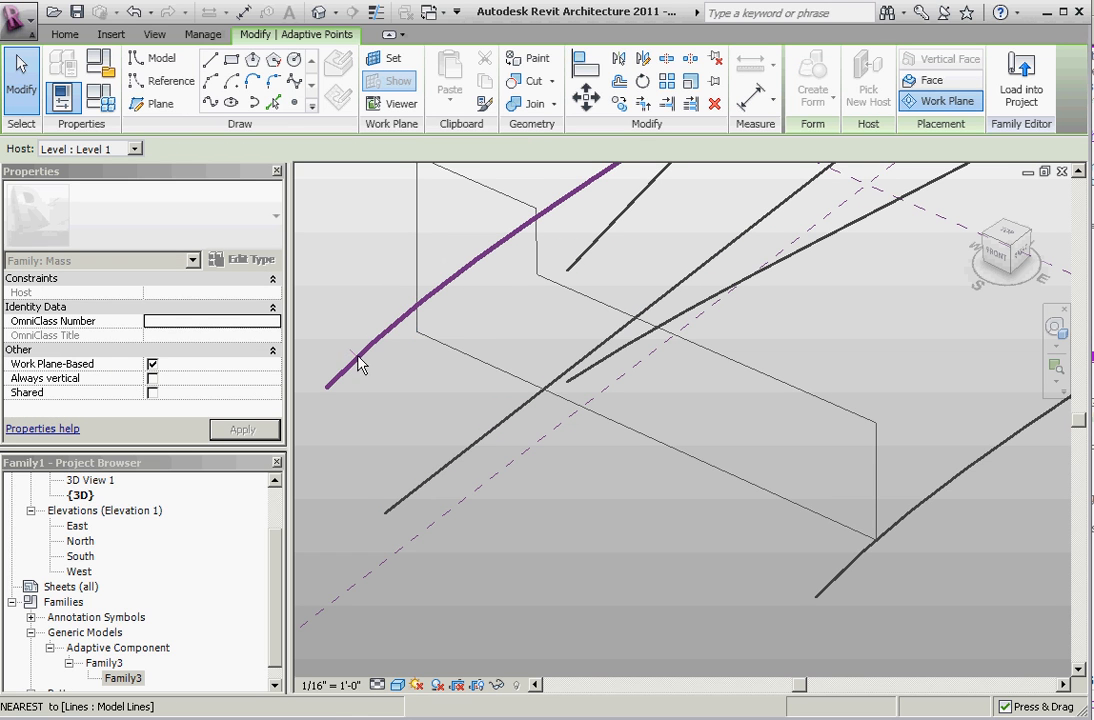
pyautogui.click(456, 290)
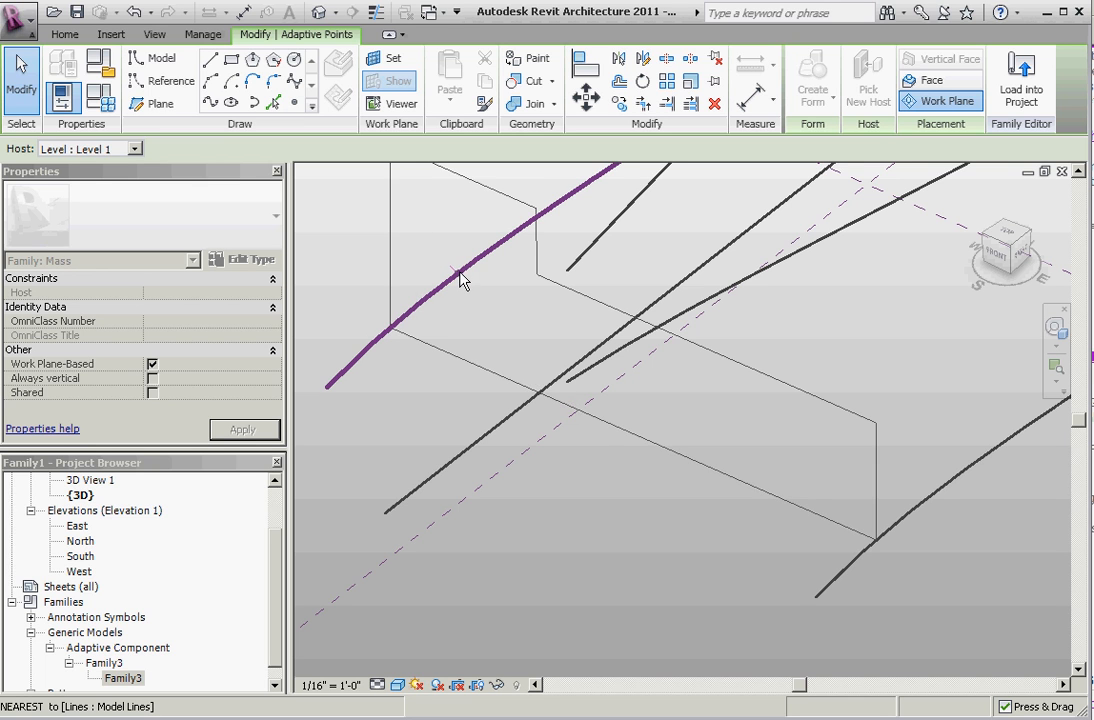
pyautogui.moveTo(470, 274)
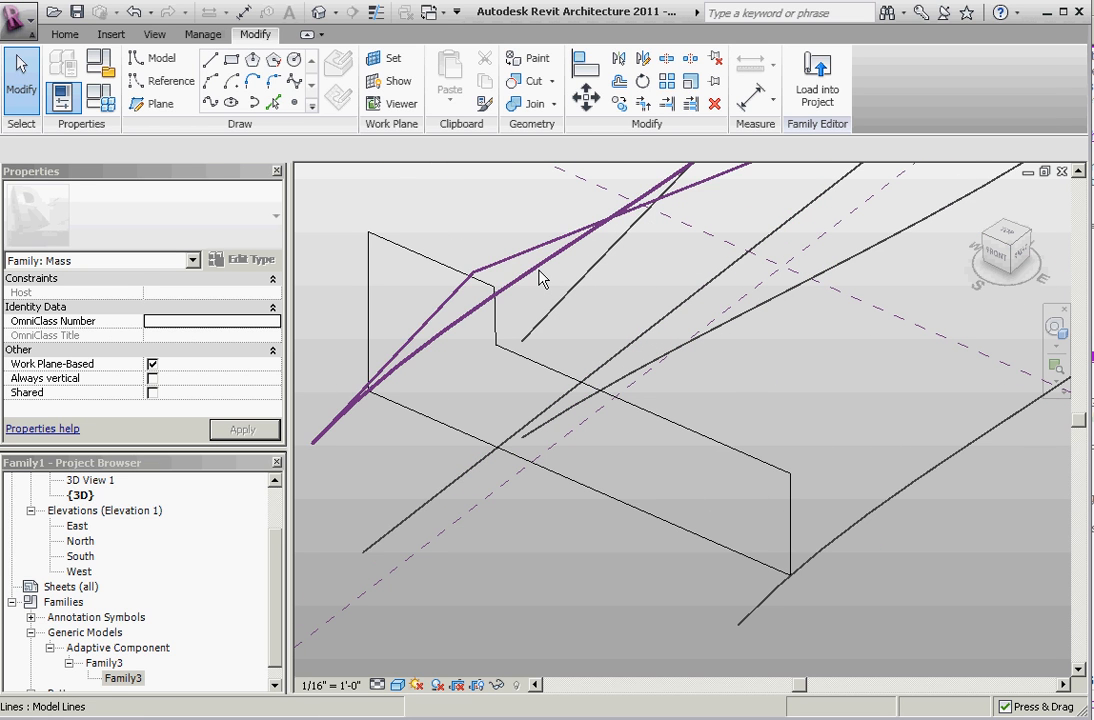
pyautogui.click(490, 288)
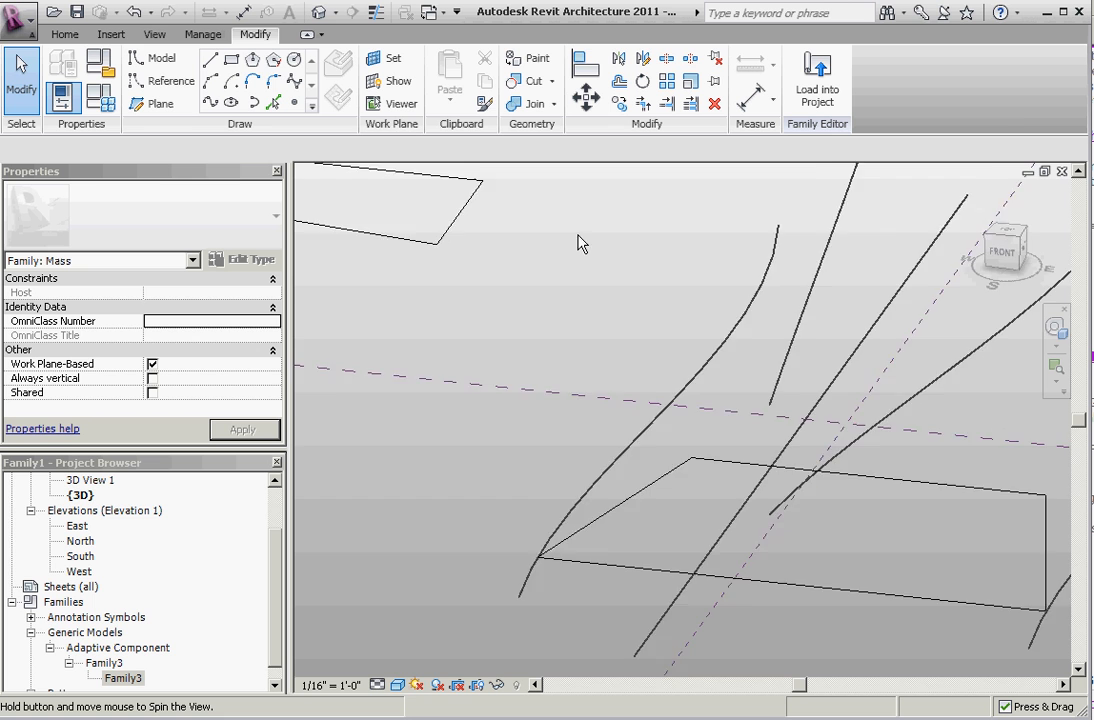
# - Orbit around the model and select the adaptive frame
pyautogui.moveTo(584, 244); pyautogui.dragTo(618, 348)
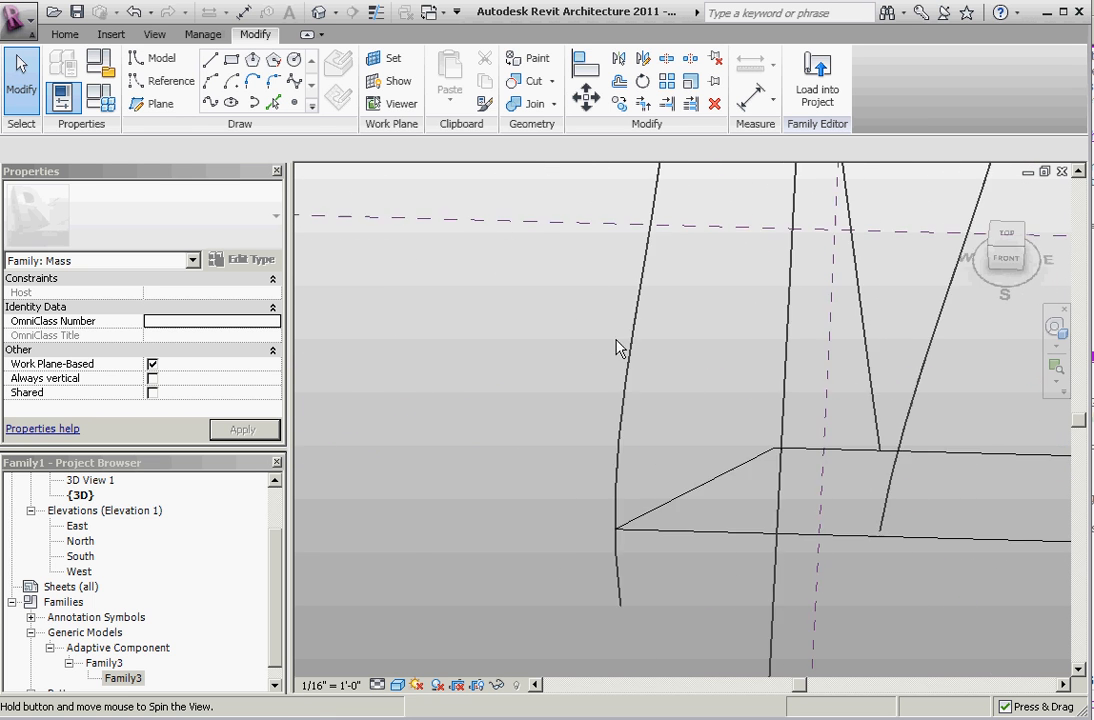
pyautogui.moveTo(618, 348); pyautogui.dragTo(1044, 198)
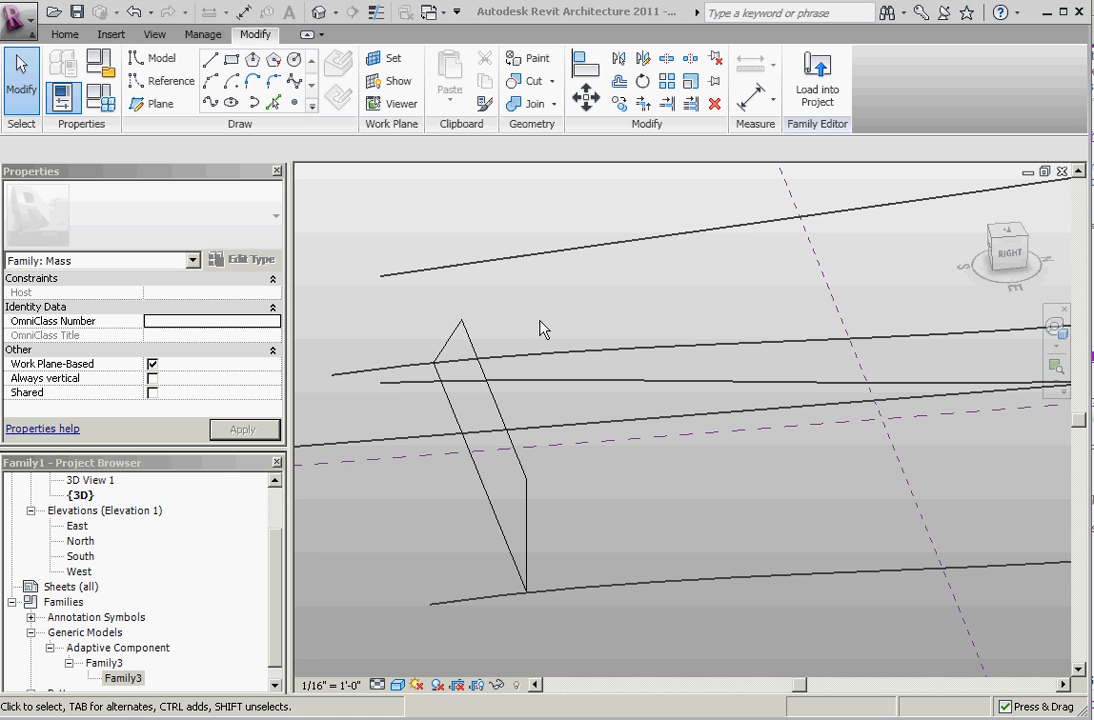
pyautogui.moveTo(544, 330); pyautogui.dragTo(716, 290)
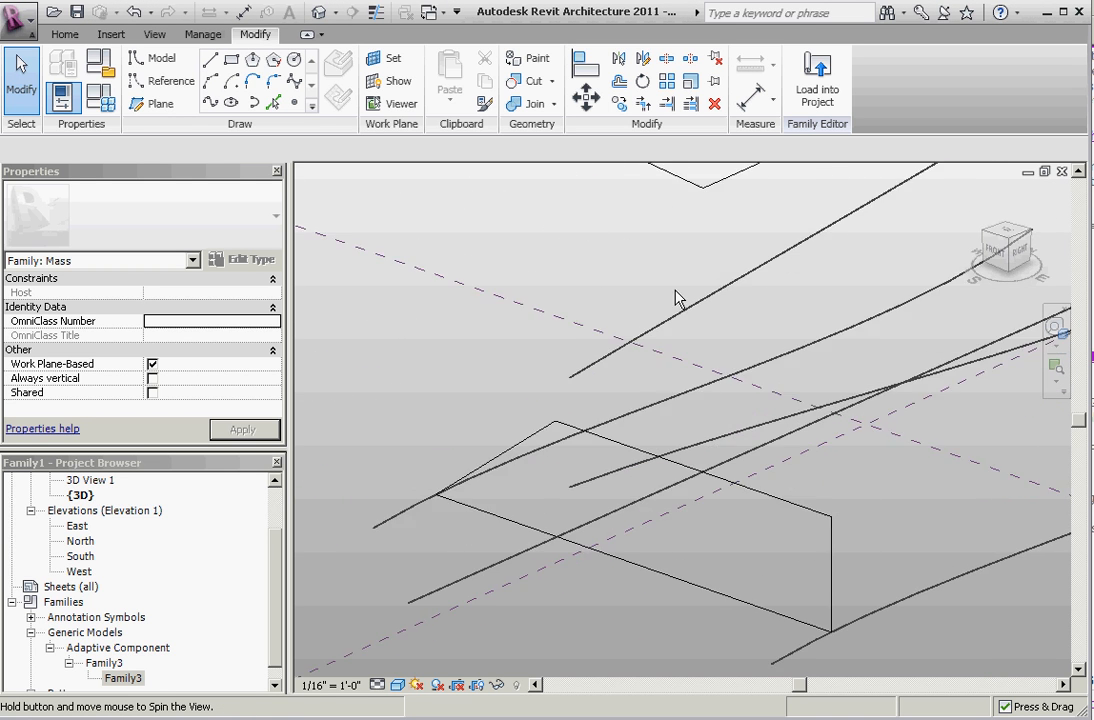
pyautogui.click(544, 460)
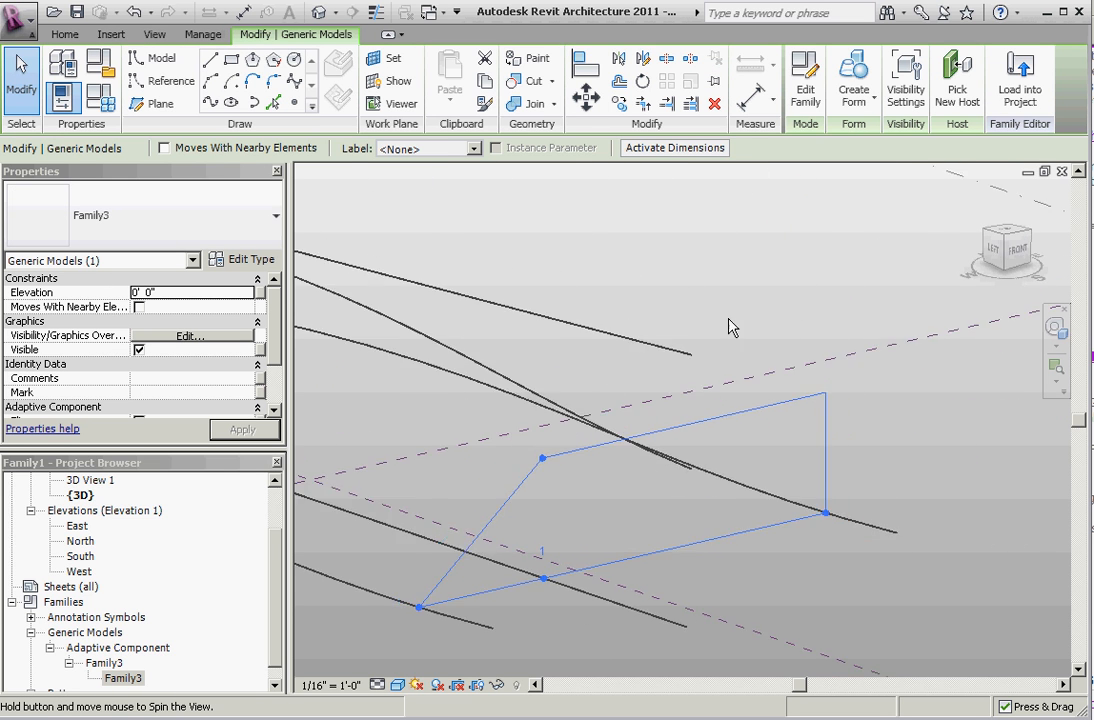
pyautogui.moveTo(730, 326); pyautogui.dragTo(648, 378)
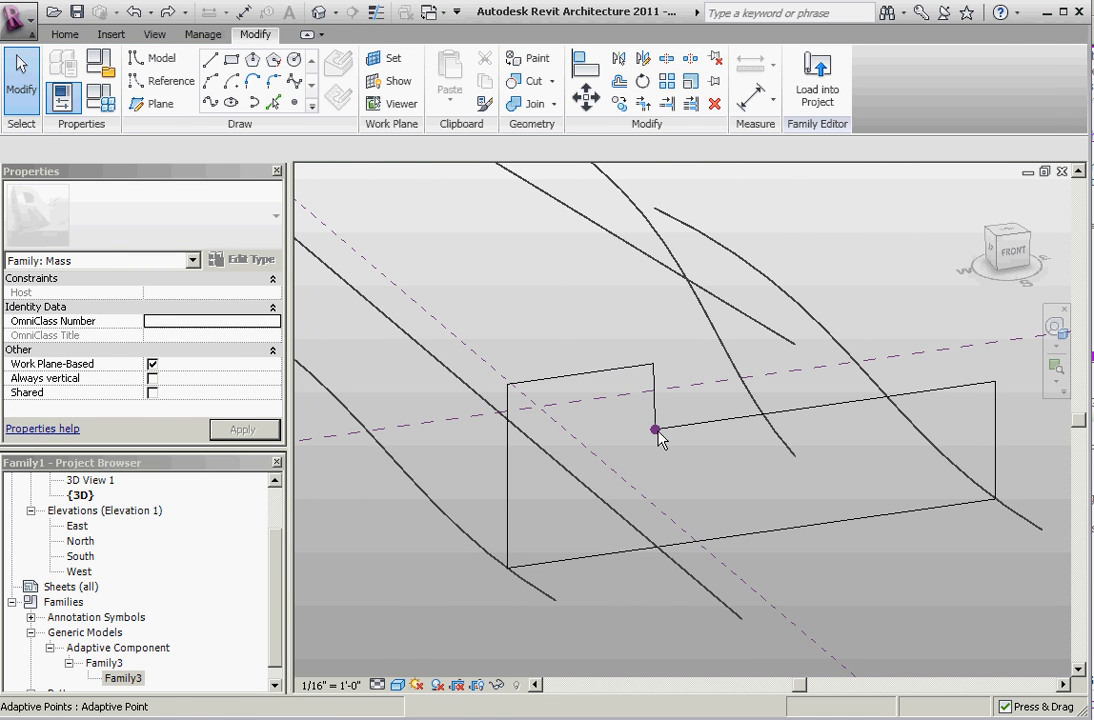
# - Rehost another corner point of the frame onto a second curved model line
pyautogui.click(656, 430)
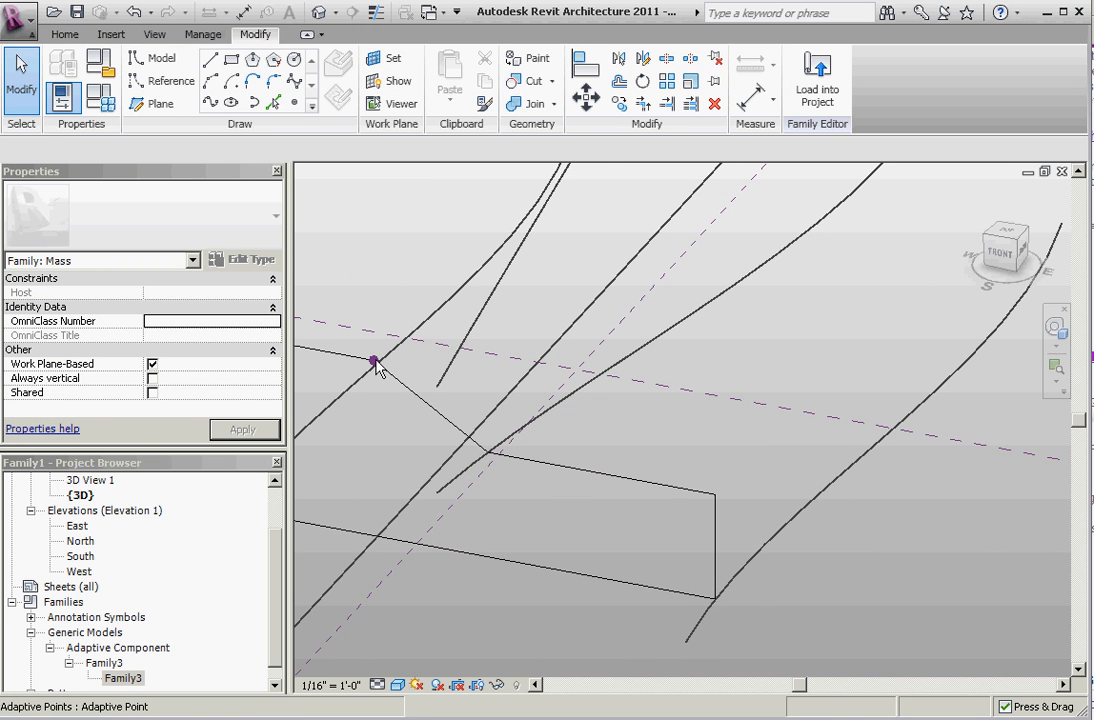
pyautogui.click(372, 360)
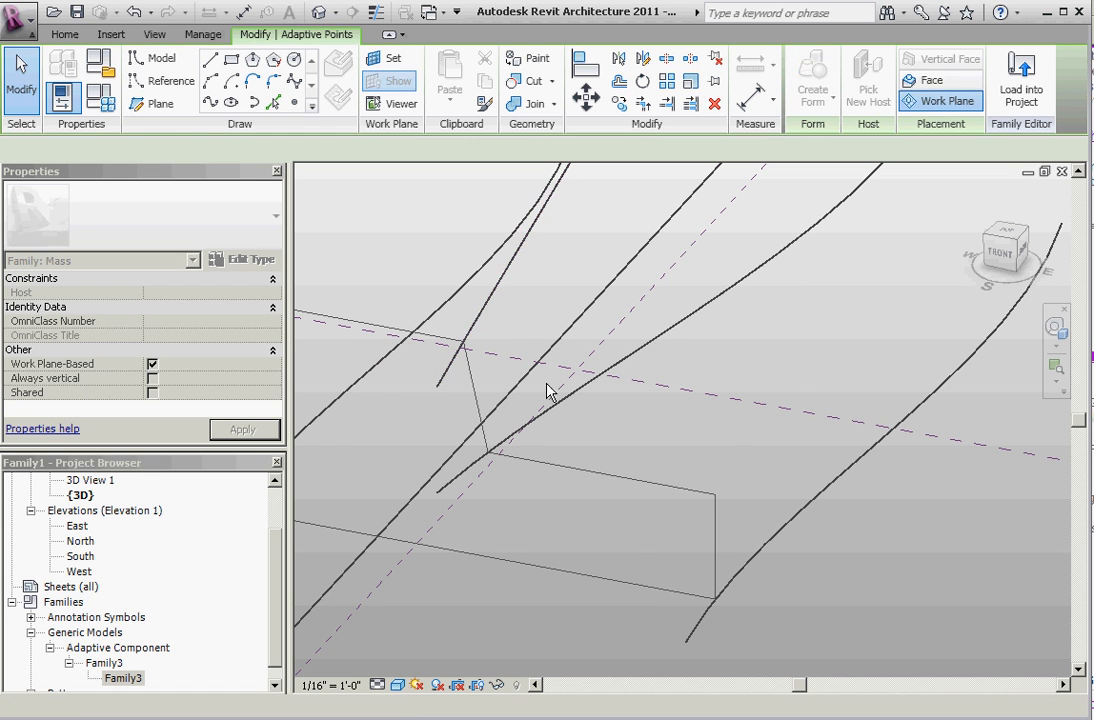
pyautogui.moveTo(548, 390); pyautogui.dragTo(724, 300)
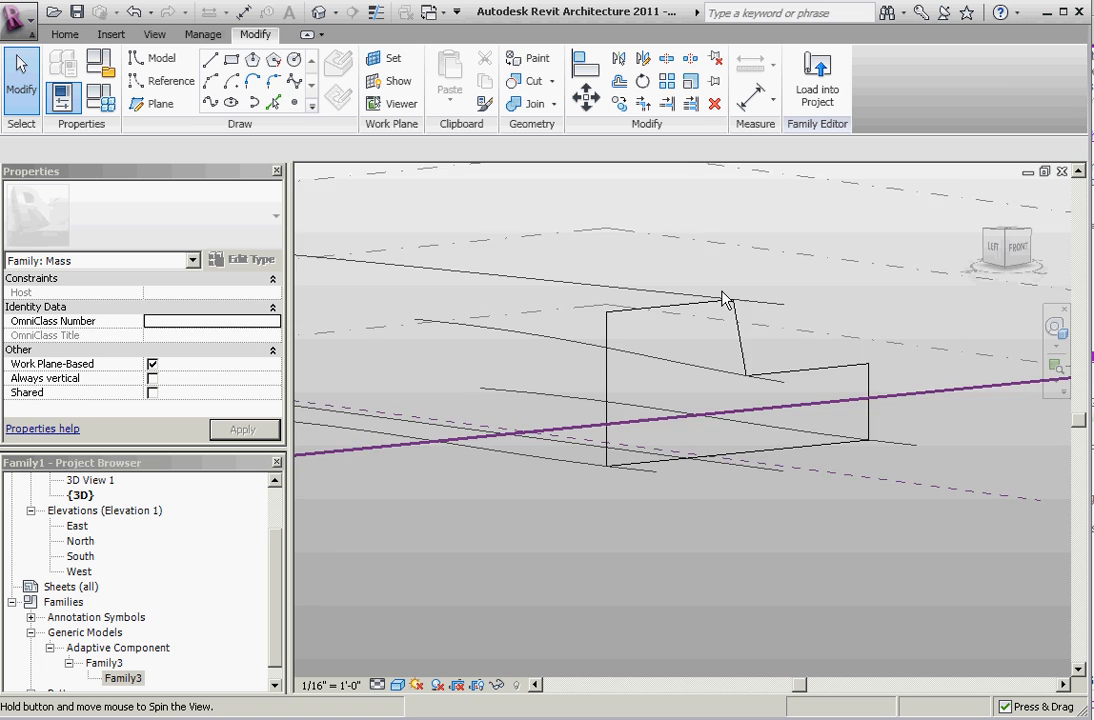
pyautogui.moveTo(724, 300); pyautogui.dragTo(696, 398)
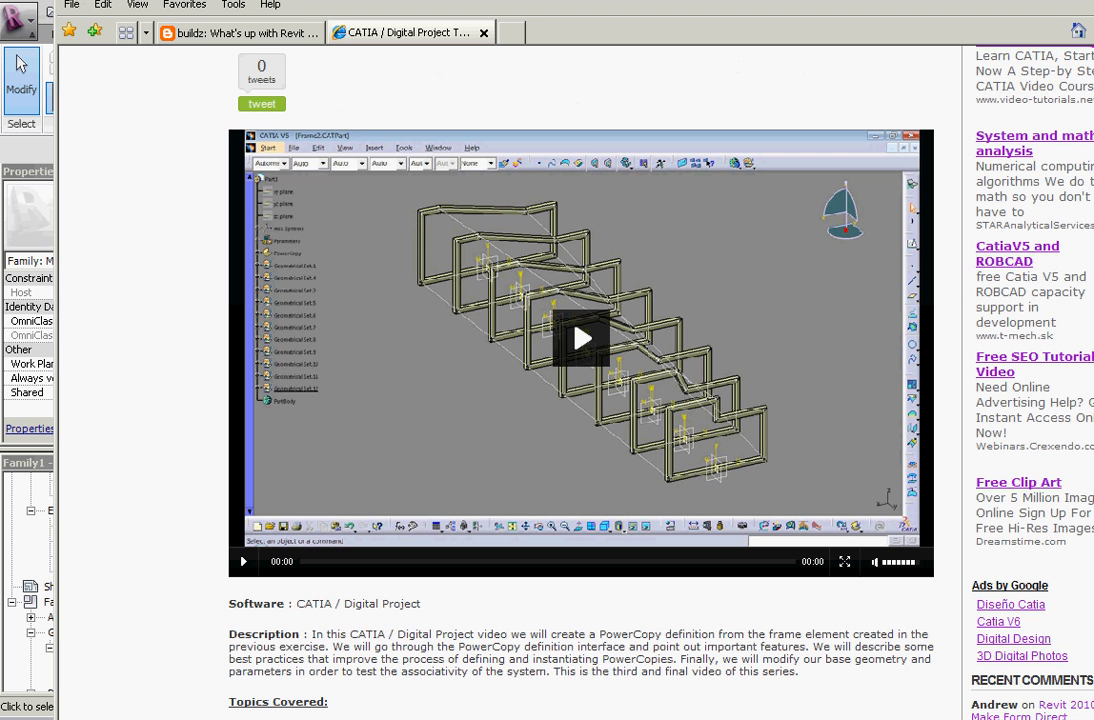
pyautogui.moveTo(762, 452)
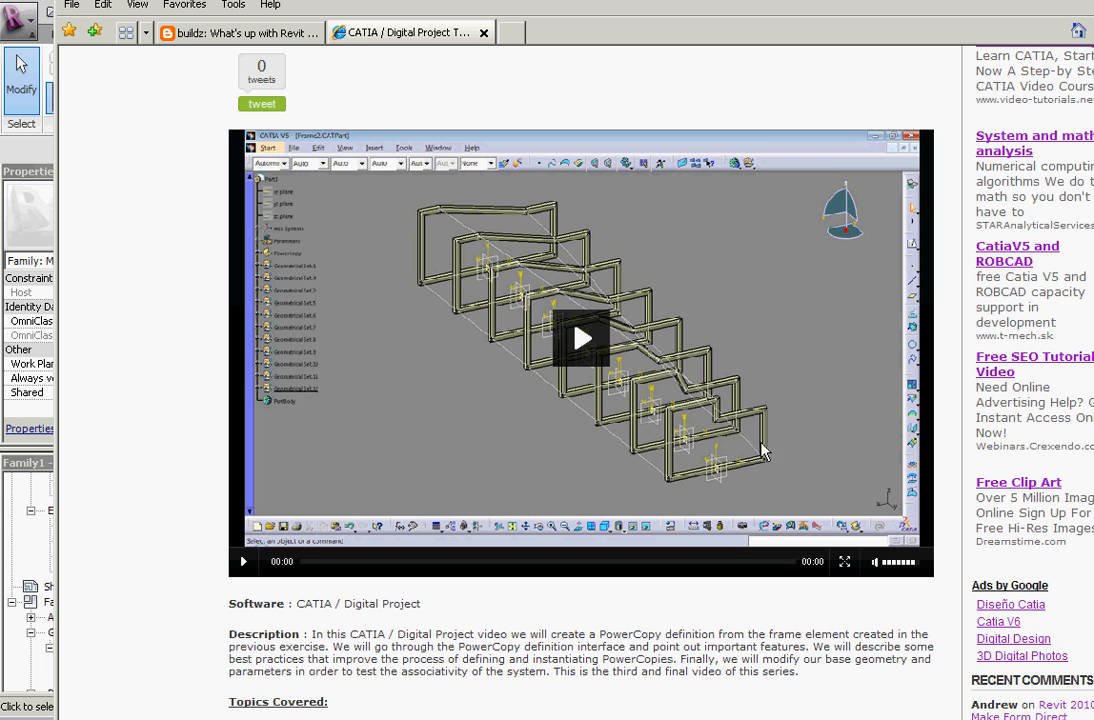
pyautogui.moveTo(724, 390)
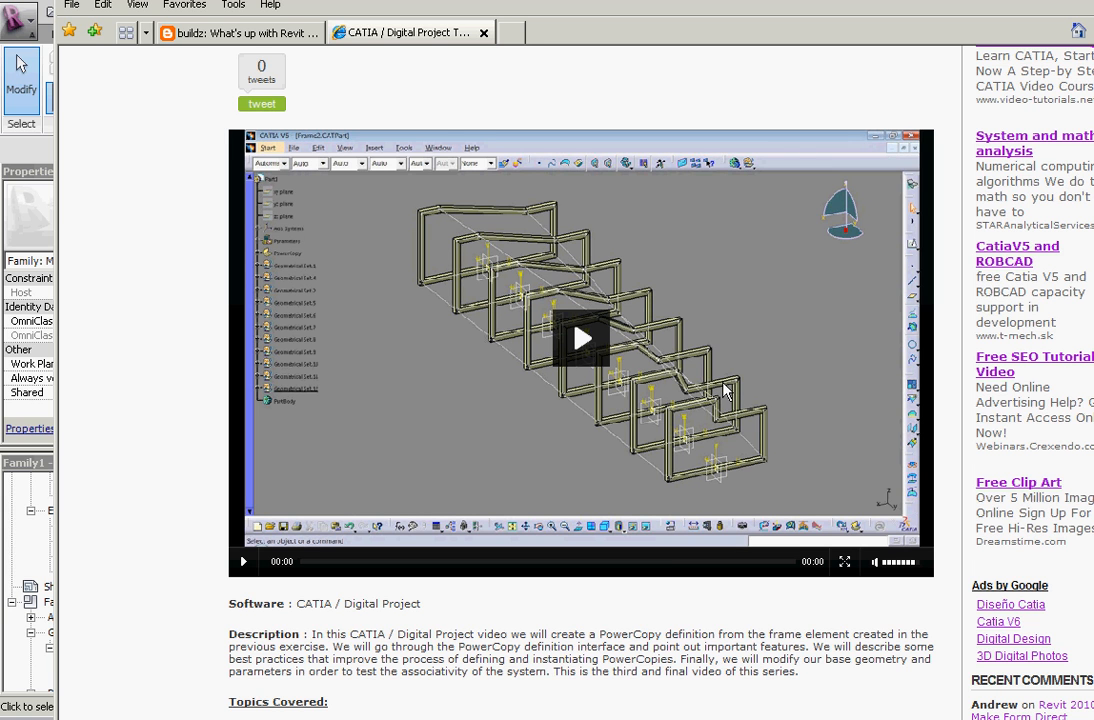
pyautogui.moveTo(18, 172)
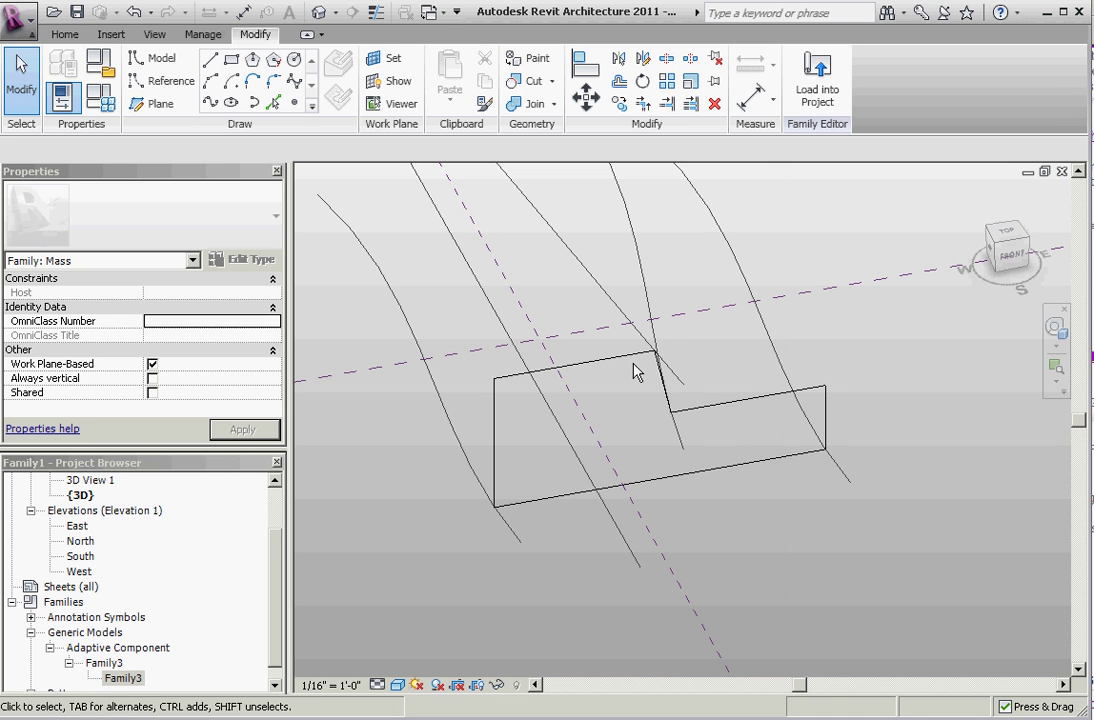
# - Array the adaptive frame into a row of equally spaced copies along the curves
pyautogui.click(640, 420)
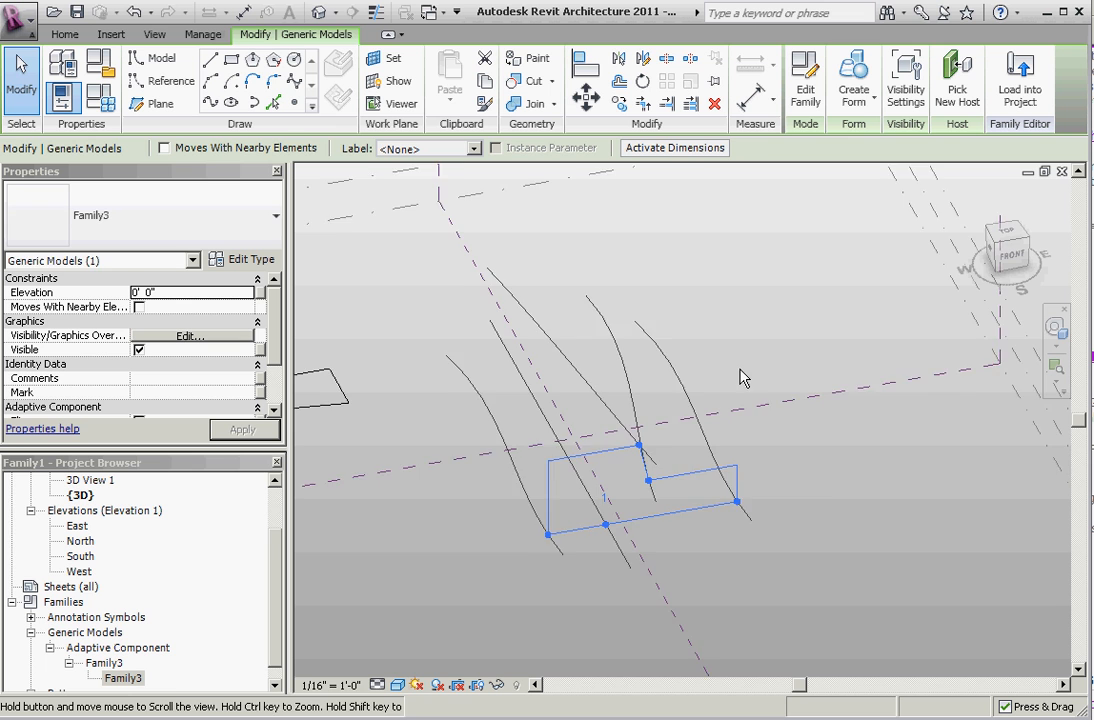
pyautogui.moveTo(740, 378); pyautogui.dragTo(510, 388)
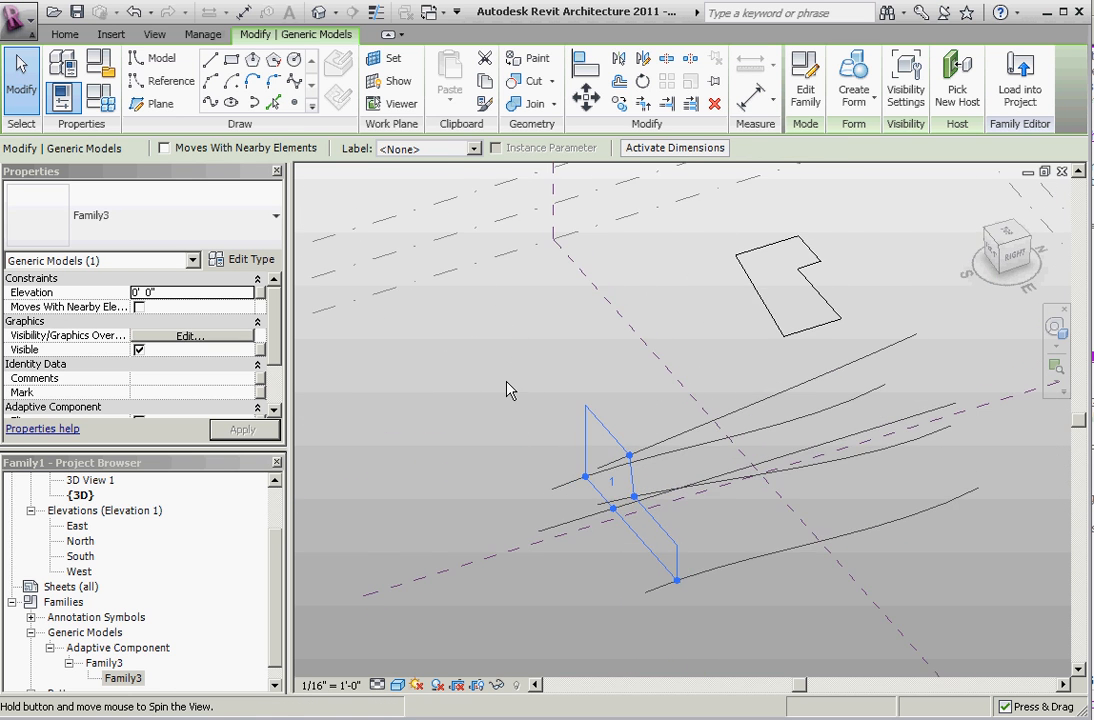
pyautogui.moveTo(600, 480); pyautogui.dragTo(504, 390)
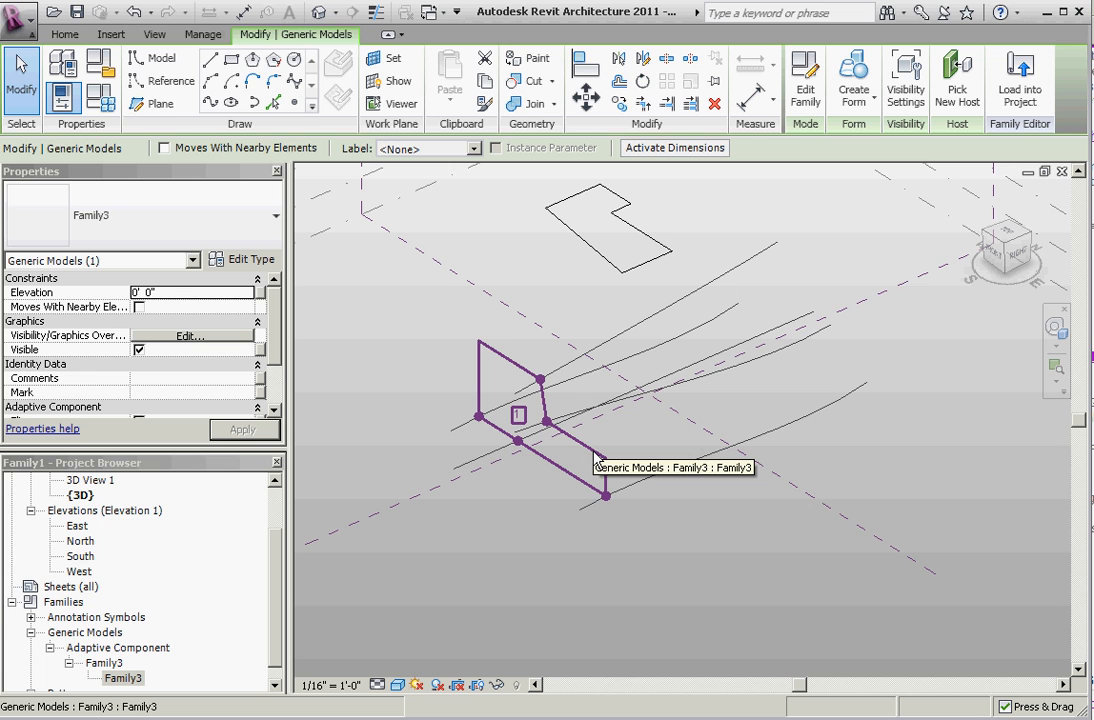
pyautogui.moveTo(588, 452)
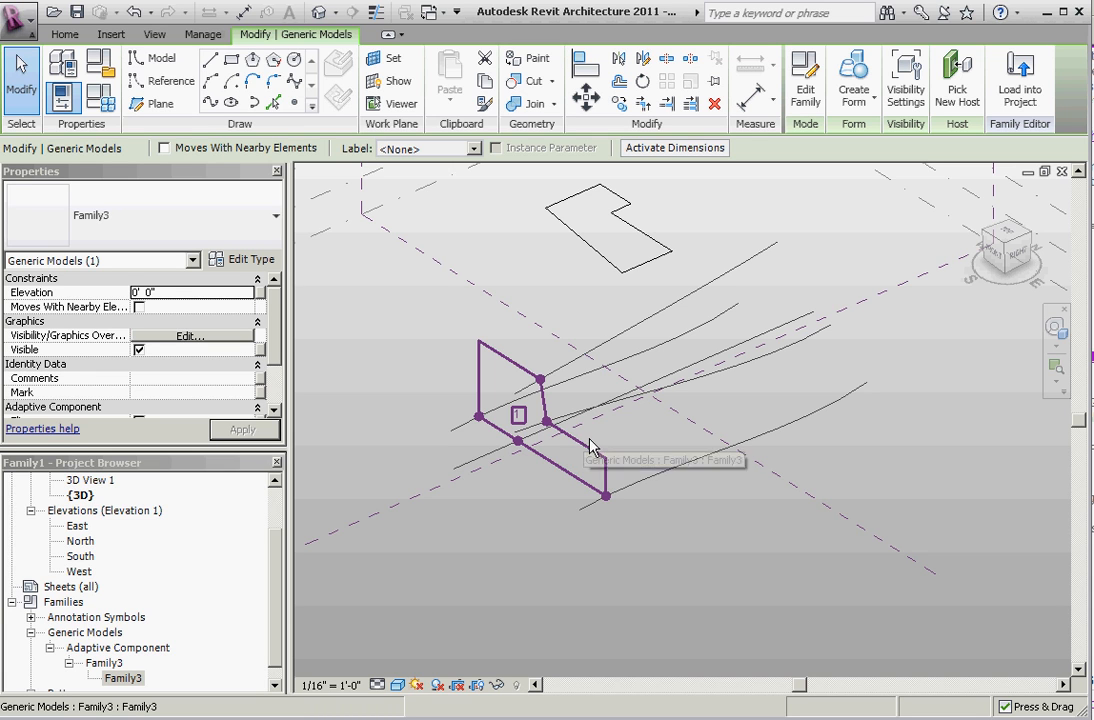
pyautogui.moveTo(590, 444); pyautogui.dragTo(670, 412)
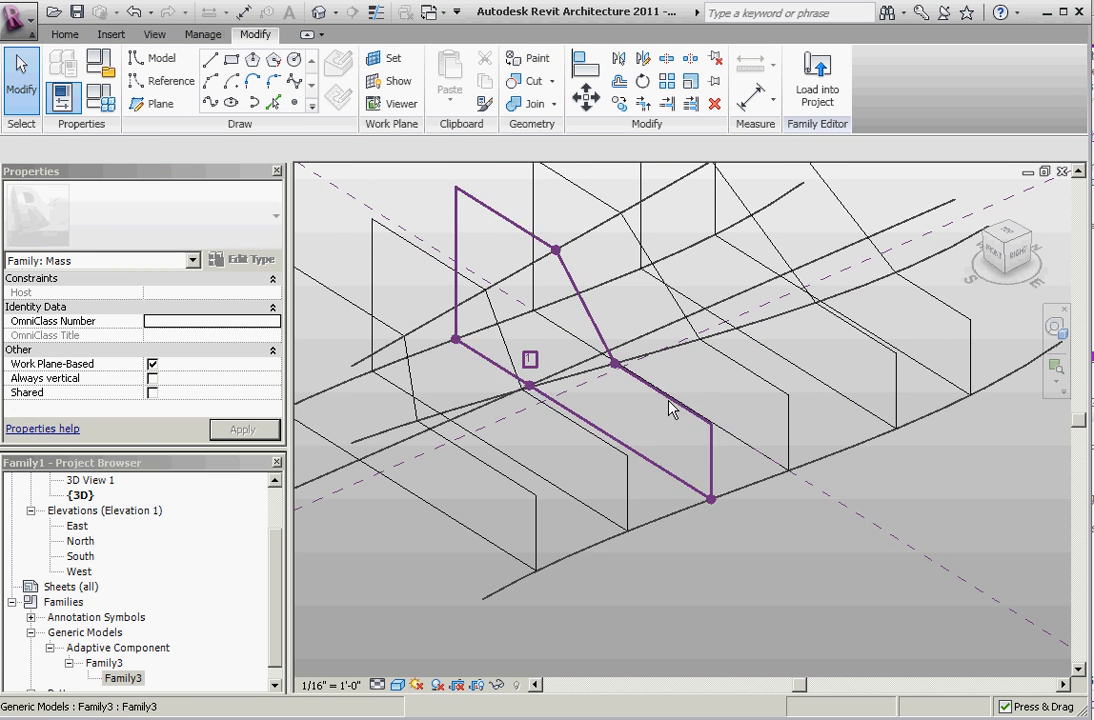
pyautogui.moveTo(670, 408); pyautogui.dragTo(864, 312)
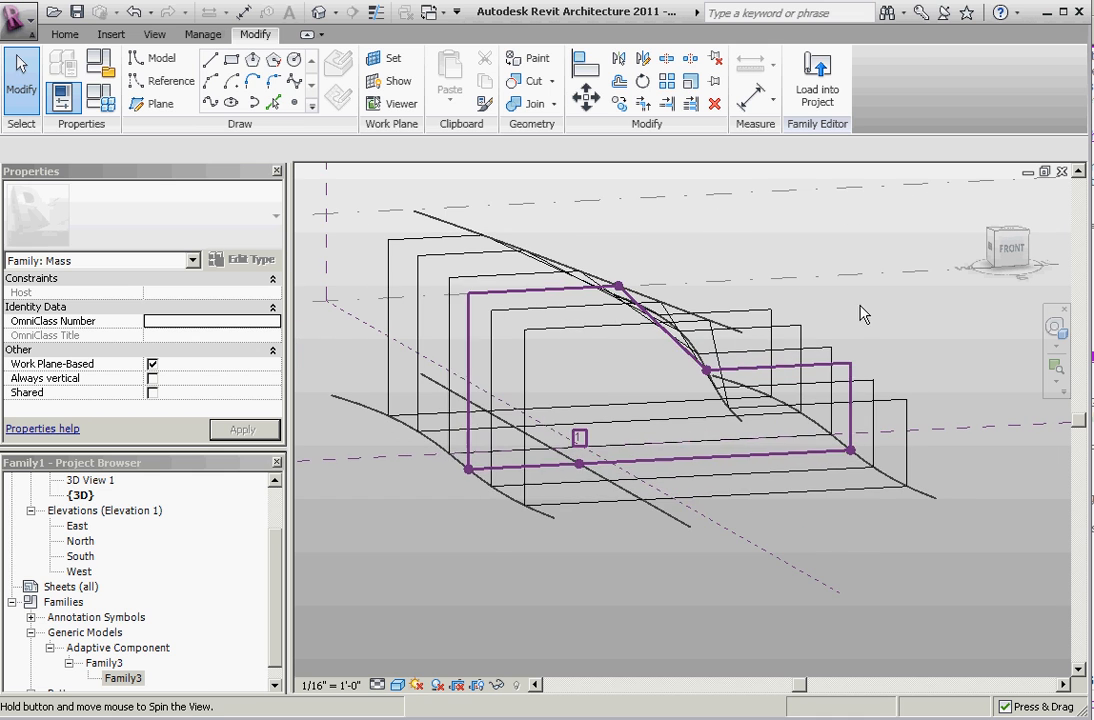
pyautogui.click(576, 276)
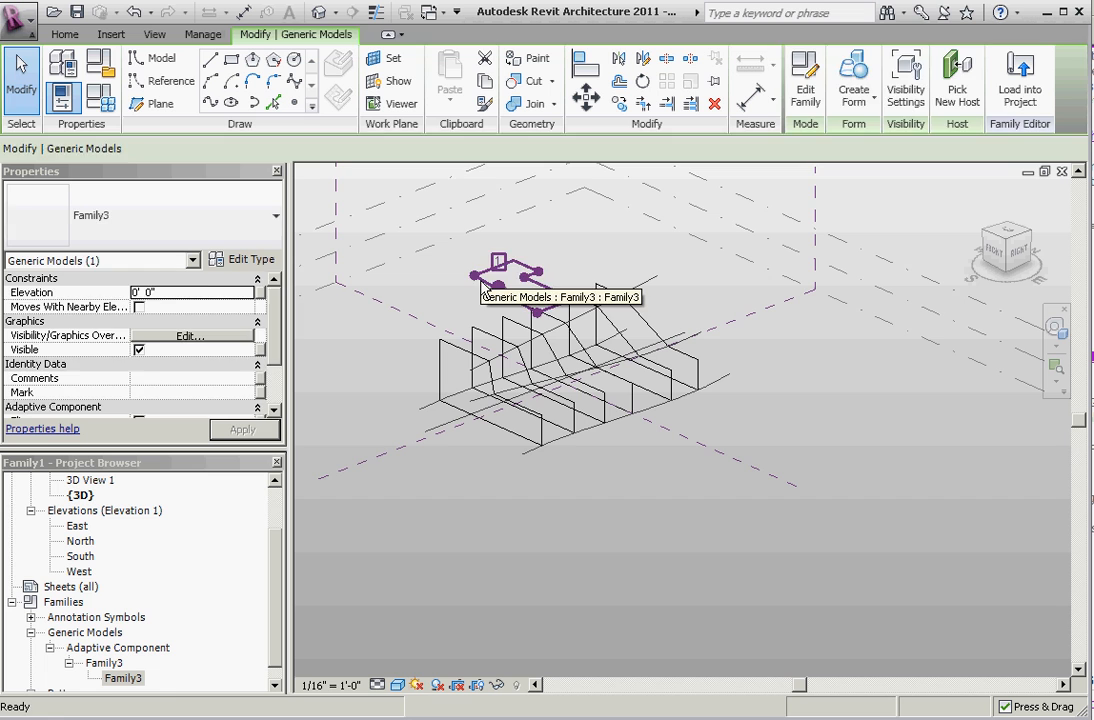
# - Move Level 2 to a new elevation so the hosted curves and frames update
pyautogui.click(694, 300)
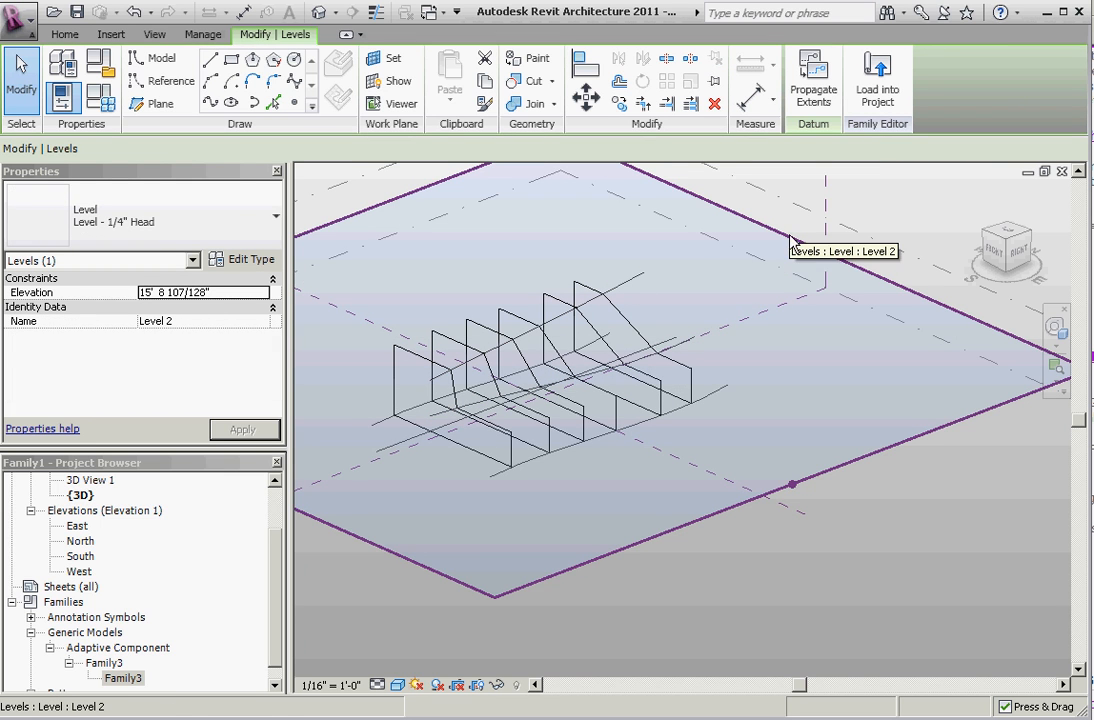
pyautogui.moveTo(792, 482); pyautogui.dragTo(824, 252)
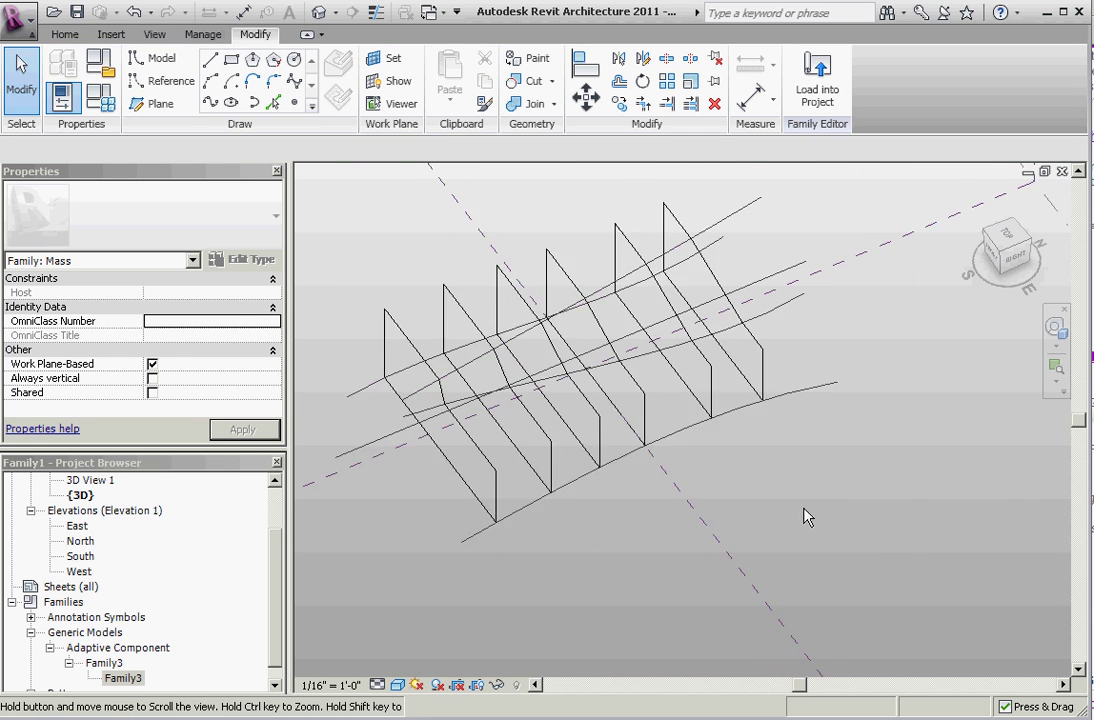
# - Hide the frame family's reference lines, leaving the loop of model lines selected
pyautogui.moveTo(810, 516); pyautogui.dragTo(784, 400)
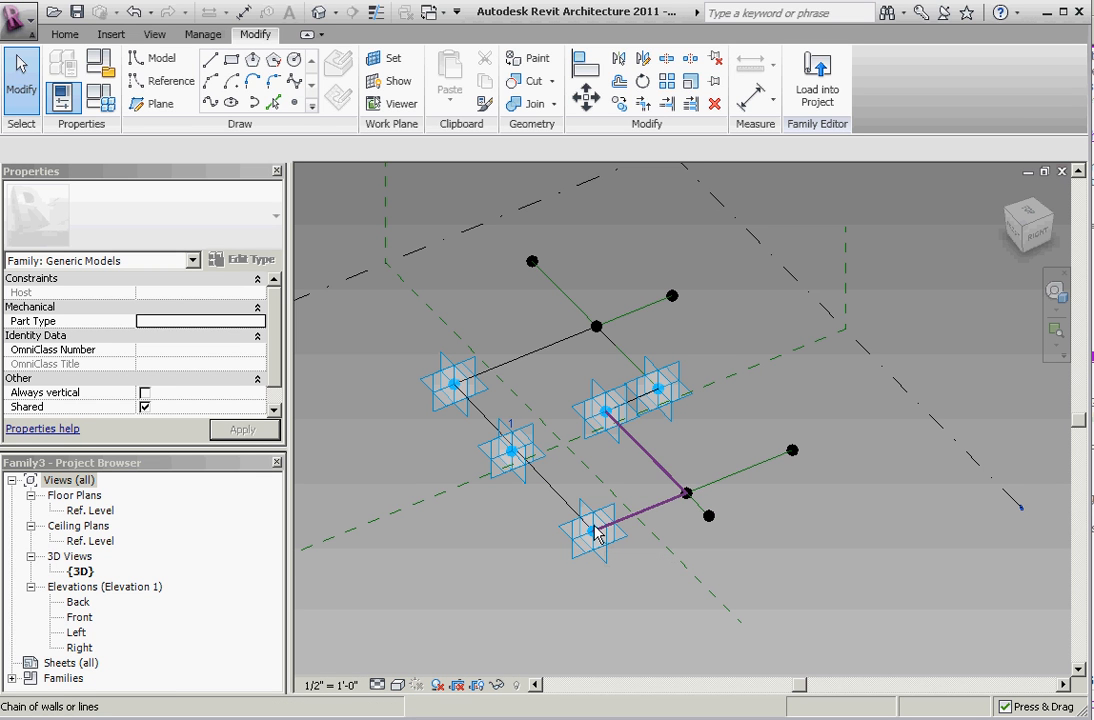
pyautogui.moveTo(638, 518)
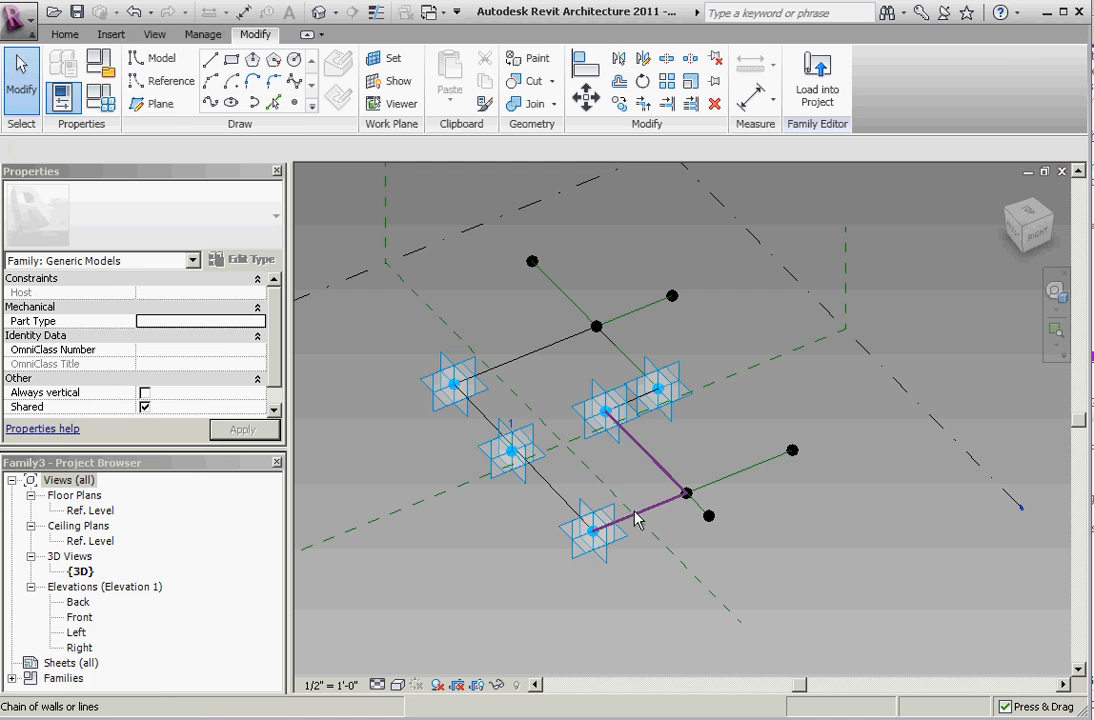
pyautogui.click(660, 390)
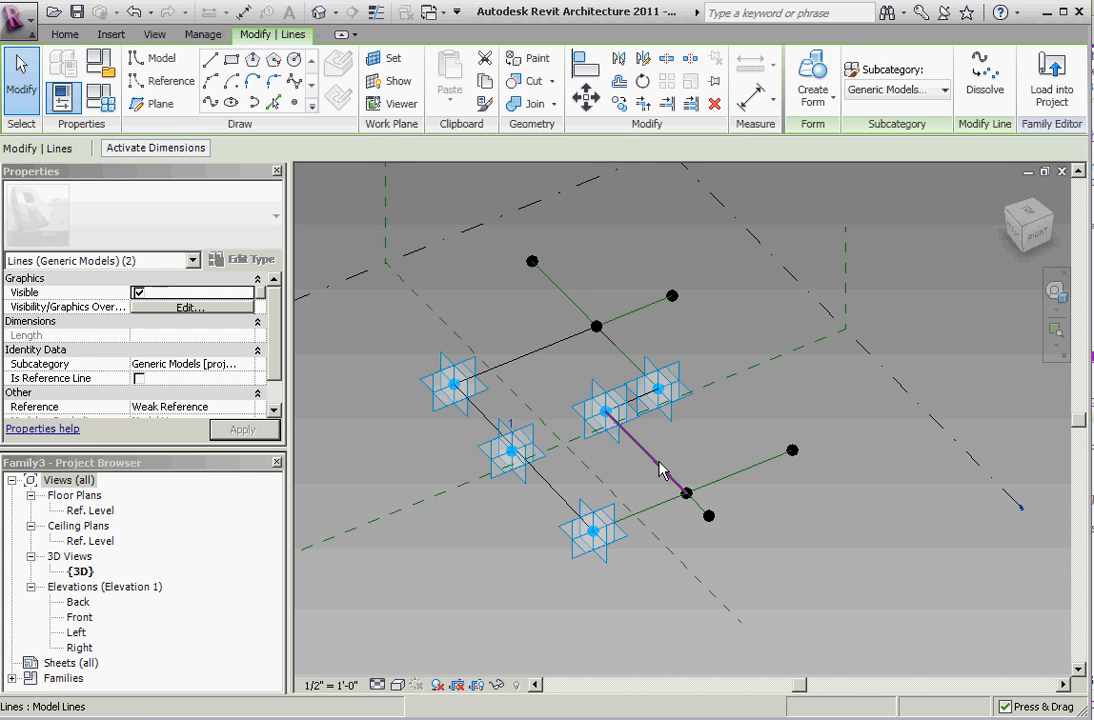
pyautogui.moveTo(650, 458)
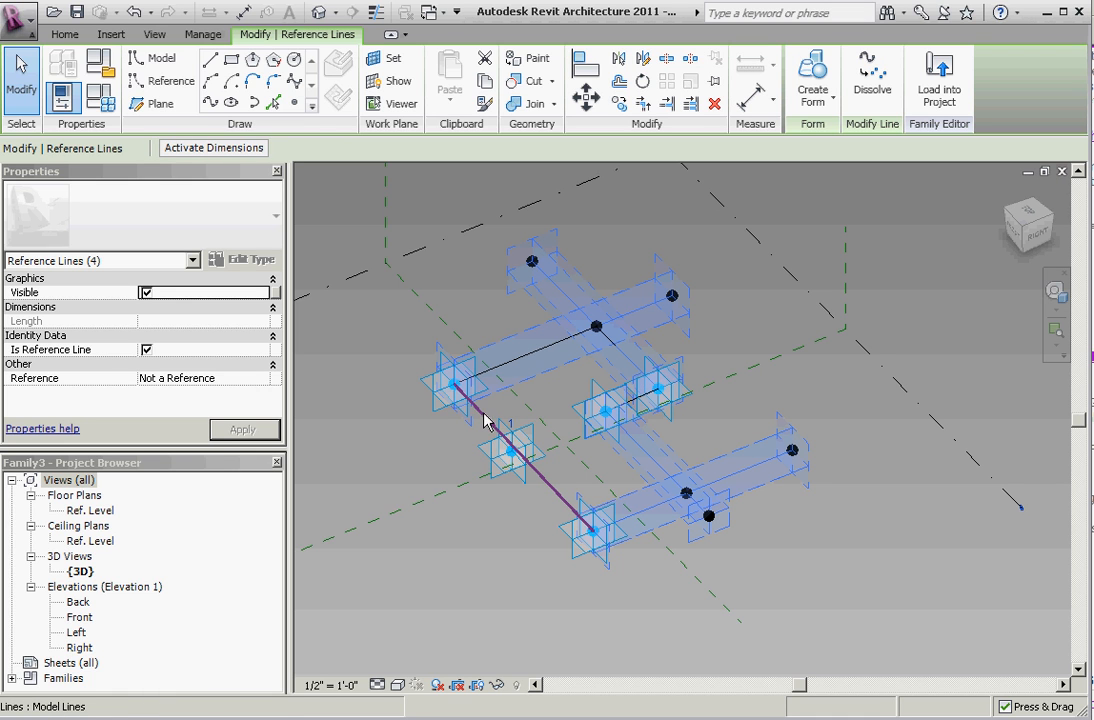
pyautogui.moveTo(484, 420)
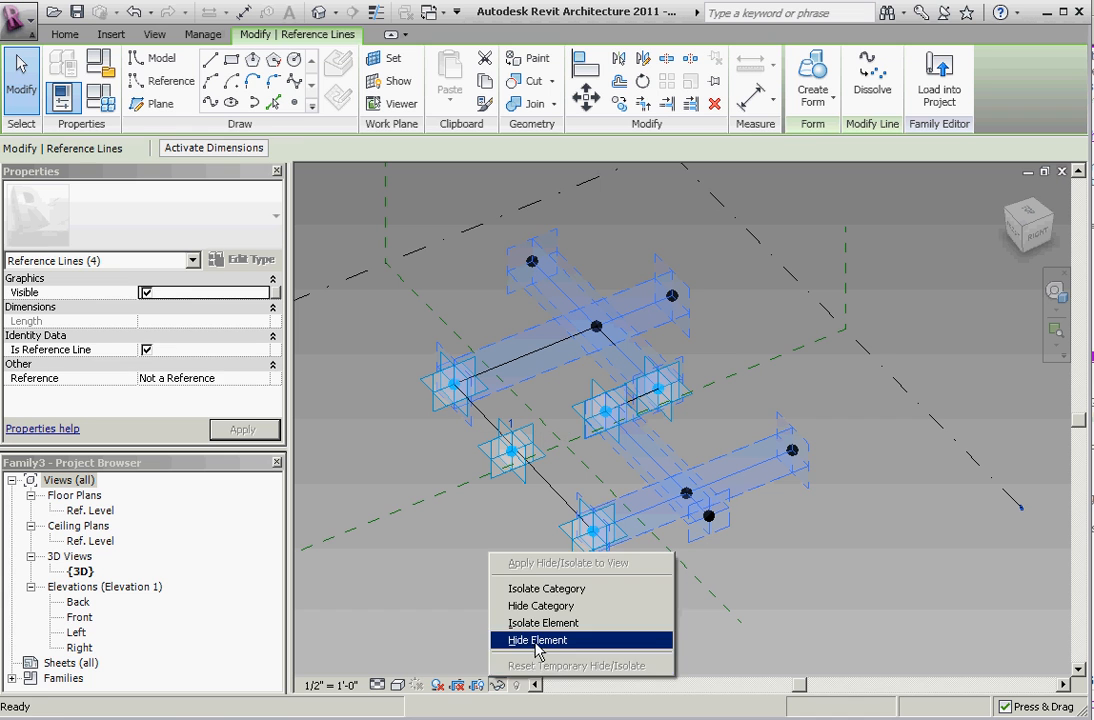
pyautogui.click(536, 640)
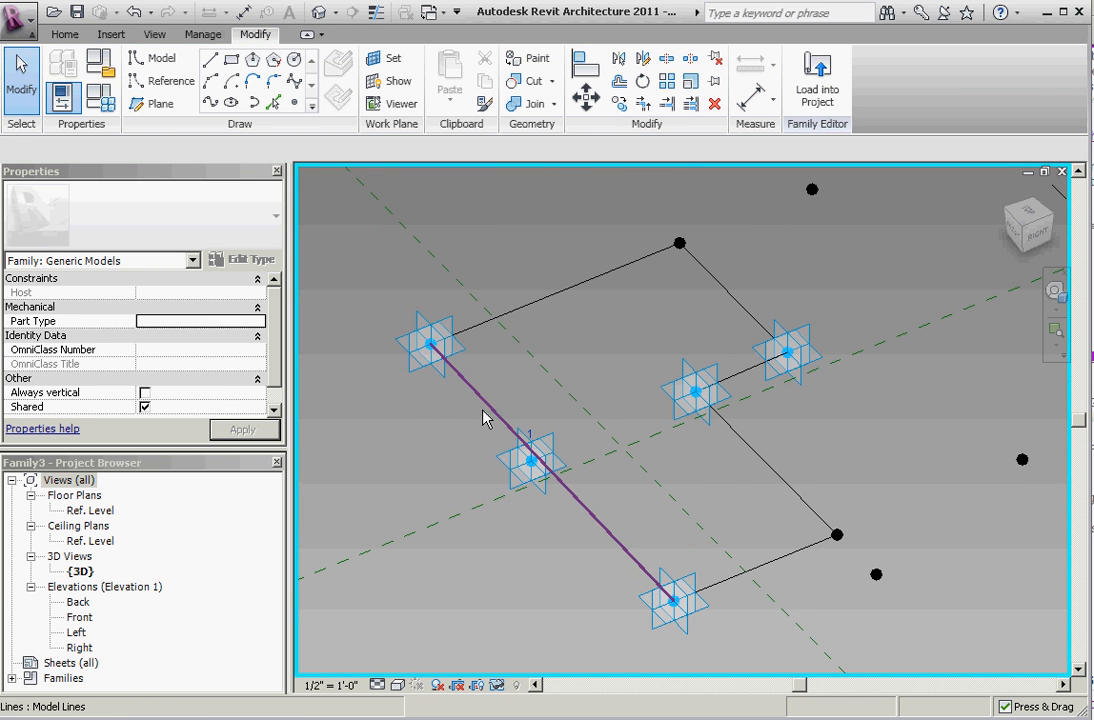
pyautogui.click(560, 608)
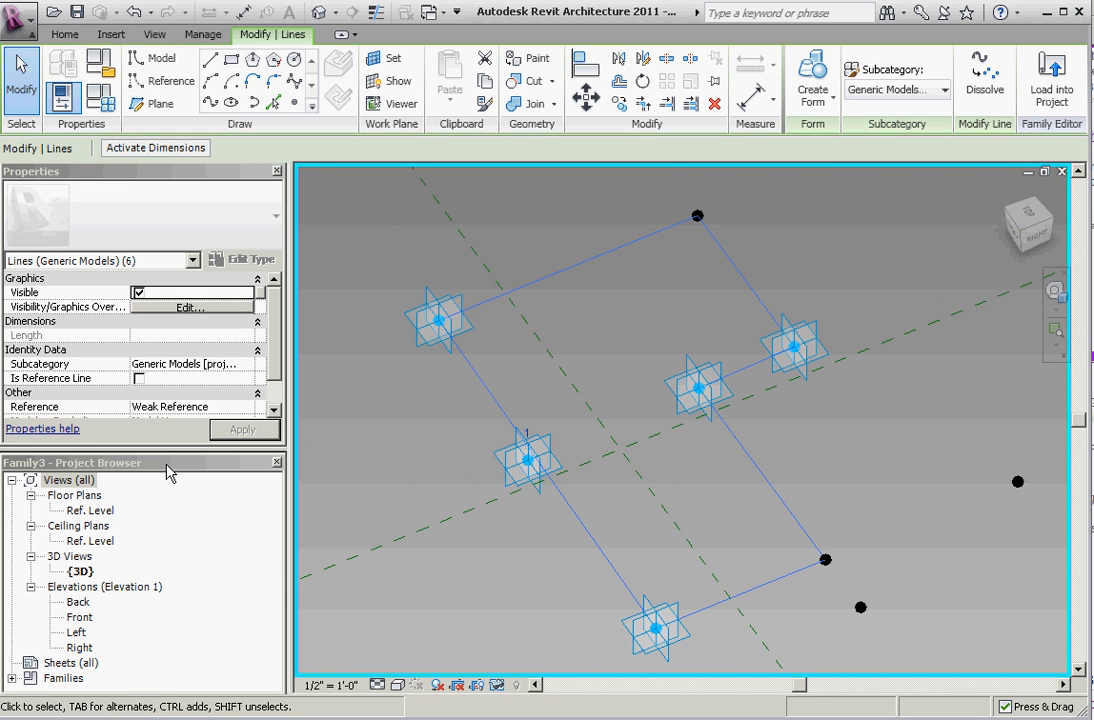
# - Draw a small rectangular profile on a corner point's plane and create a solid form along the loop
pyautogui.click(146, 376)
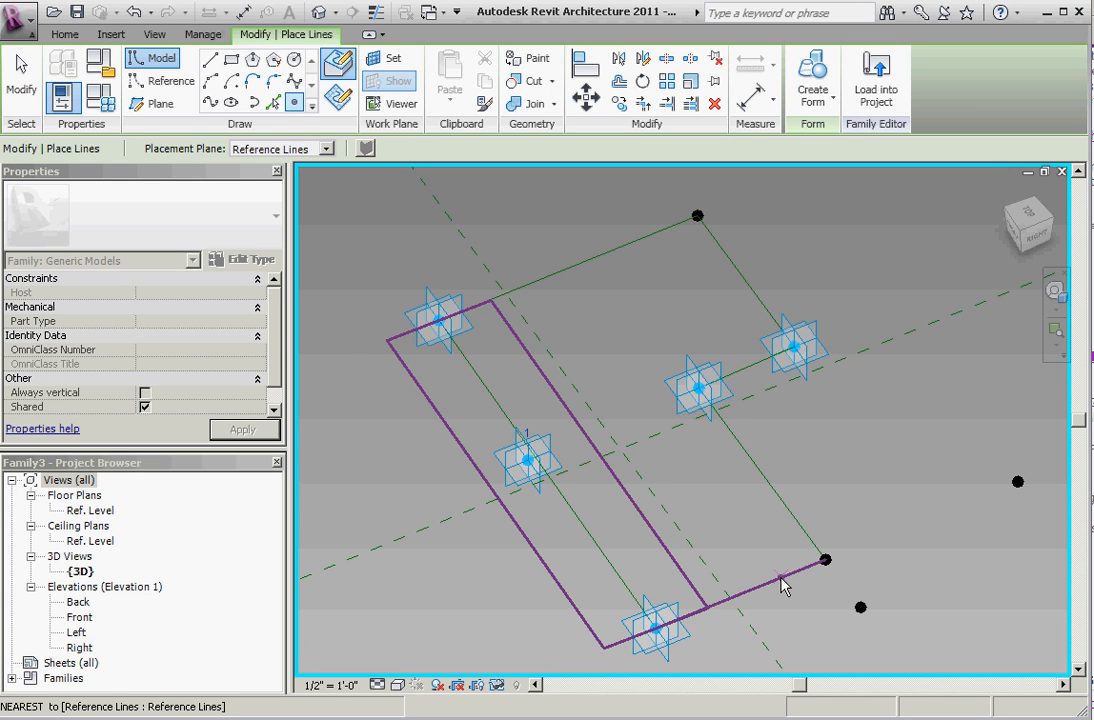
pyautogui.moveTo(828, 510)
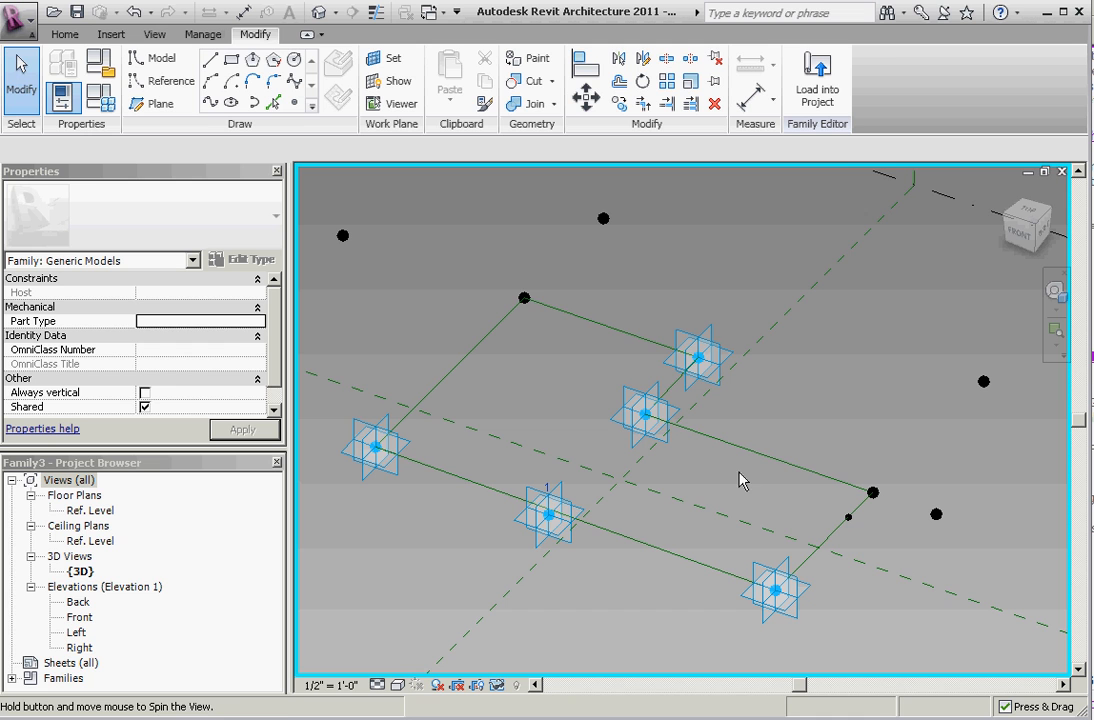
pyautogui.click(872, 492)
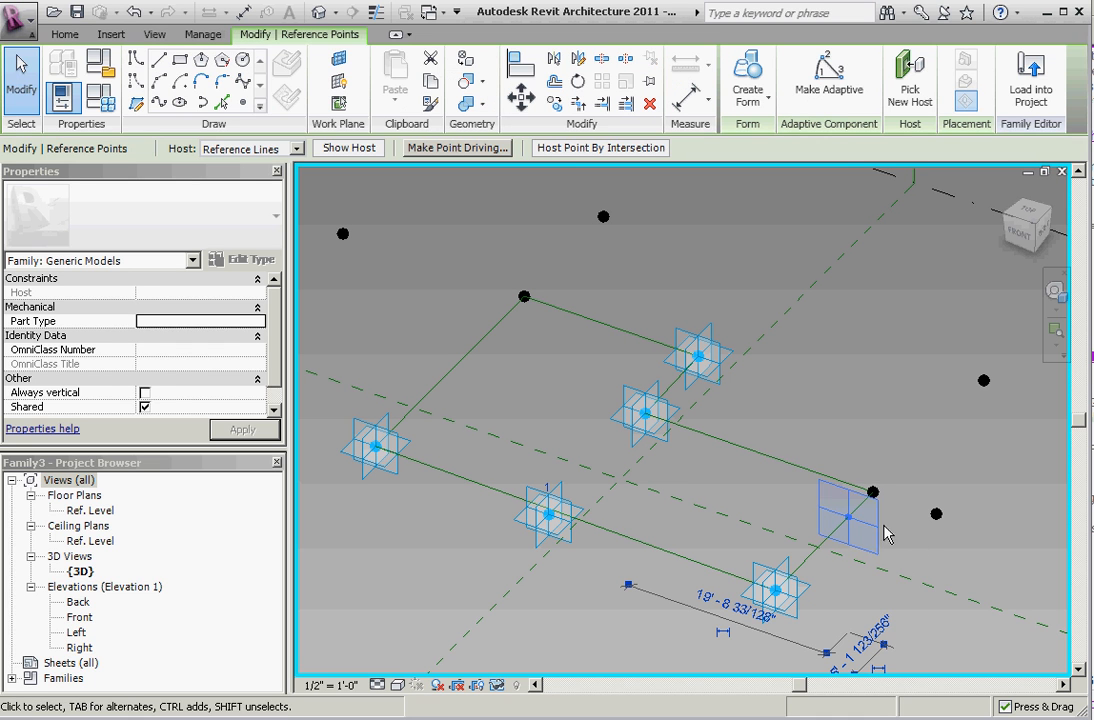
pyautogui.click(848, 516)
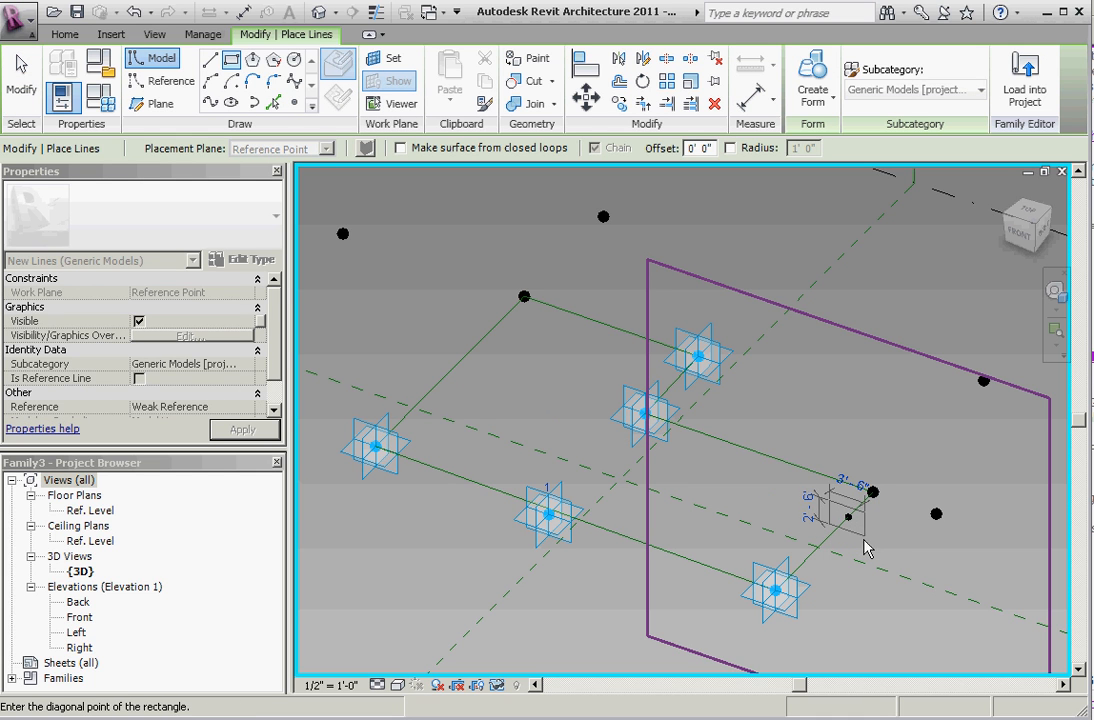
pyautogui.click(848, 516)
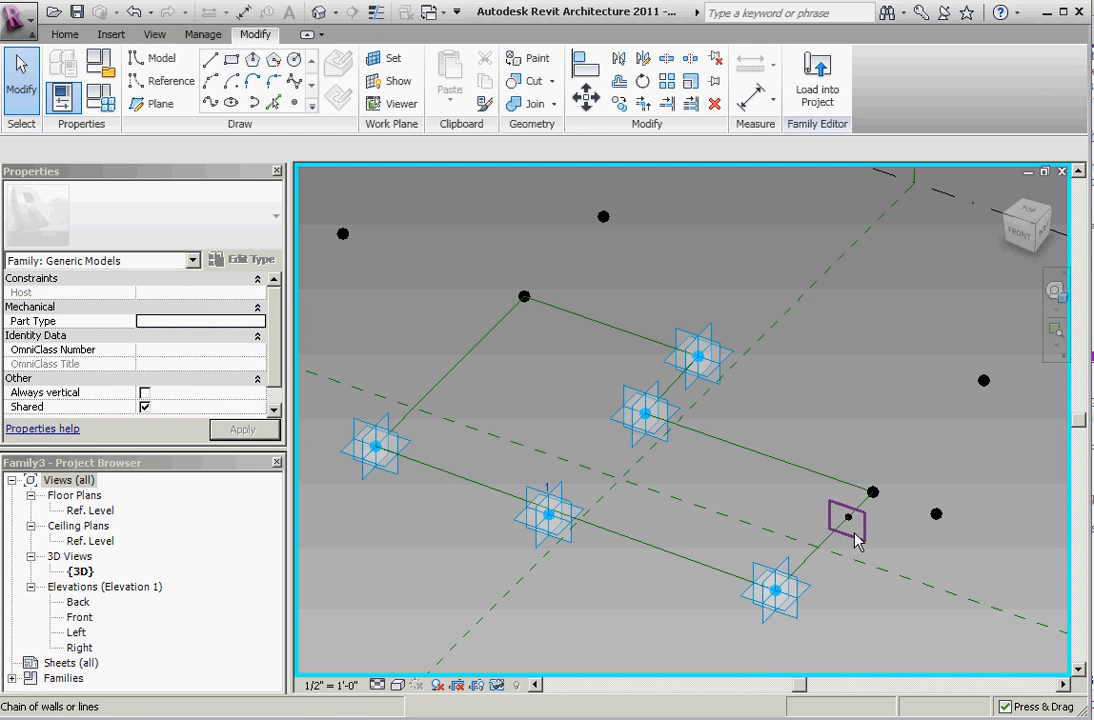
pyautogui.click(848, 516)
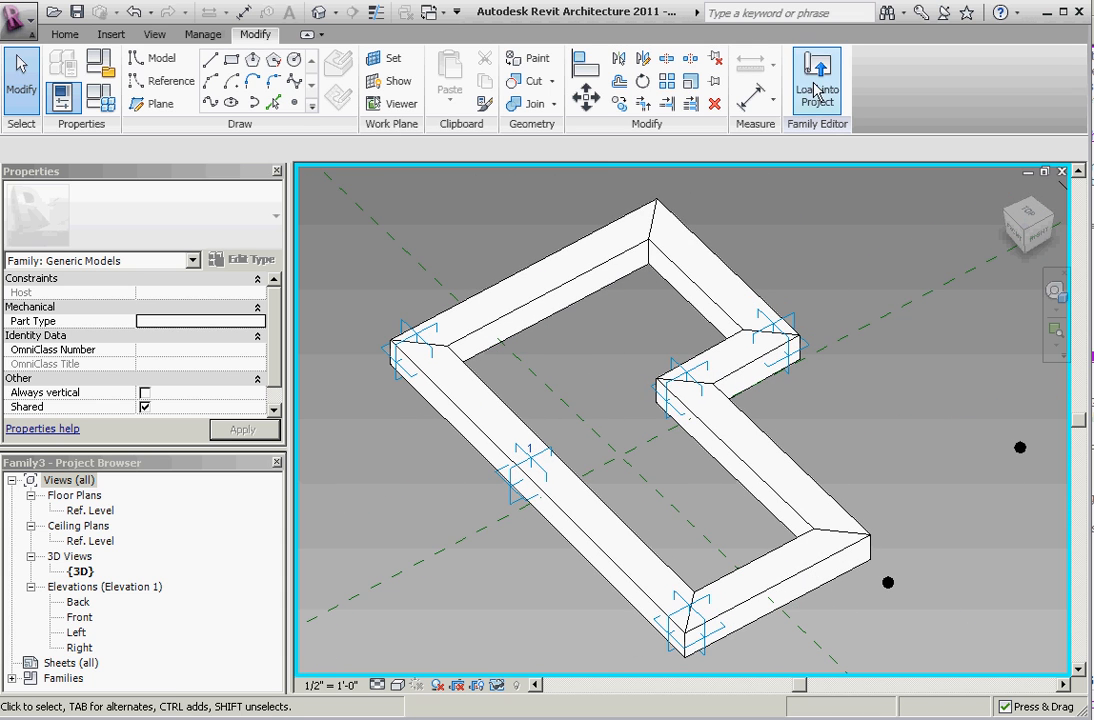
# - Load the frame family into the mass family and inspect the now-solid row of frames from the side
pyautogui.click(816, 80)
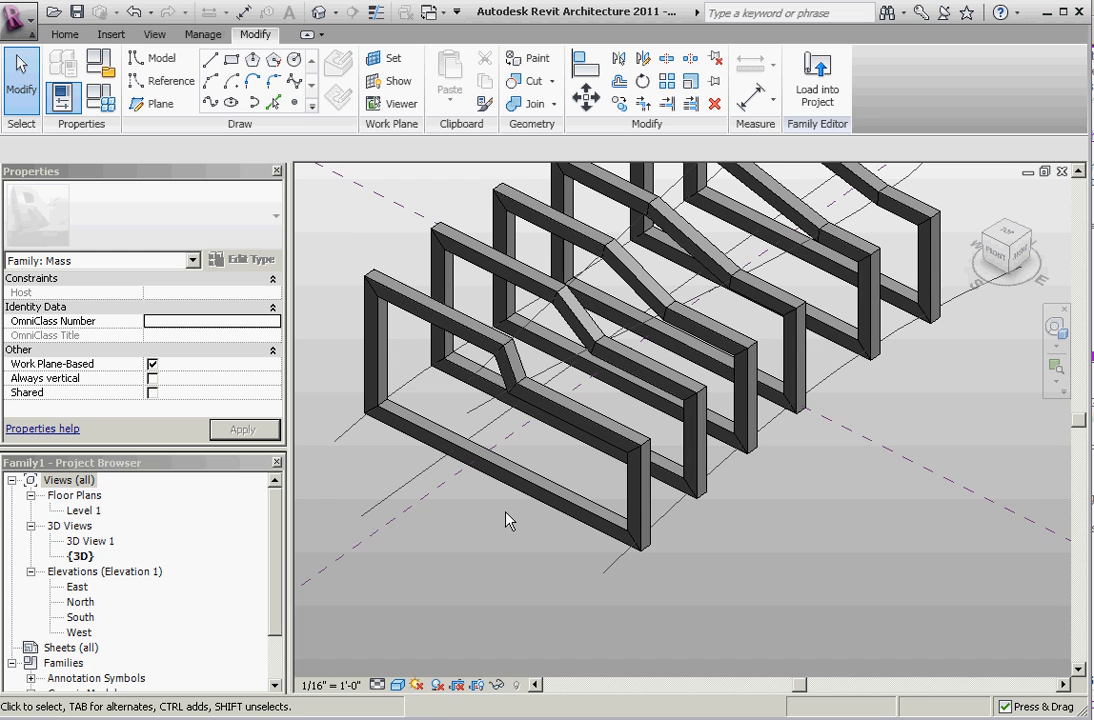
pyautogui.click(500, 450)
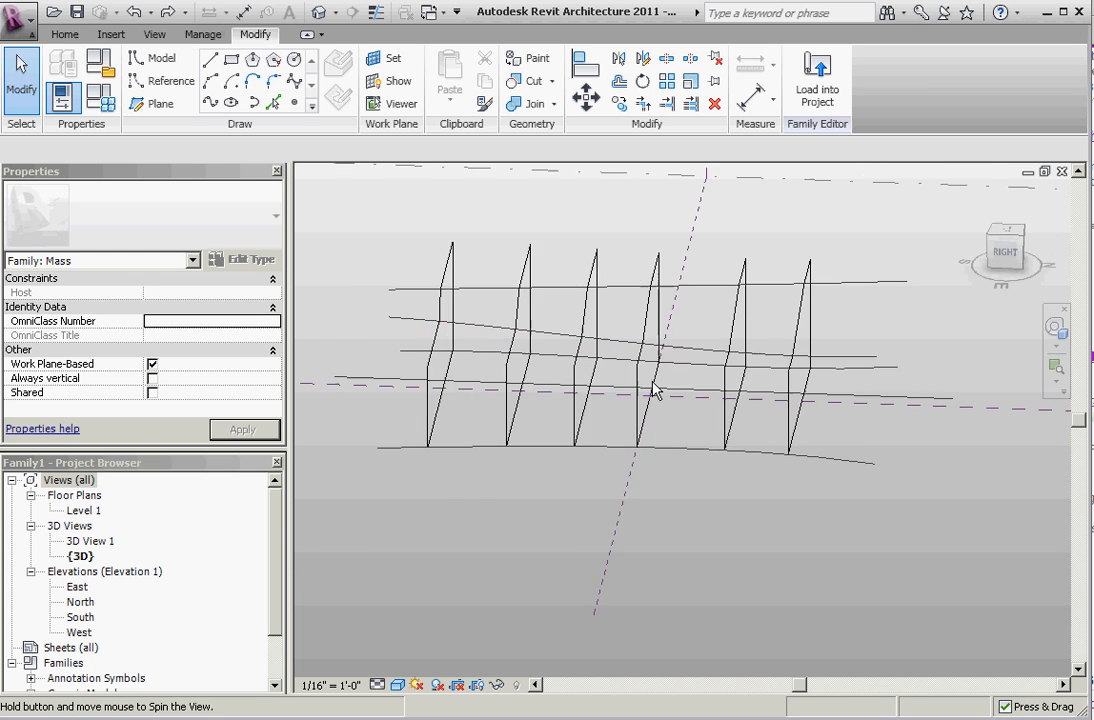
pyautogui.moveTo(656, 390); pyautogui.dragTo(730, 464)
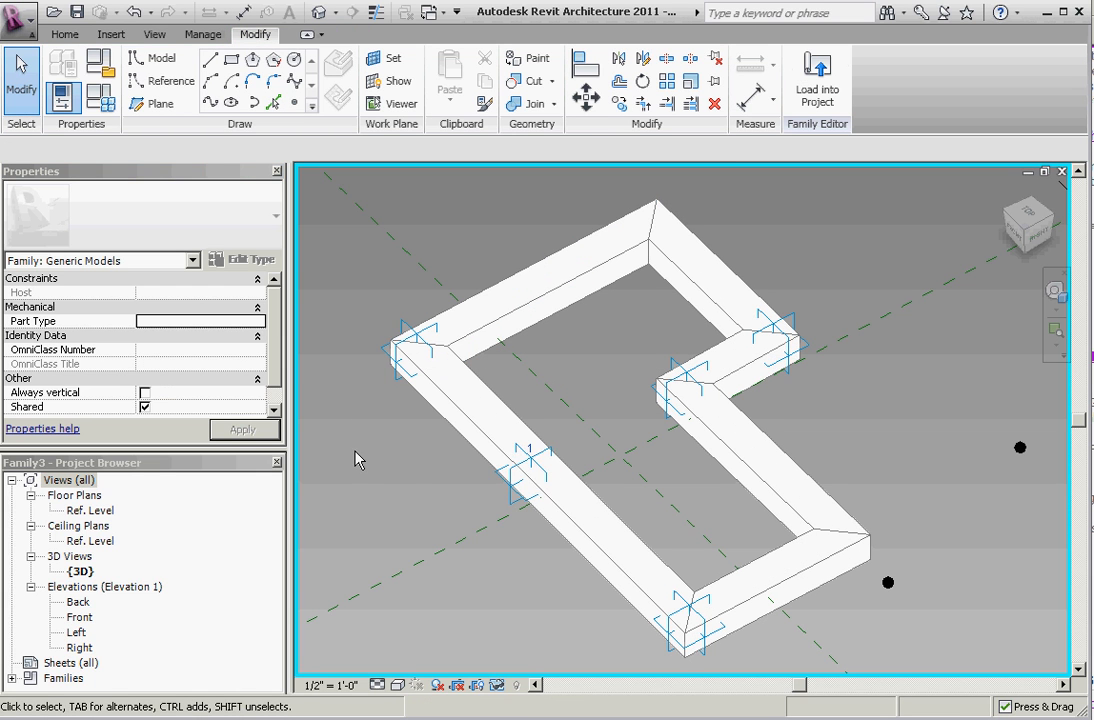
pyautogui.click(816, 80)
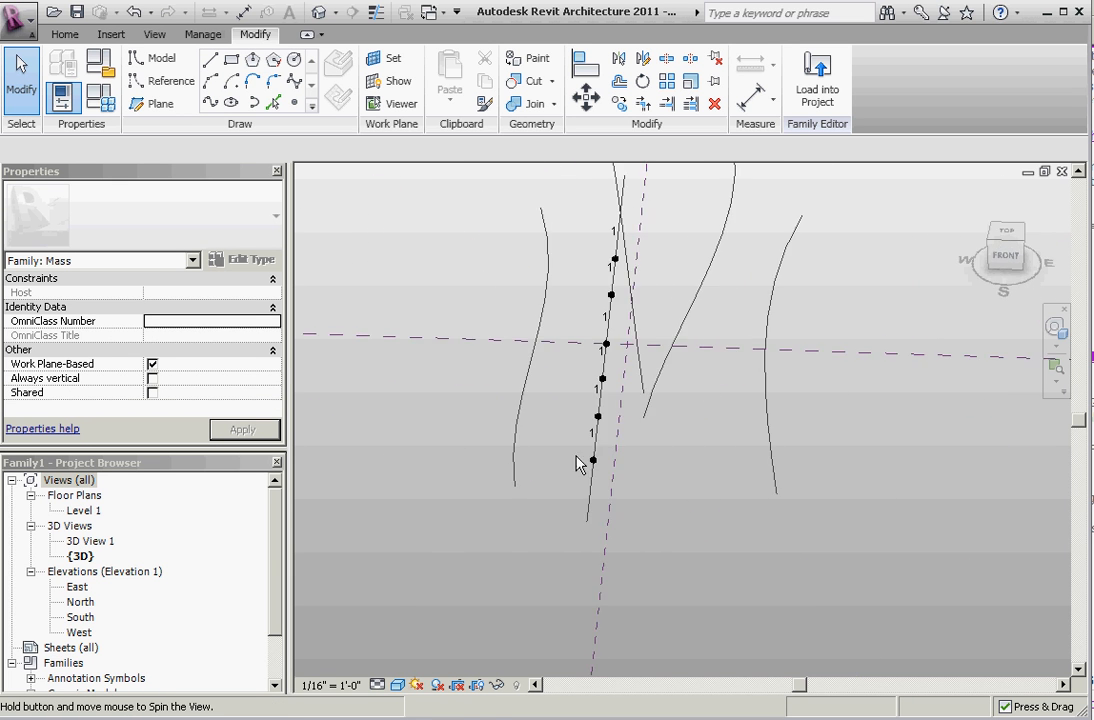
# - Dimension the hosted points along the straight model line and toggle EQ for equal frame spacing
pyautogui.moveTo(584, 464); pyautogui.dragTo(488, 452)
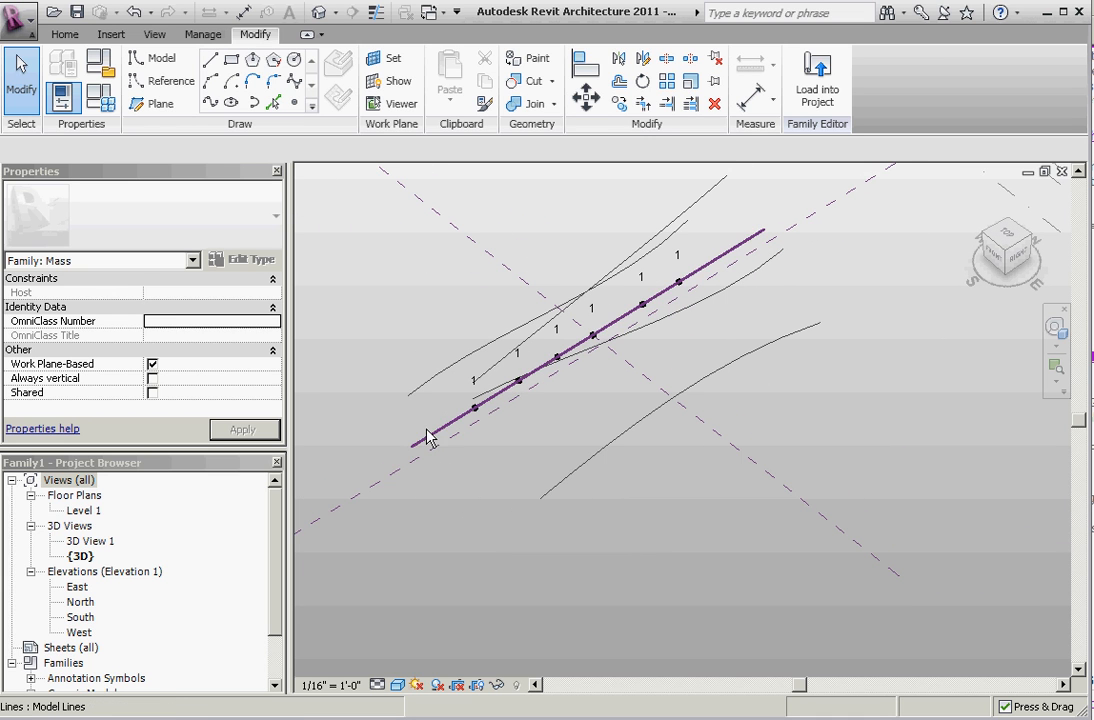
pyautogui.click(590, 336)
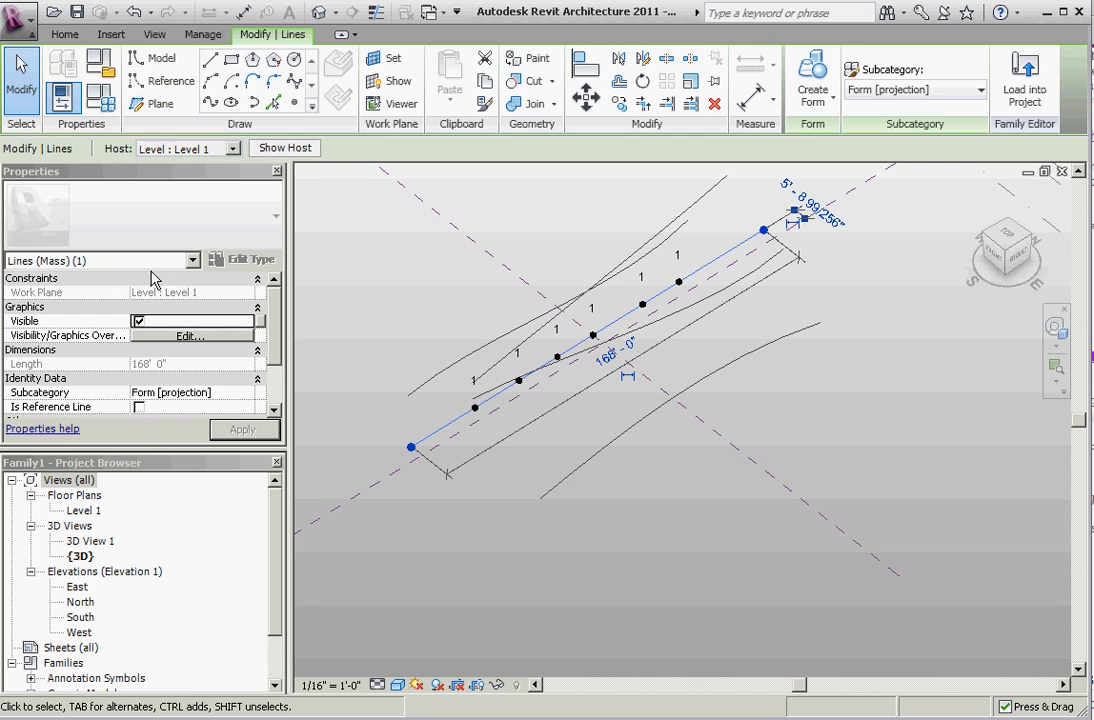
pyautogui.click(412, 518)
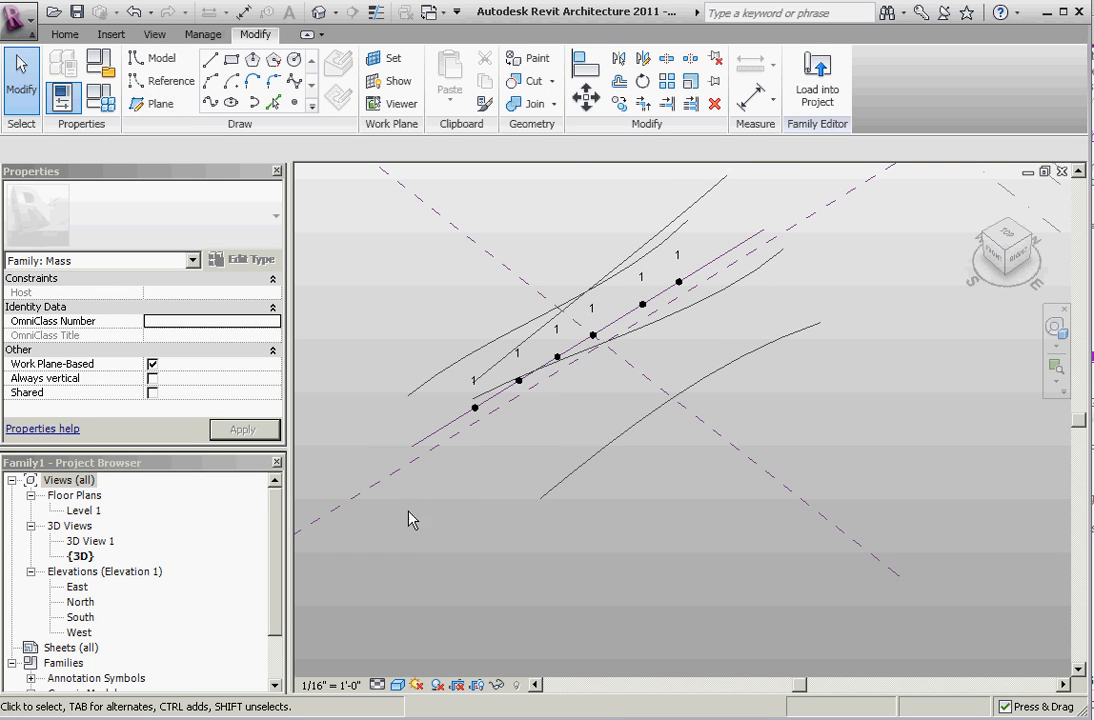
pyautogui.click(816, 78)
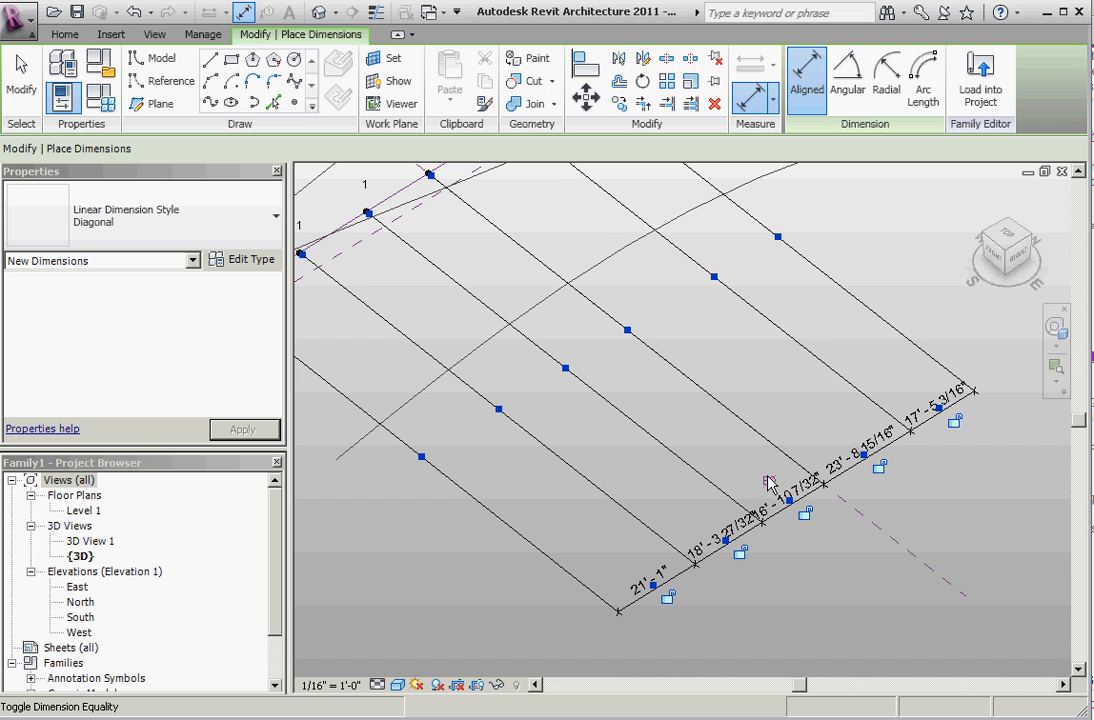
pyautogui.click(770, 482)
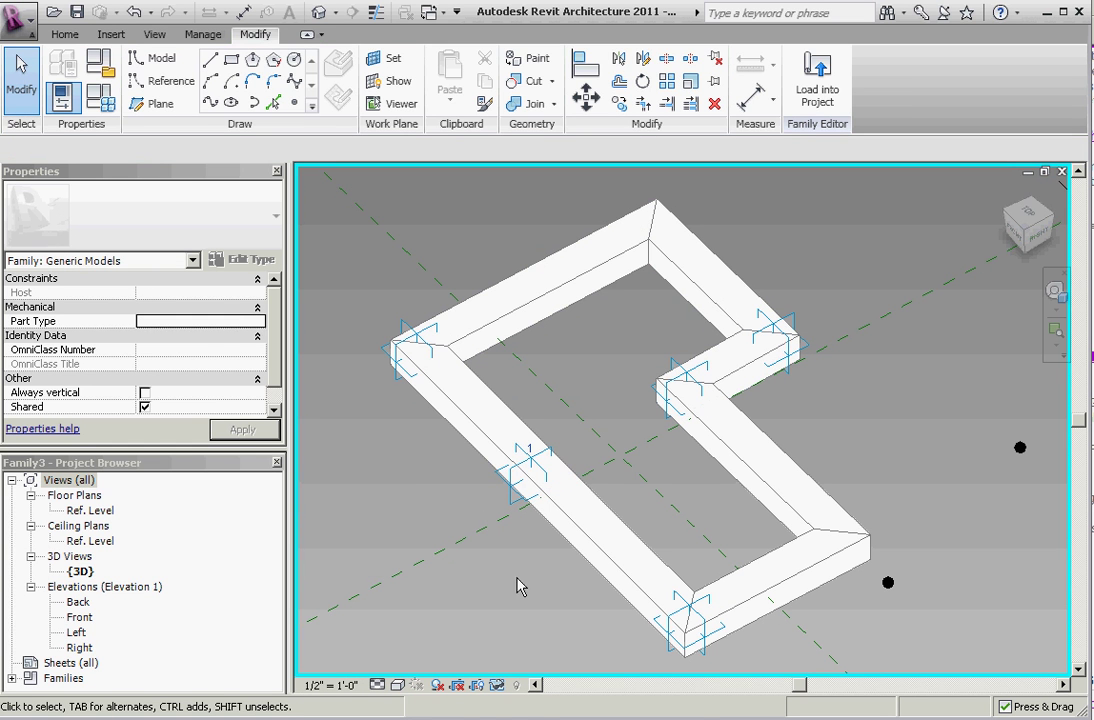
# - Move the ends of the upper curved line and lower reference line so the frames flex
pyautogui.click(530, 480)
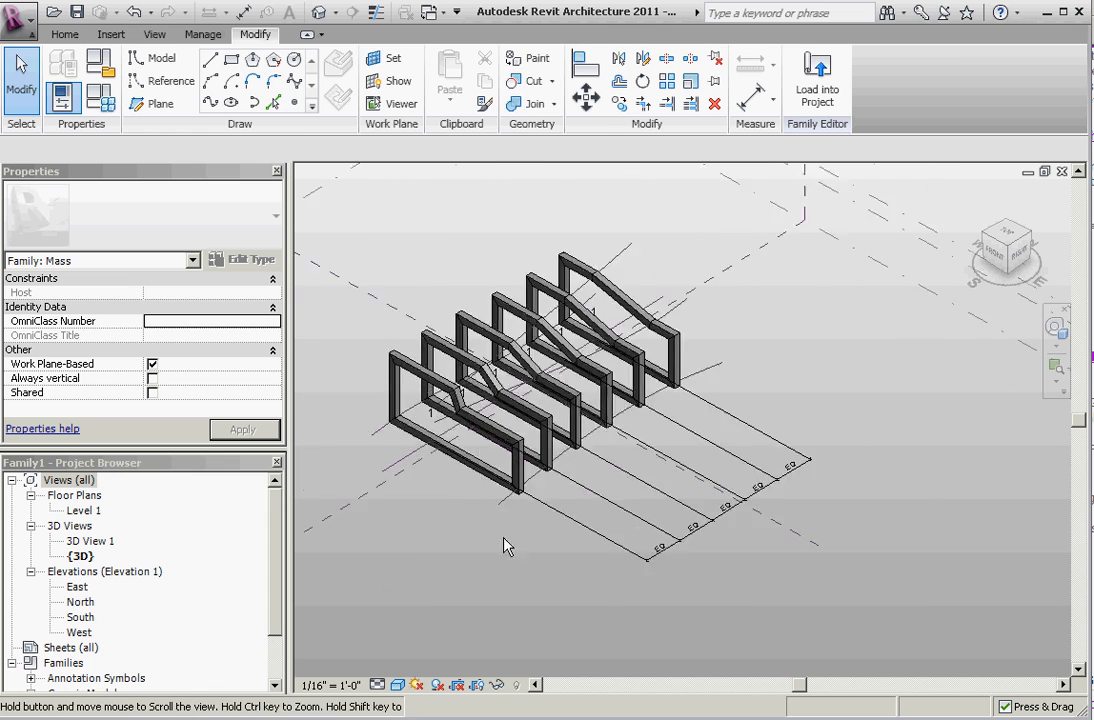
pyautogui.moveTo(504, 546); pyautogui.dragTo(708, 624)
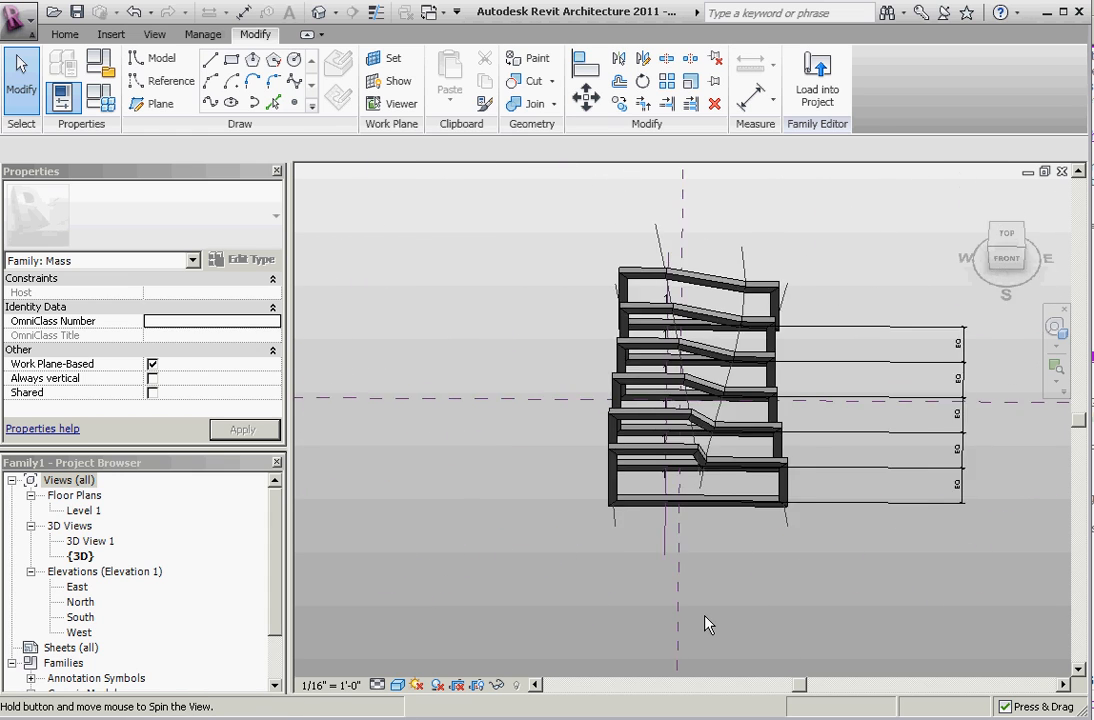
pyautogui.moveTo(708, 624); pyautogui.dragTo(904, 388)
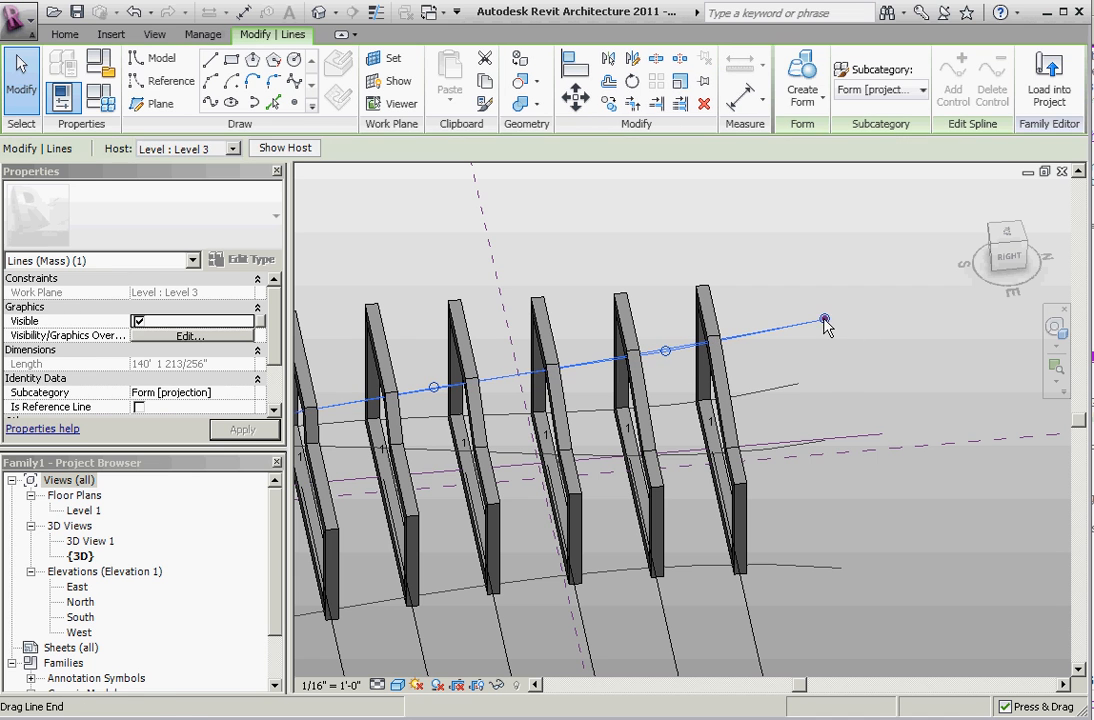
pyautogui.moveTo(824, 320); pyautogui.dragTo(960, 252)
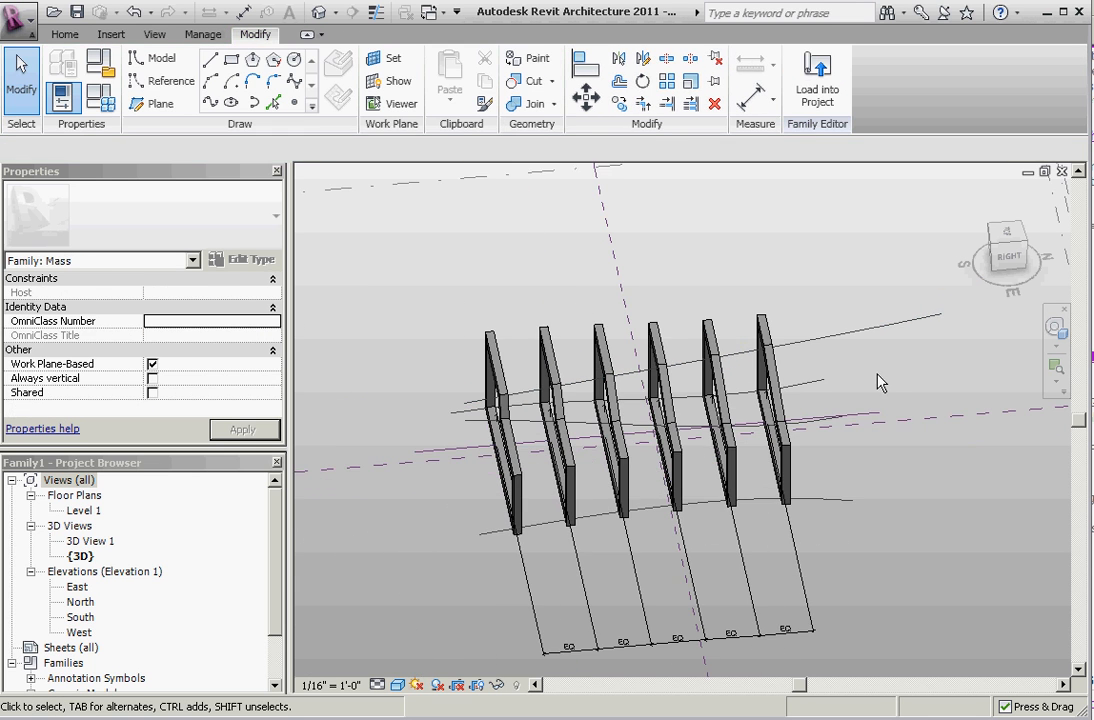
pyautogui.click(878, 412)
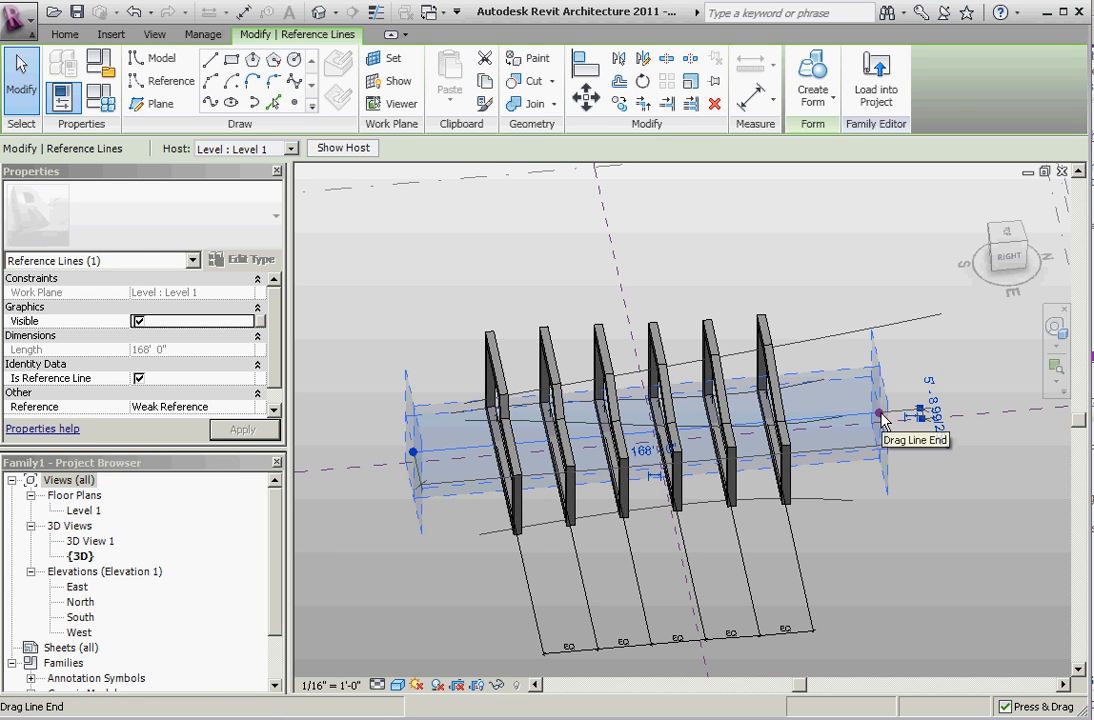
pyautogui.moveTo(878, 412); pyautogui.dragTo(980, 412)
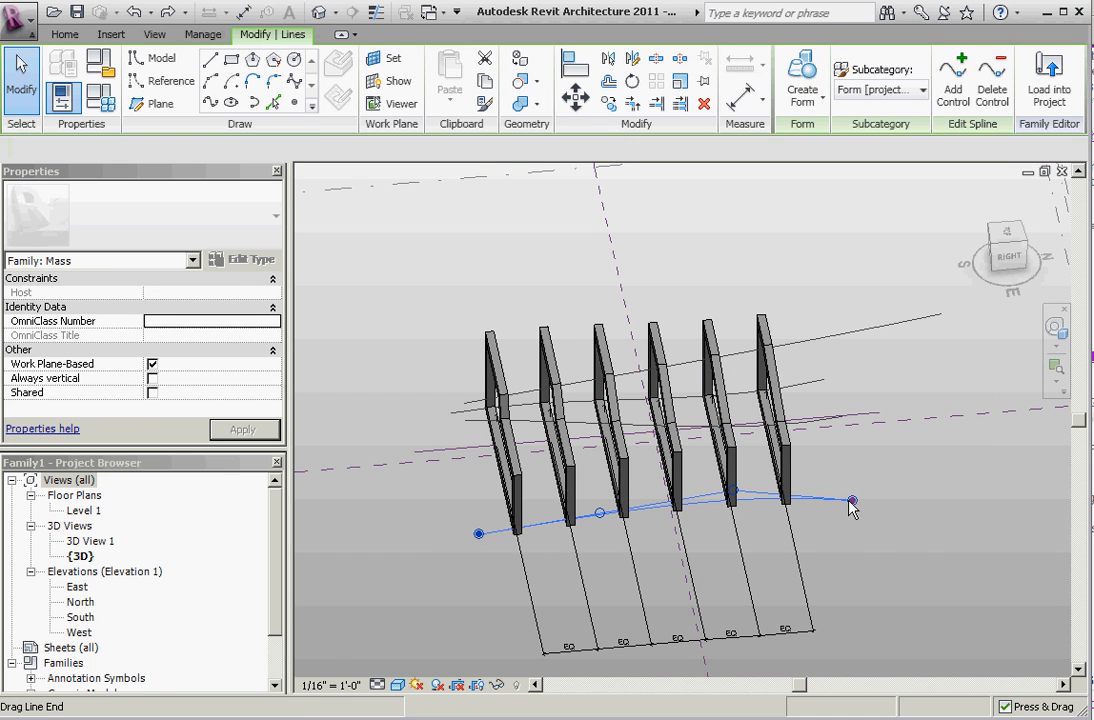
# - Reshape the lower curved line's end further and inspect the twisted, stretched frames
pyautogui.moveTo(850, 500); pyautogui.dragTo(984, 490)
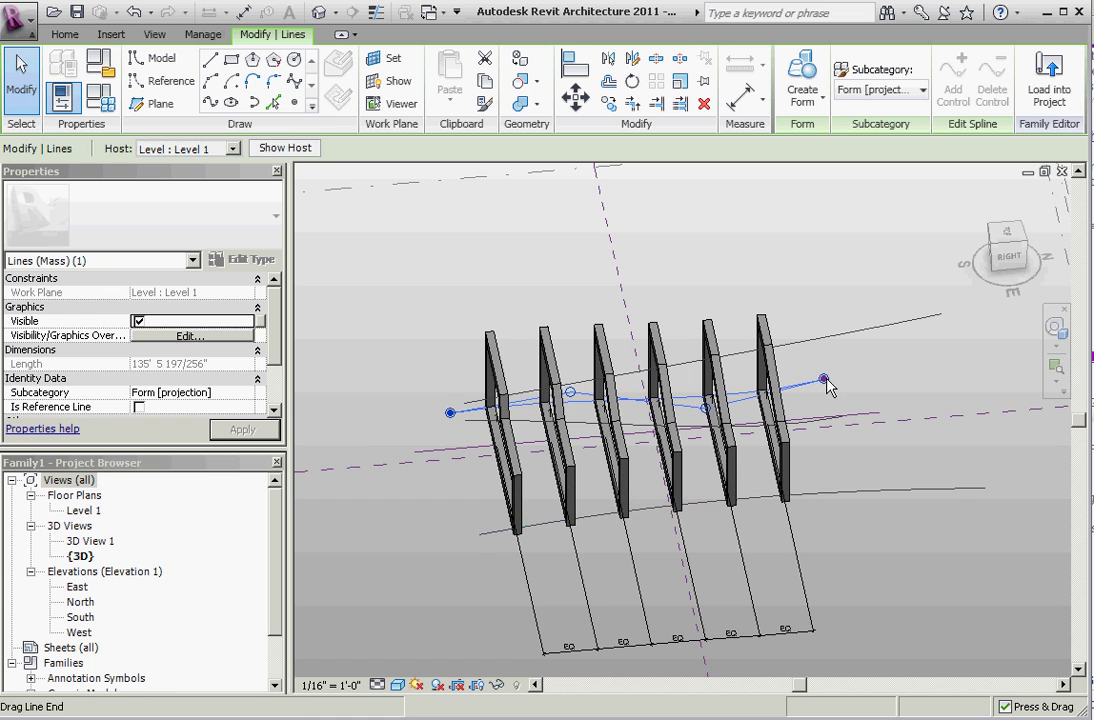
pyautogui.moveTo(824, 382); pyautogui.dragTo(940, 312)
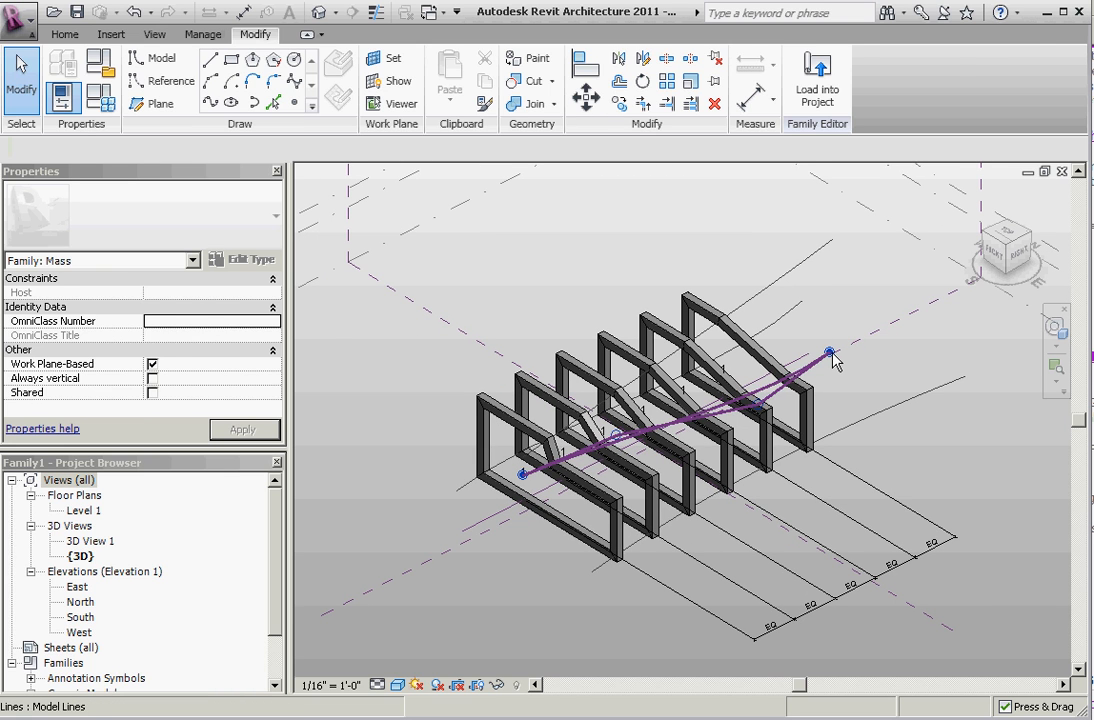
pyautogui.click(828, 352)
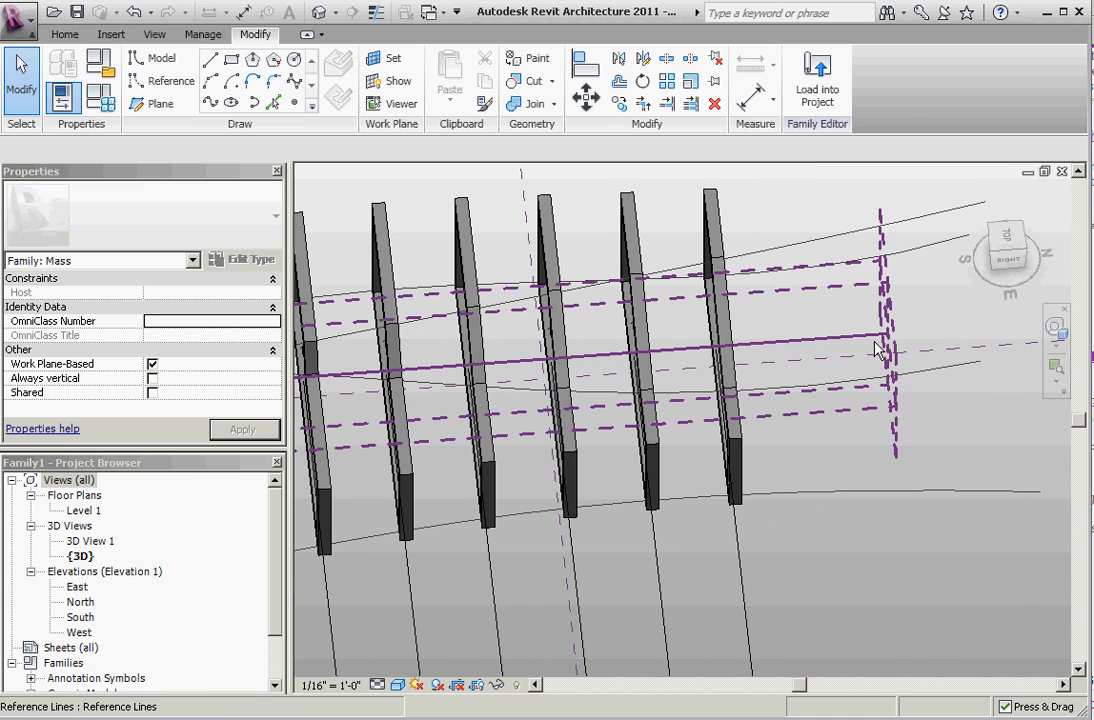
pyautogui.click(884, 350)
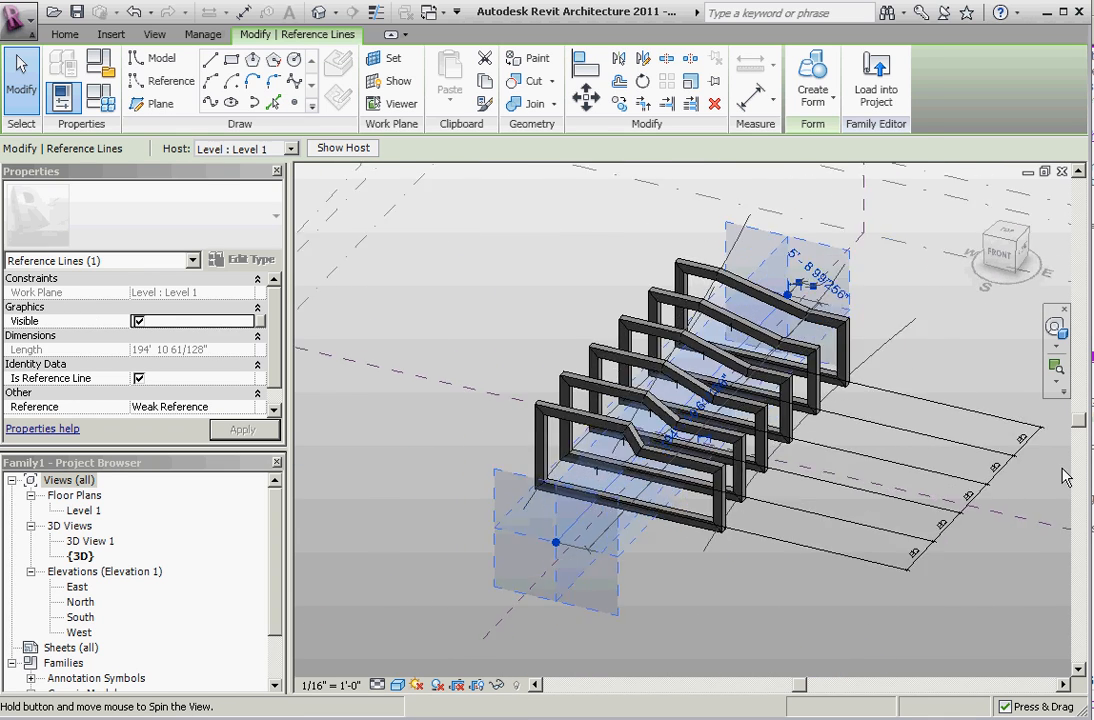
pyautogui.moveTo(1064, 476); pyautogui.dragTo(958, 424)
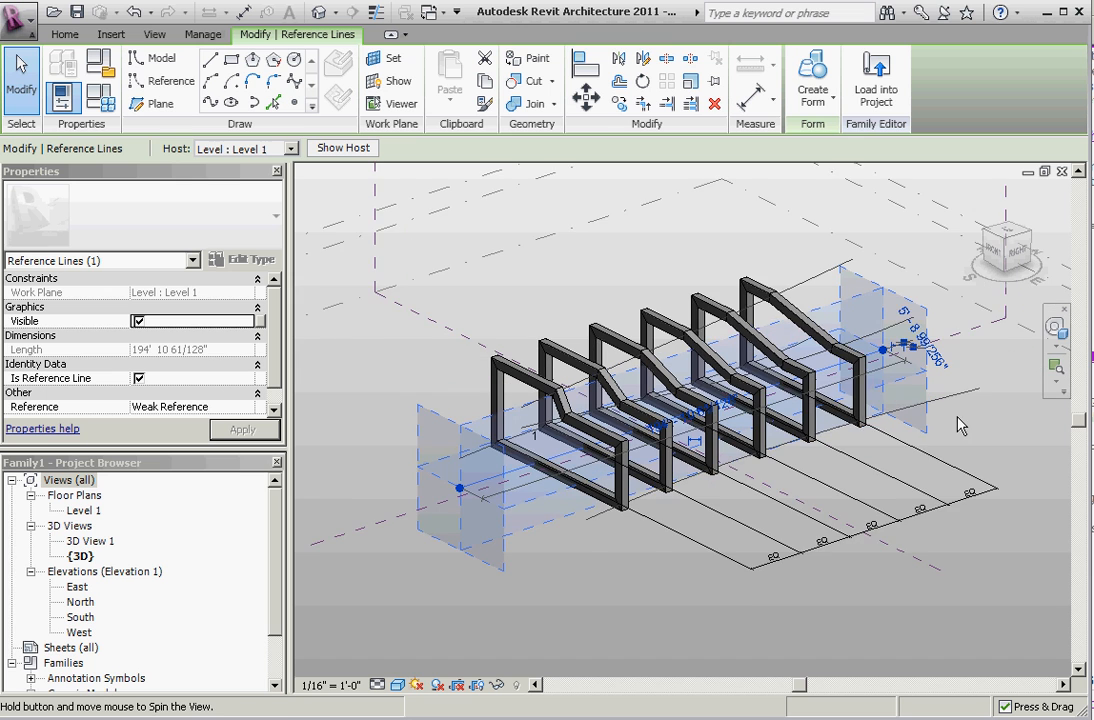